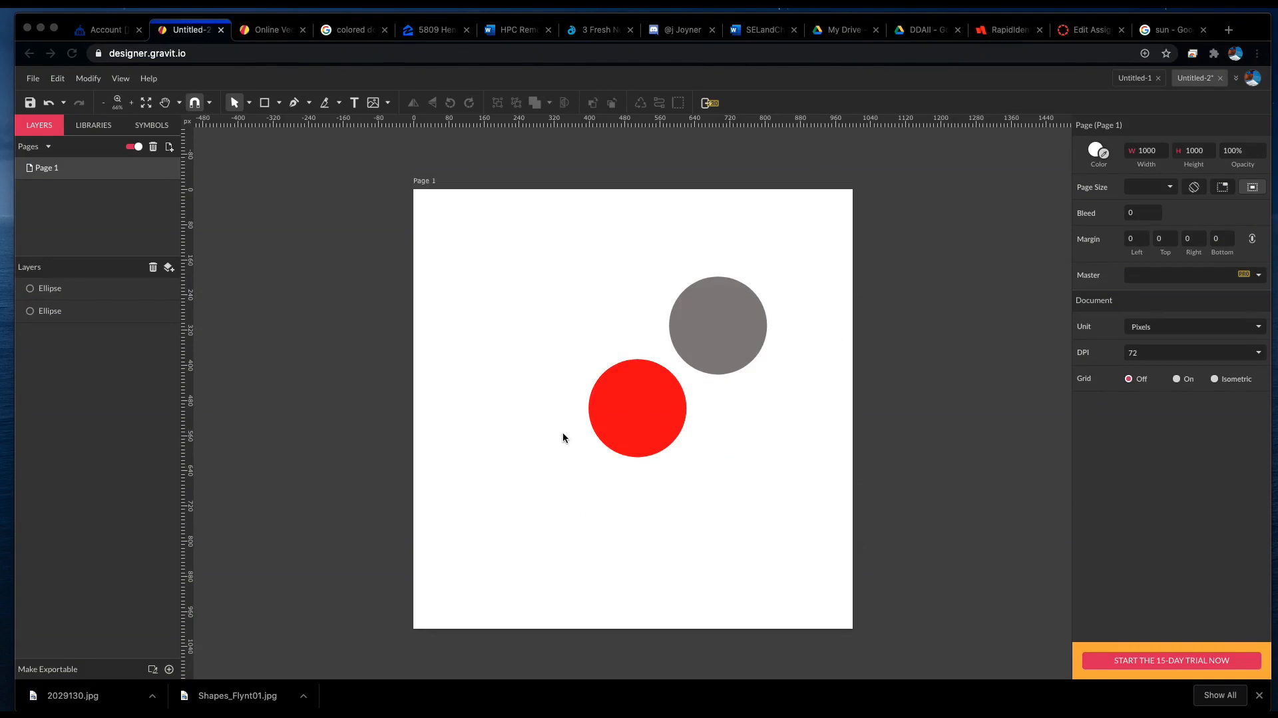
mouse_move(705, 311)
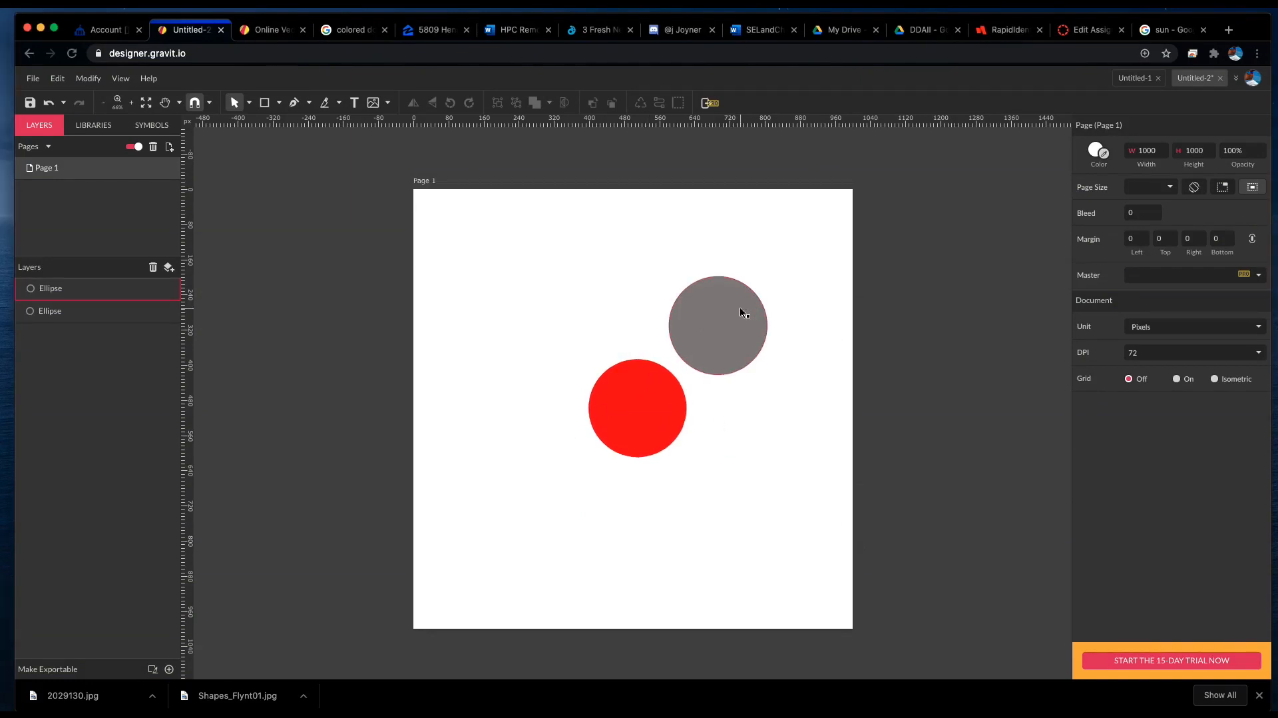
Select the red circle so its appearance properties show in the Inspector.
left_click(637, 409)
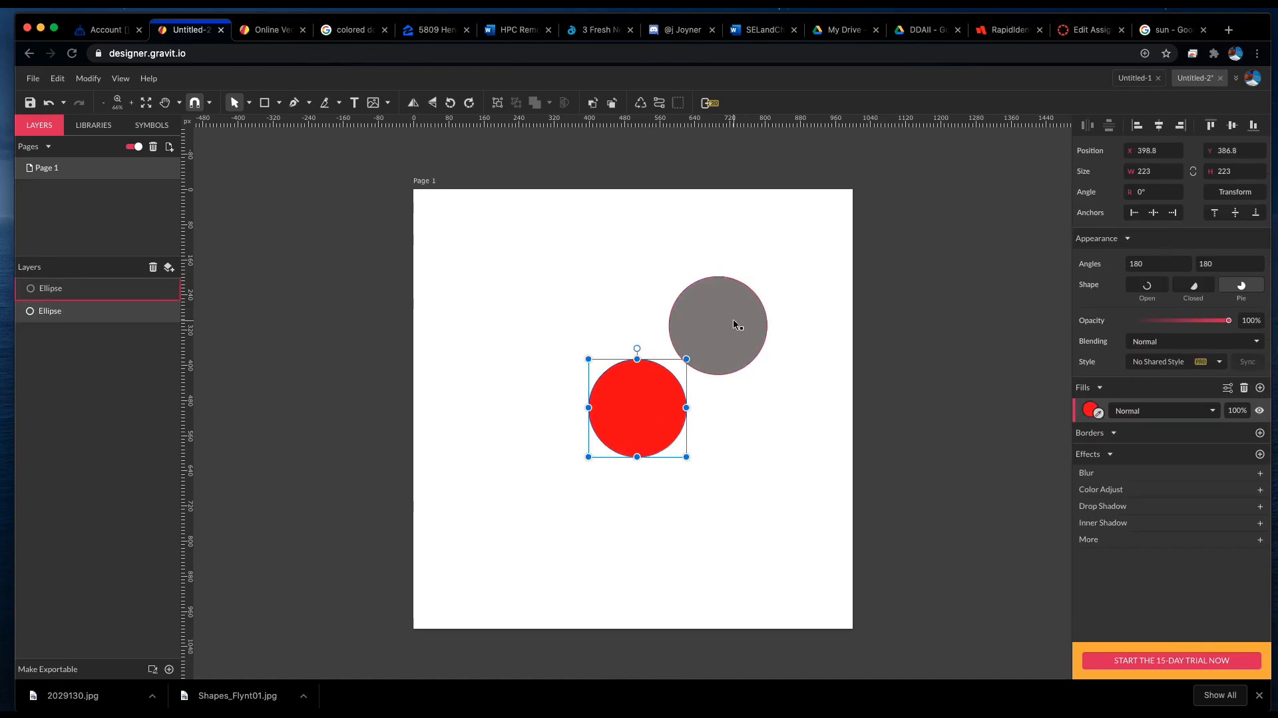
left_click(735, 325)
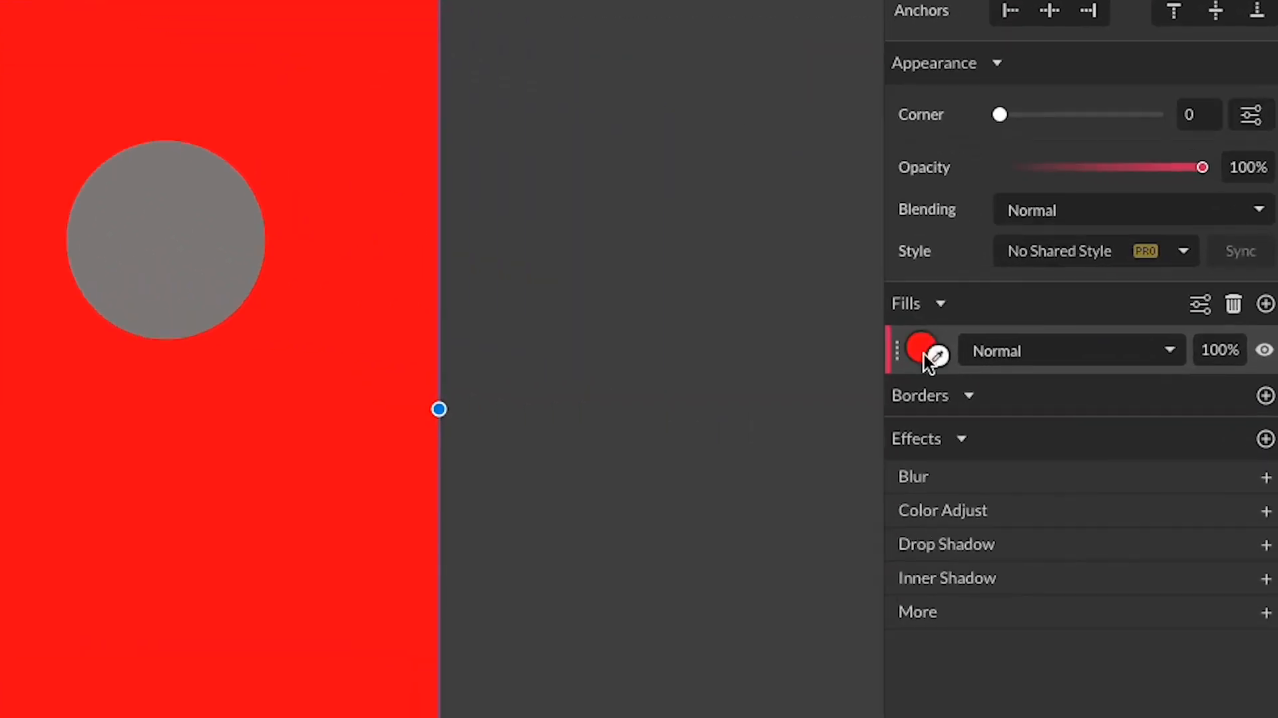
mouse_move(385, 64)
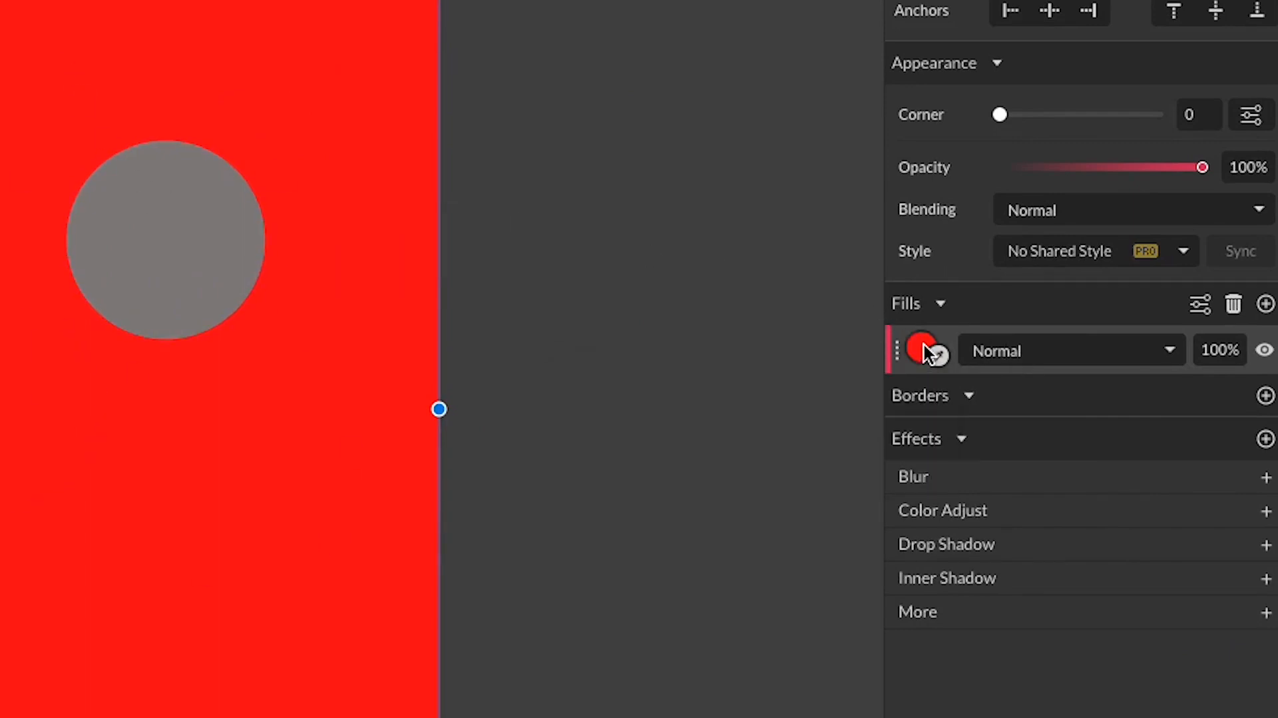
Review the fill's type and colour-model choices, leaving it a solid #FF0000 in RGB.
left_click(922, 351)
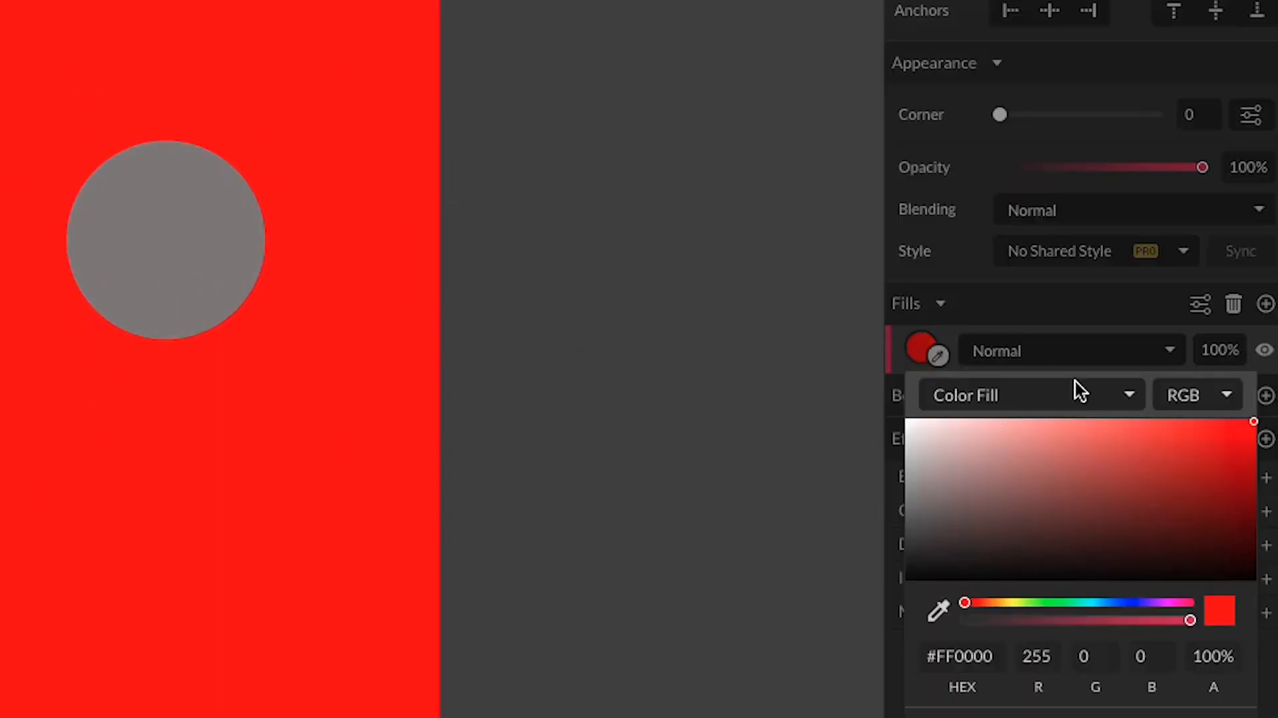
scroll("down", 3)
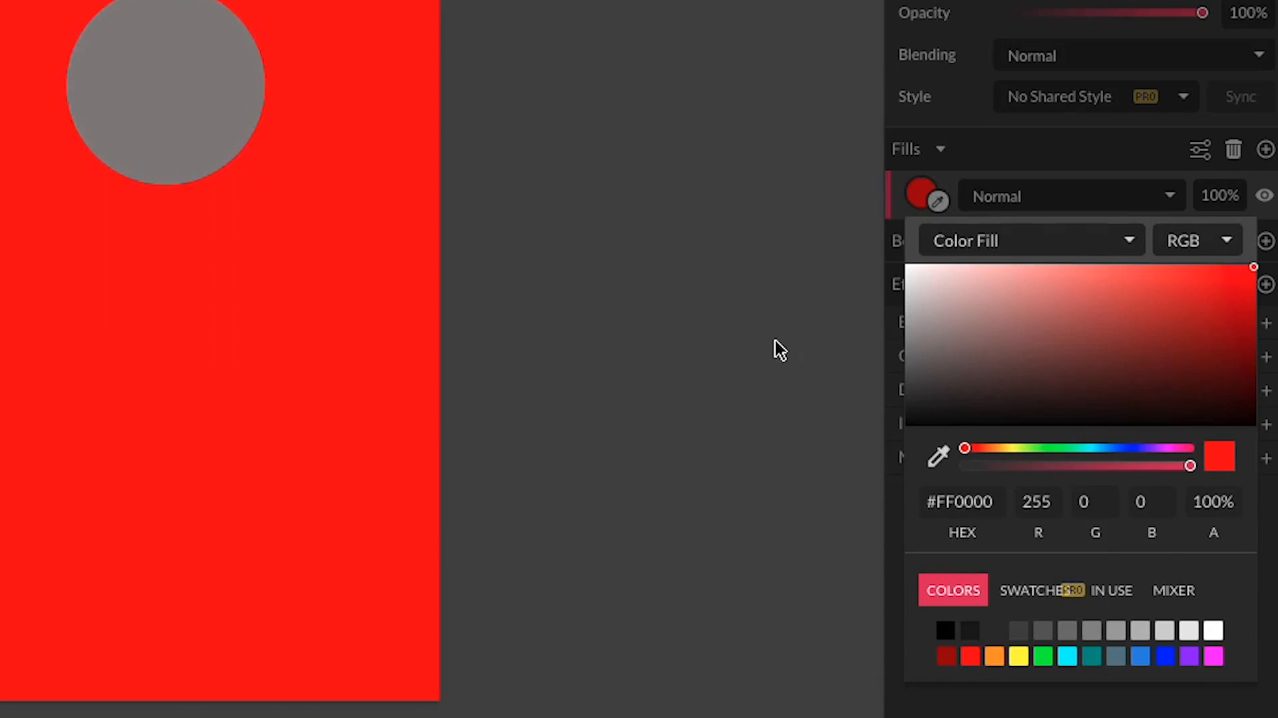
mouse_move(1031, 253)
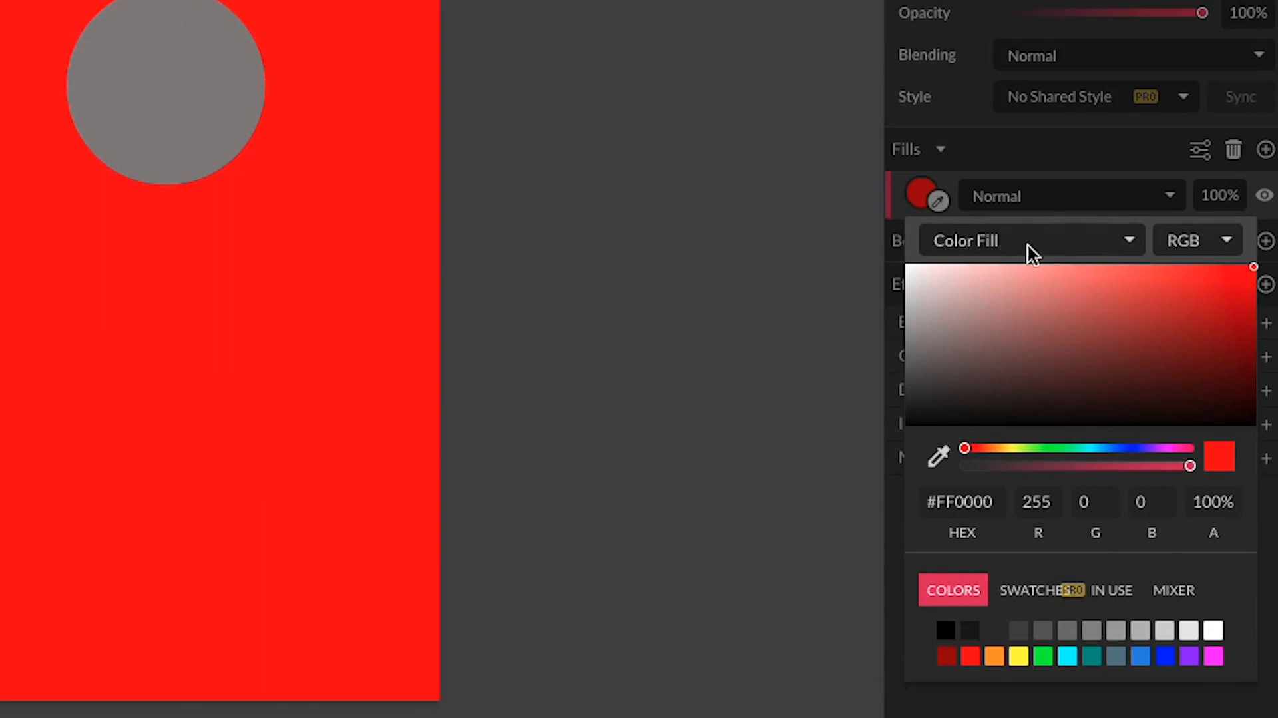
left_click(1032, 241)
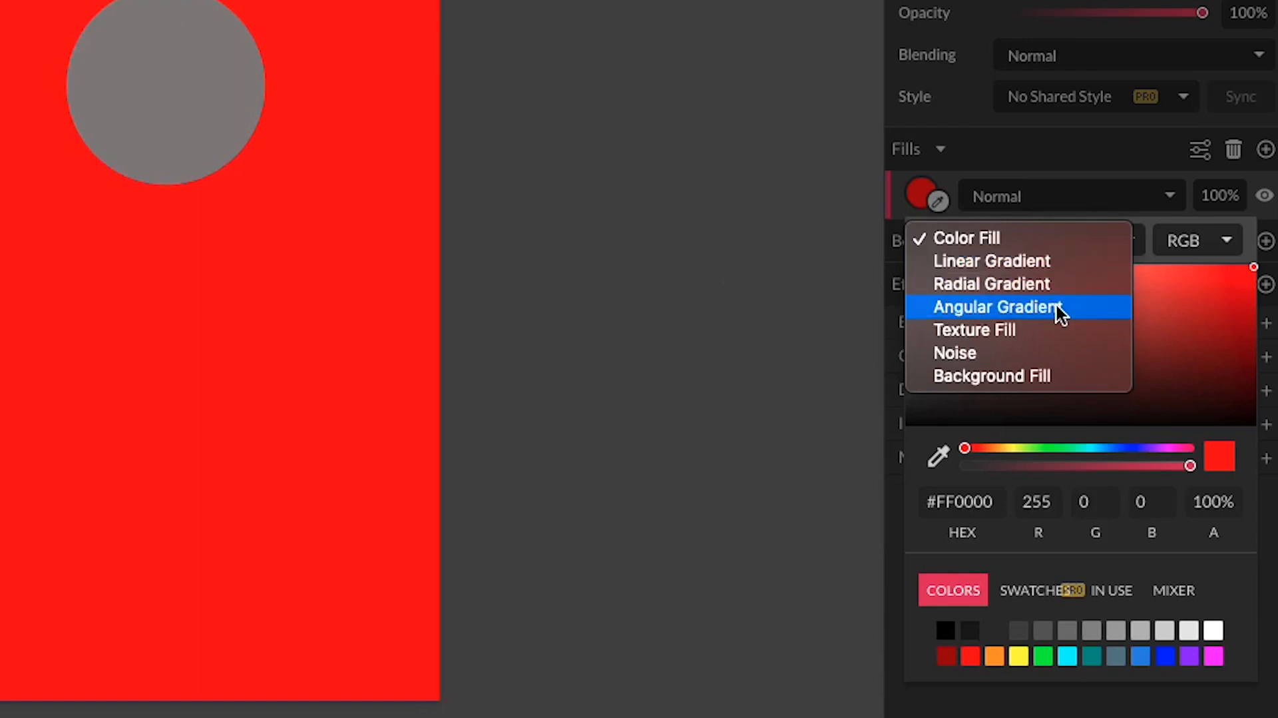
mouse_move(1044, 352)
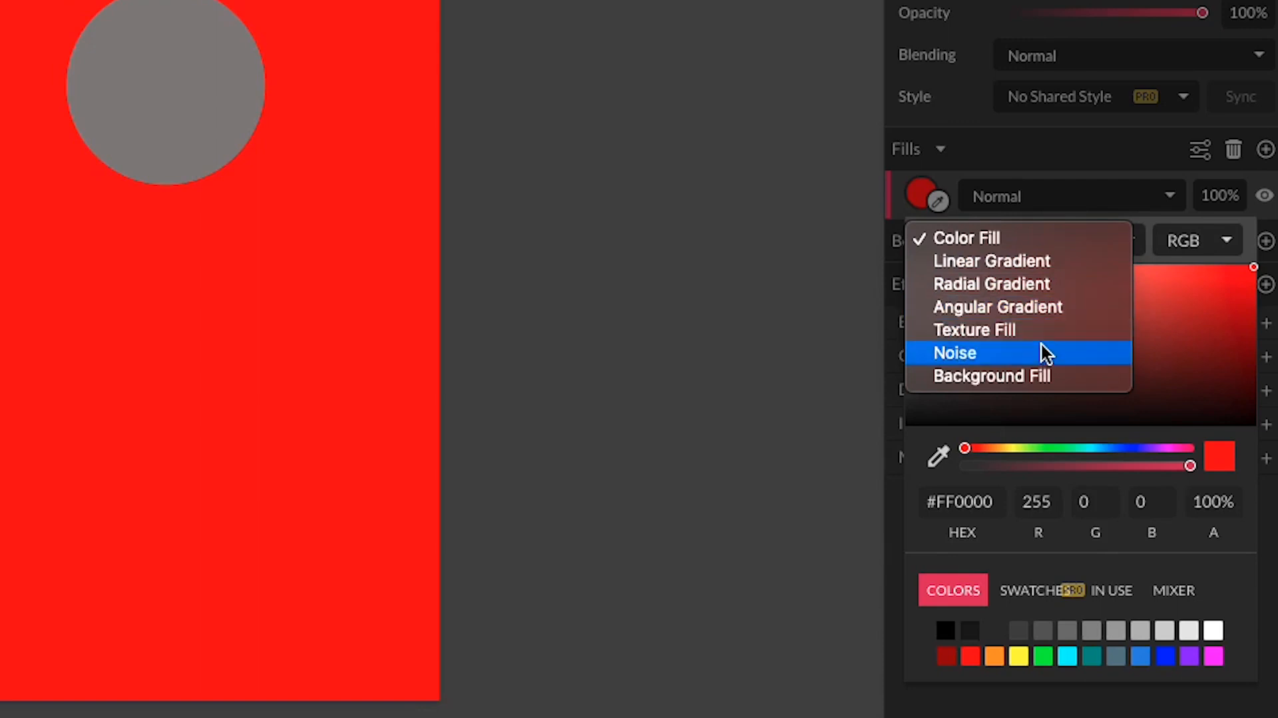
mouse_move(1053, 383)
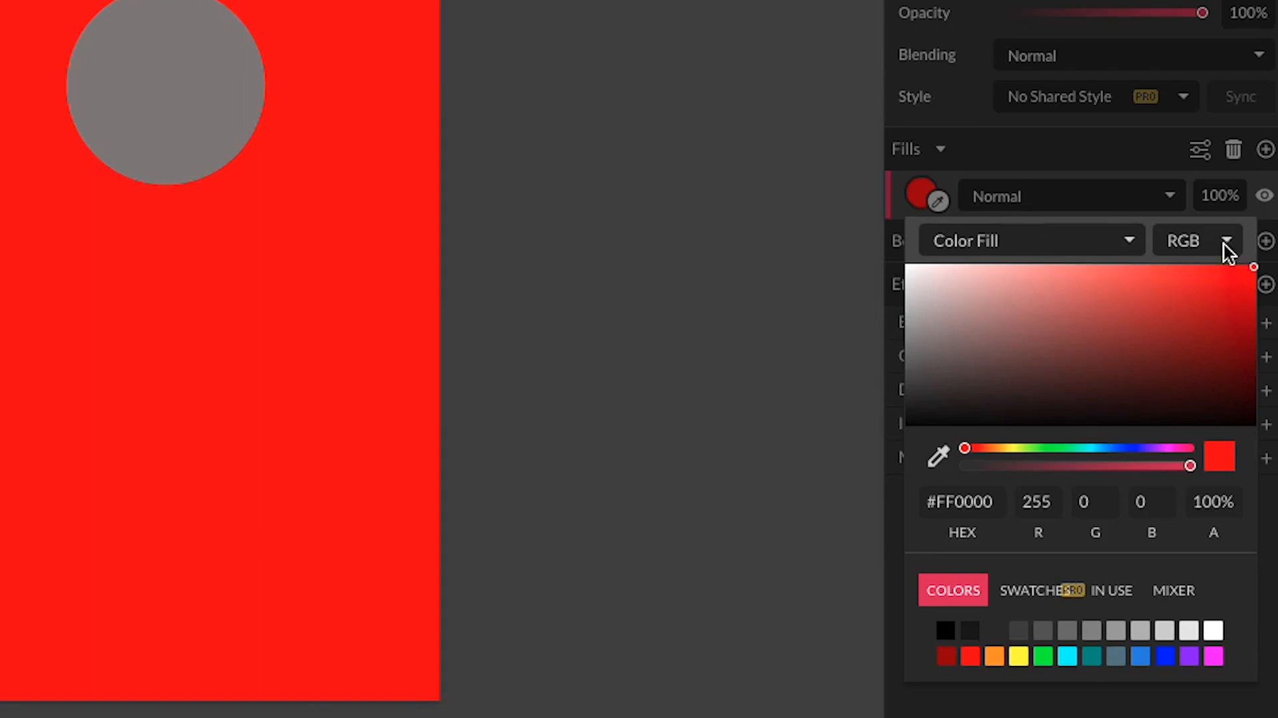
mouse_move(1185, 249)
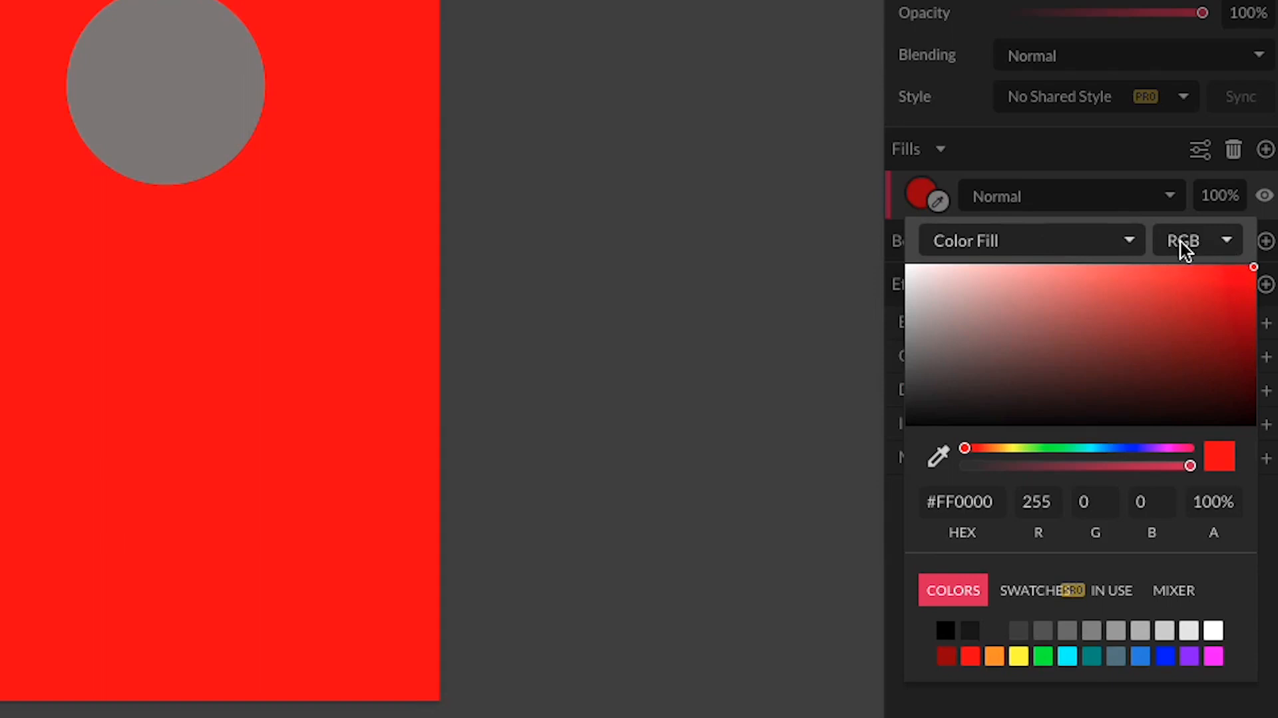
mouse_move(1188, 260)
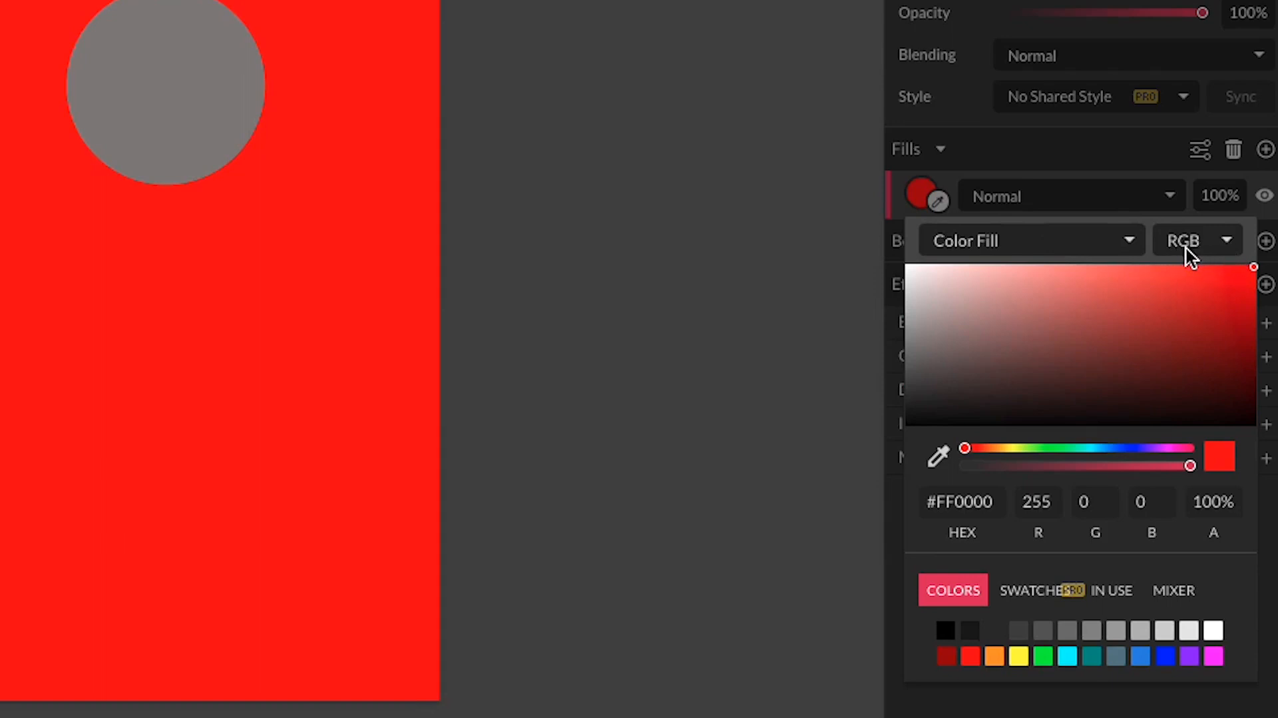
left_click(1193, 241)
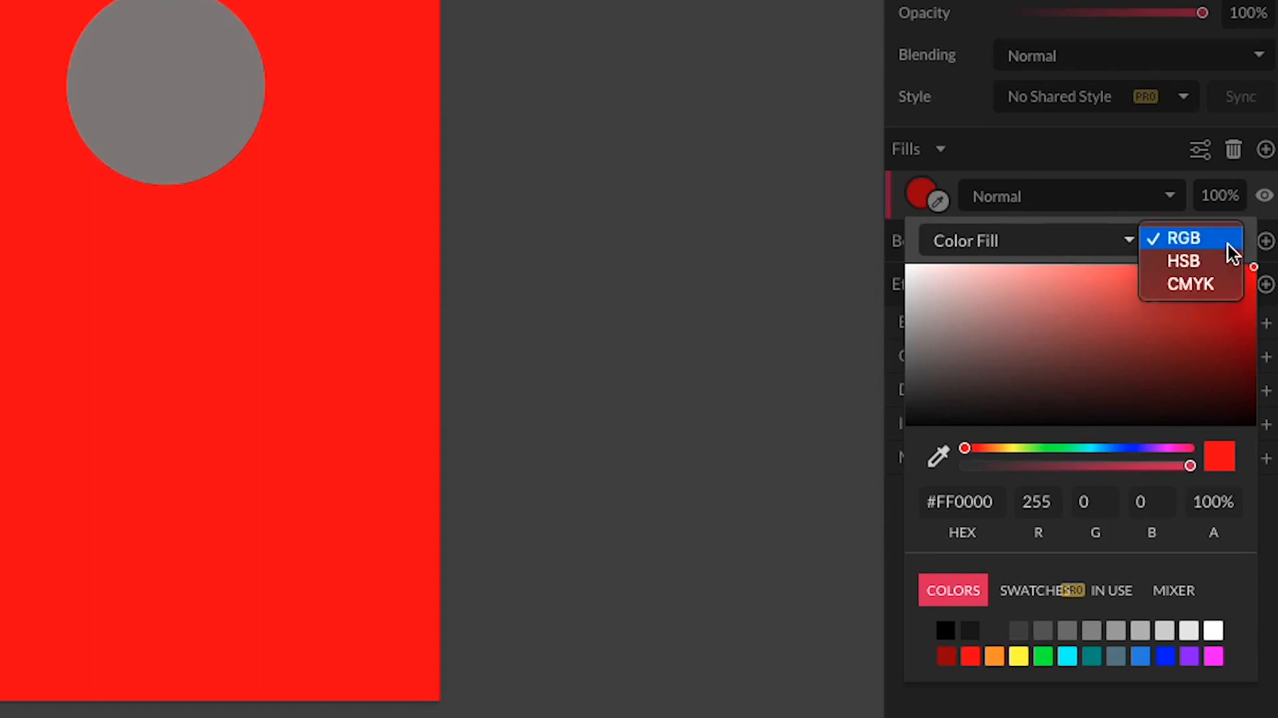
mouse_move(1185, 261)
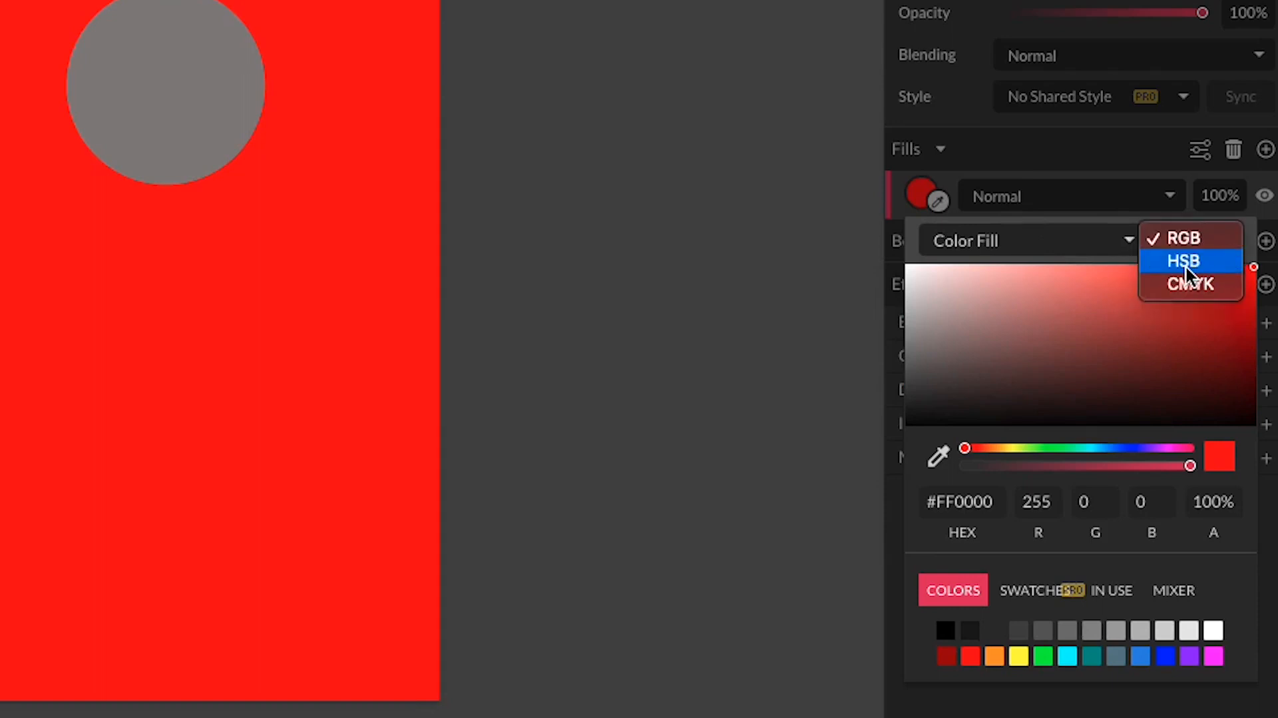
mouse_move(1197, 265)
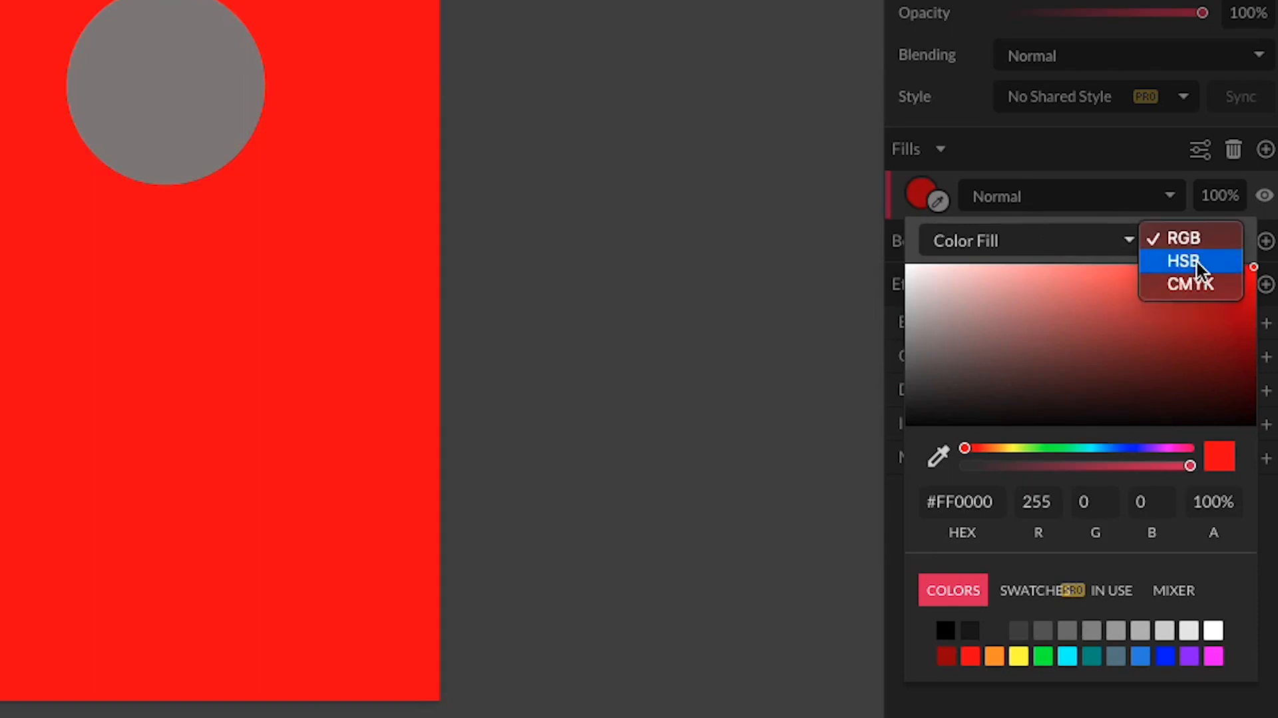
mouse_move(1188, 297)
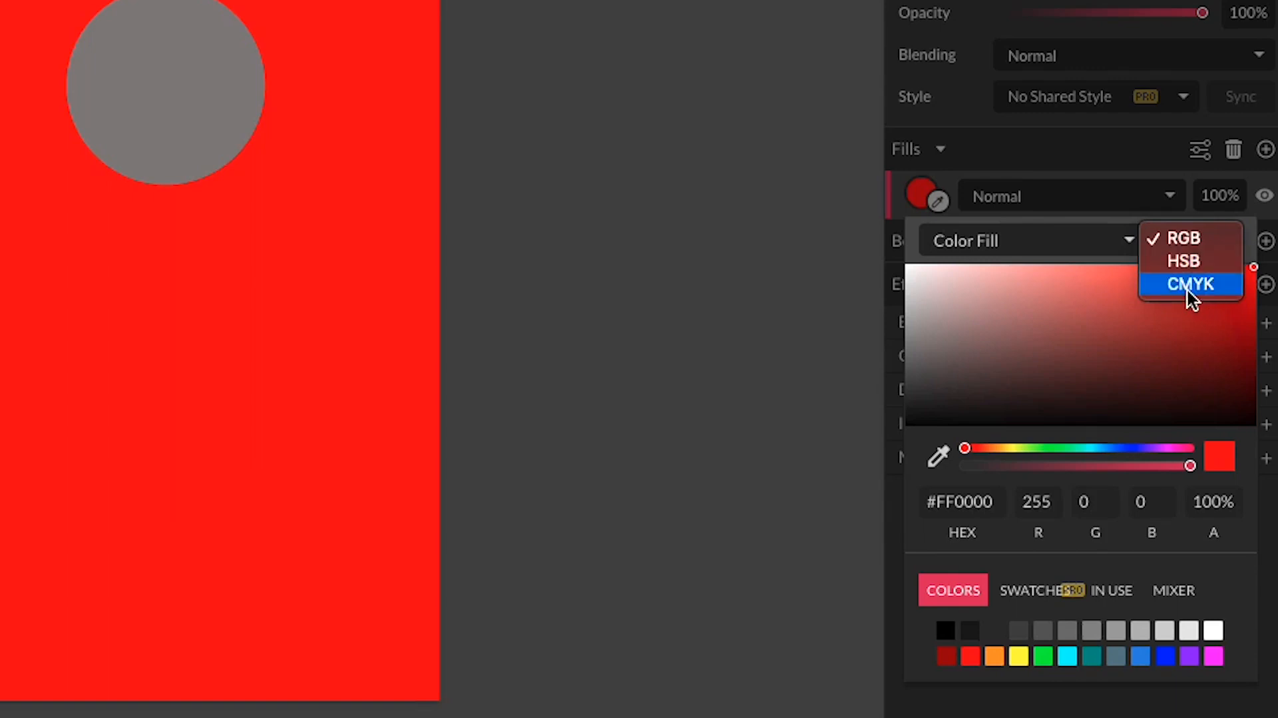
mouse_move(1175, 312)
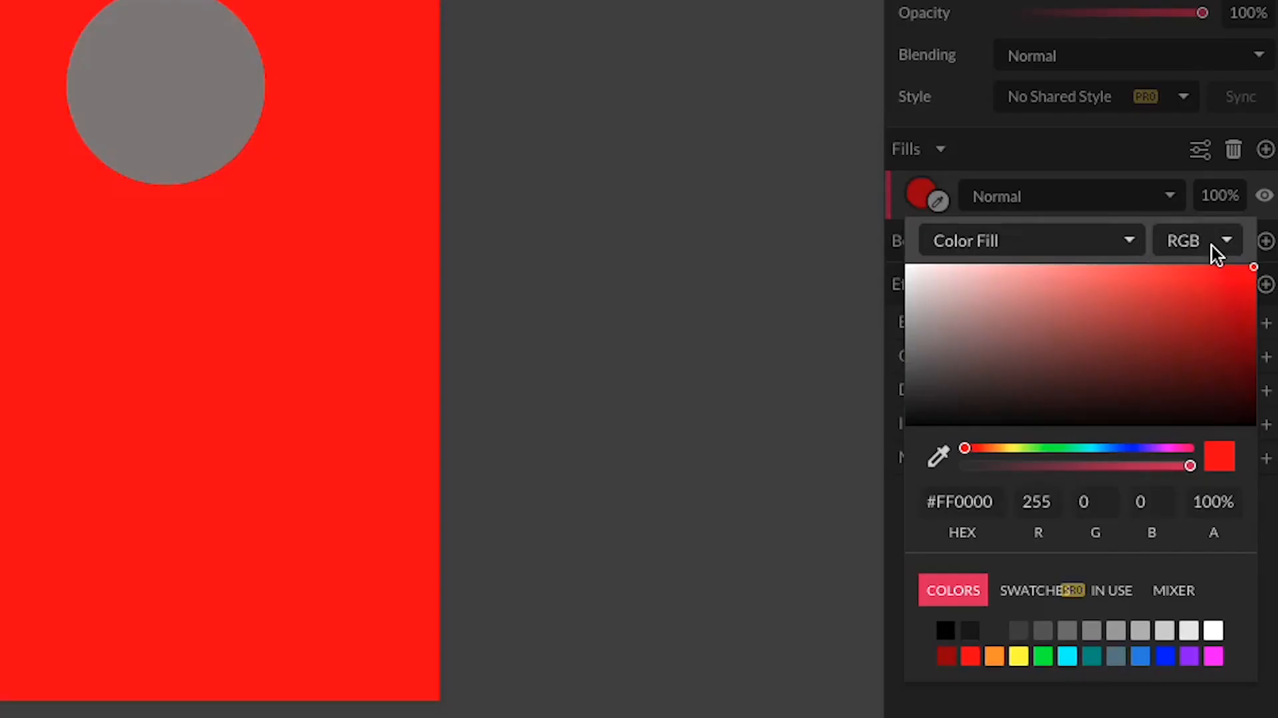
mouse_move(1158, 307)
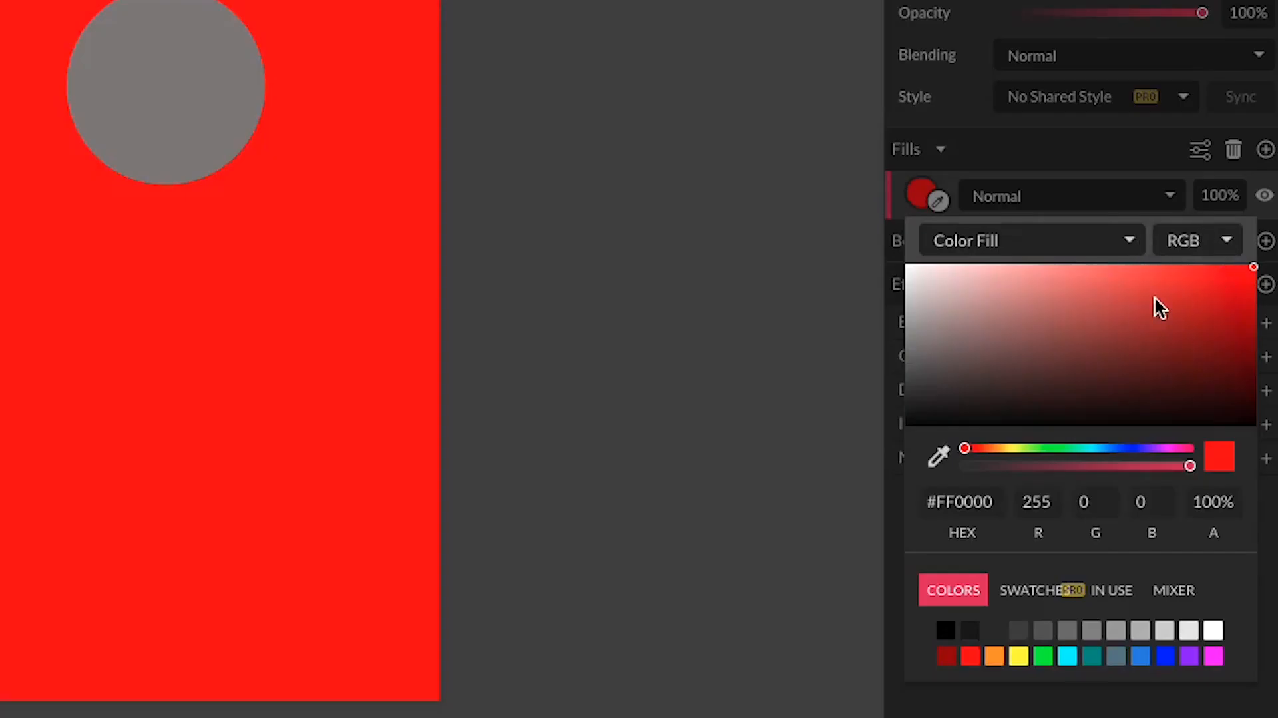
mouse_move(1020, 314)
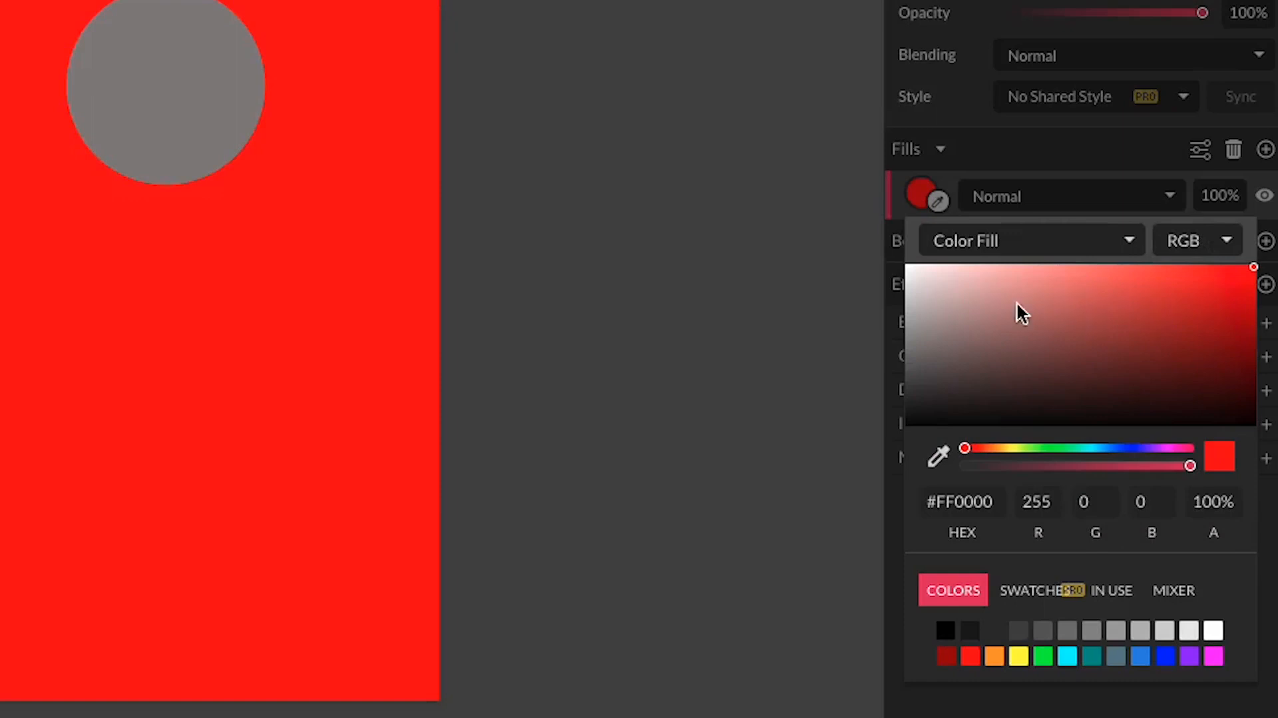
mouse_move(1196, 302)
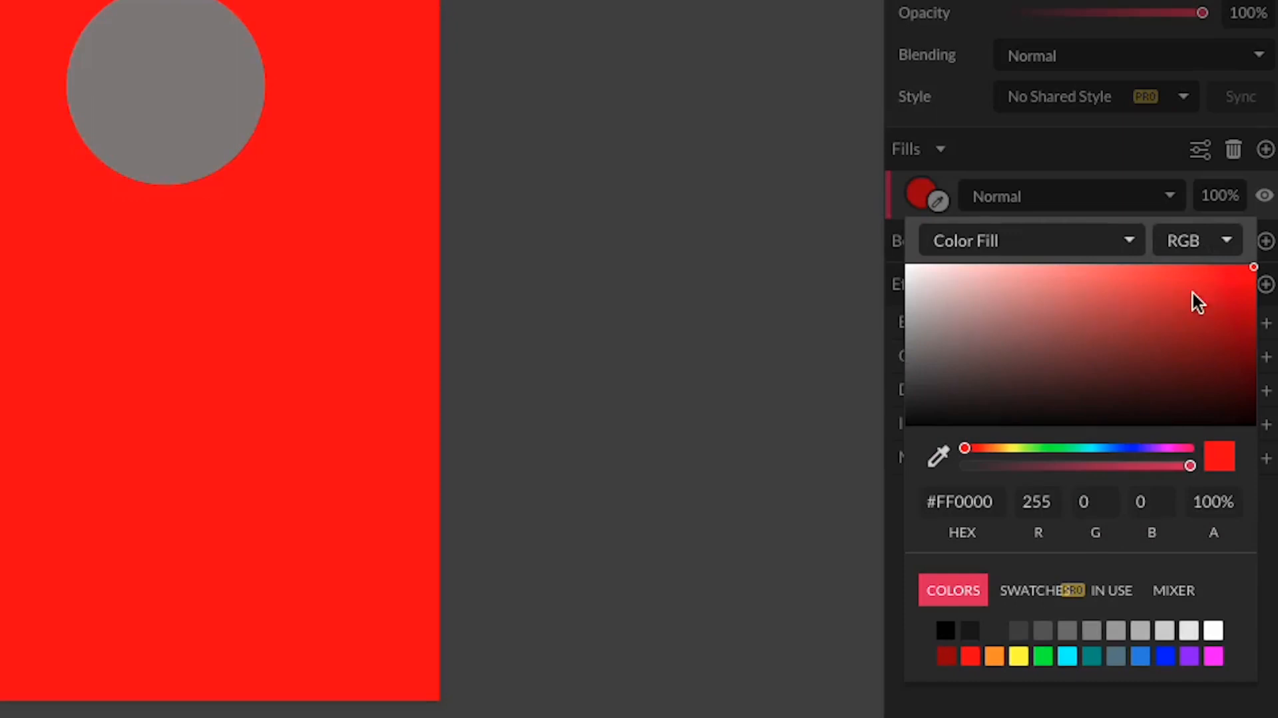
mouse_move(1214, 302)
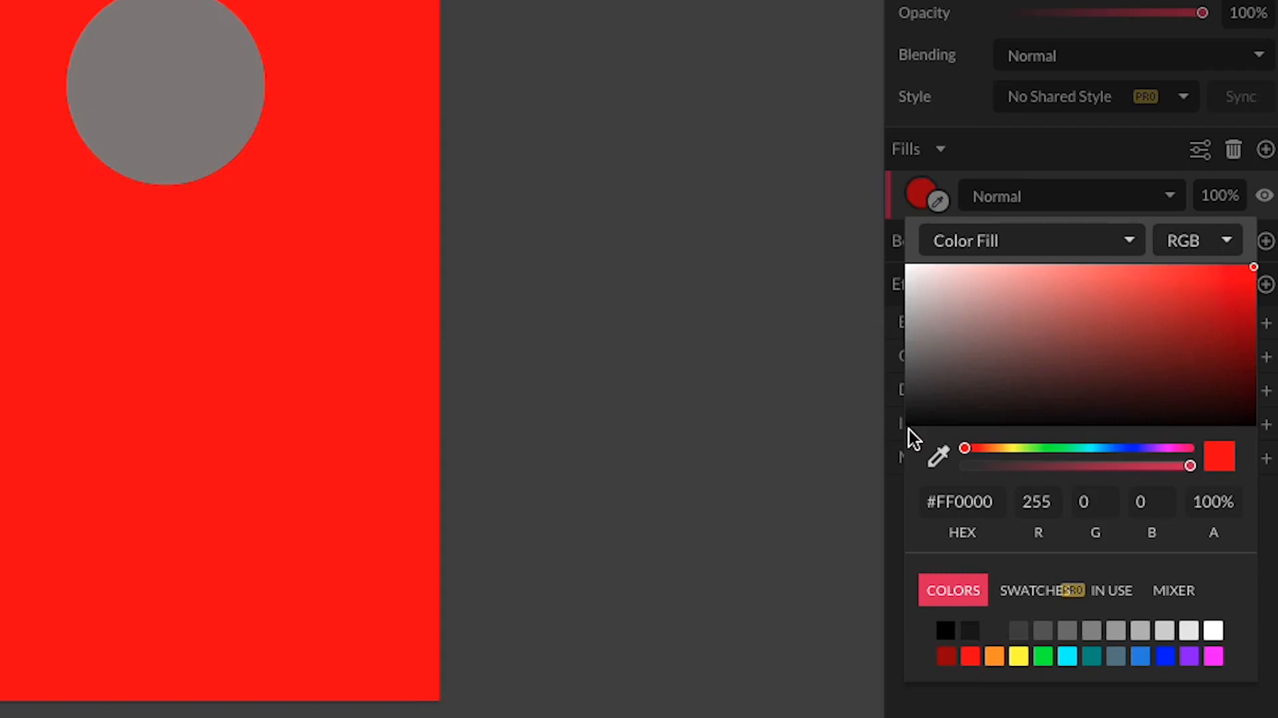
mouse_move(928, 289)
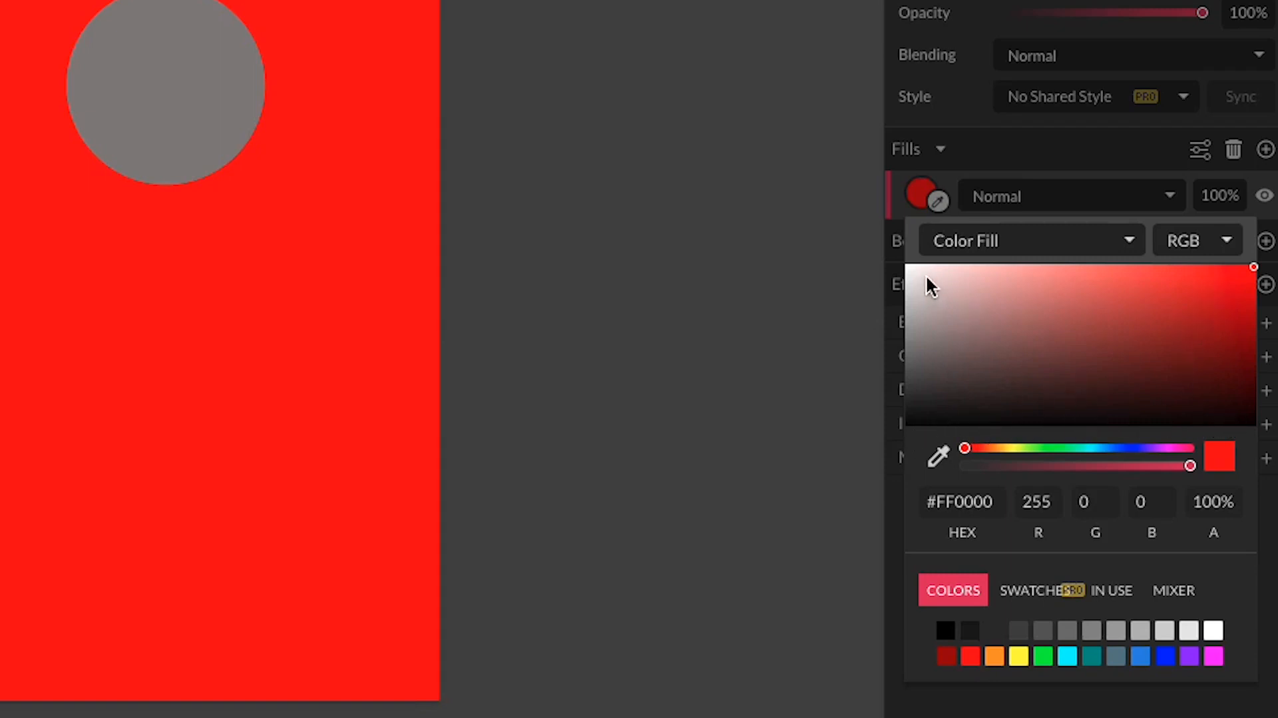
mouse_move(919, 349)
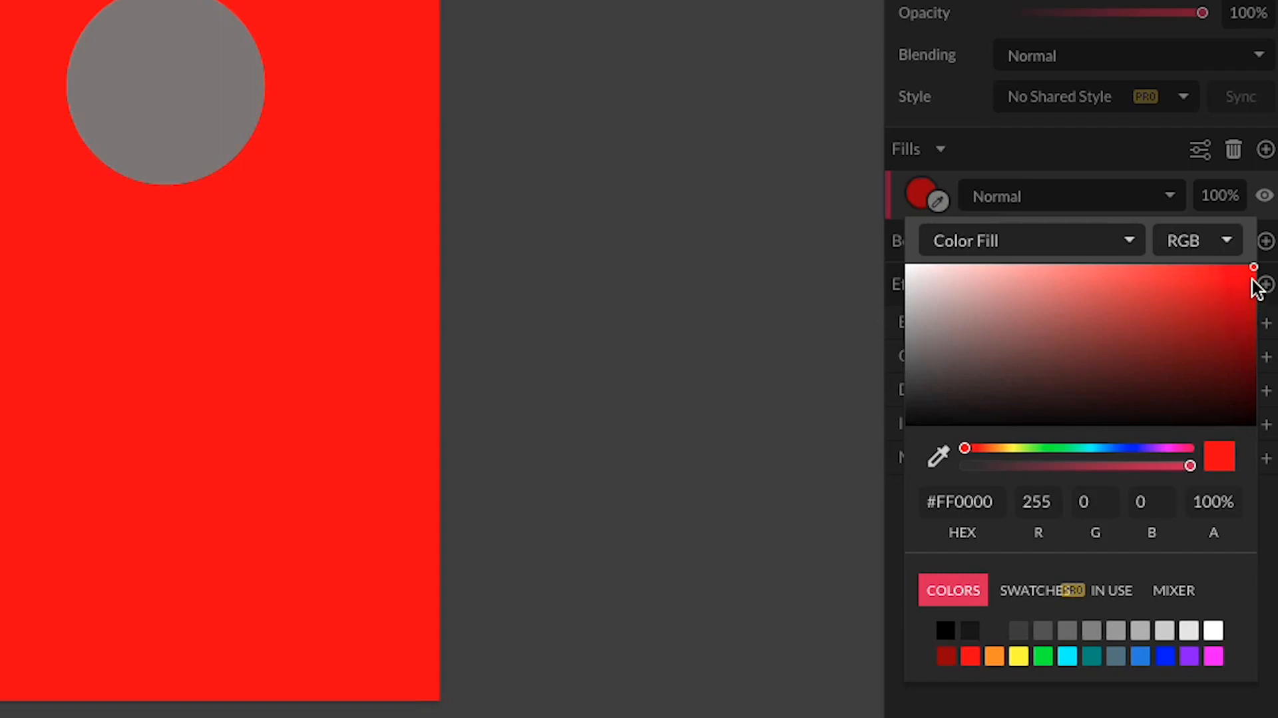
mouse_move(1245, 257)
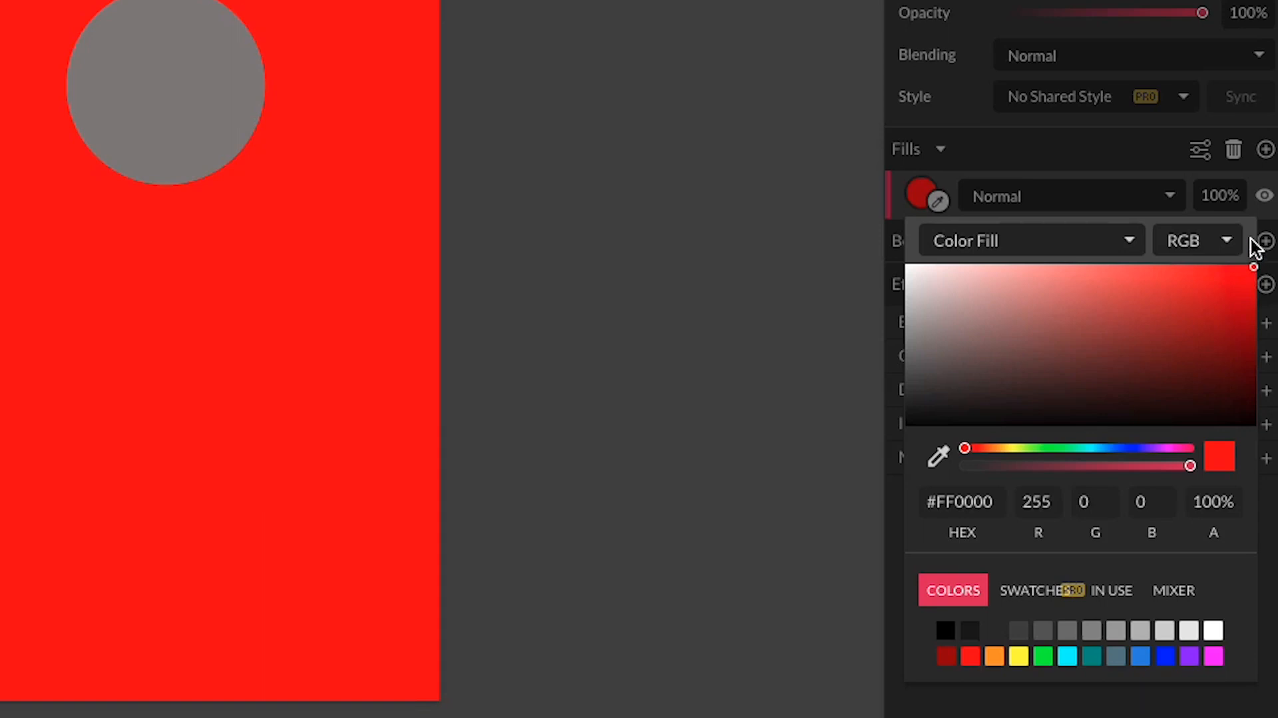
mouse_move(1260, 279)
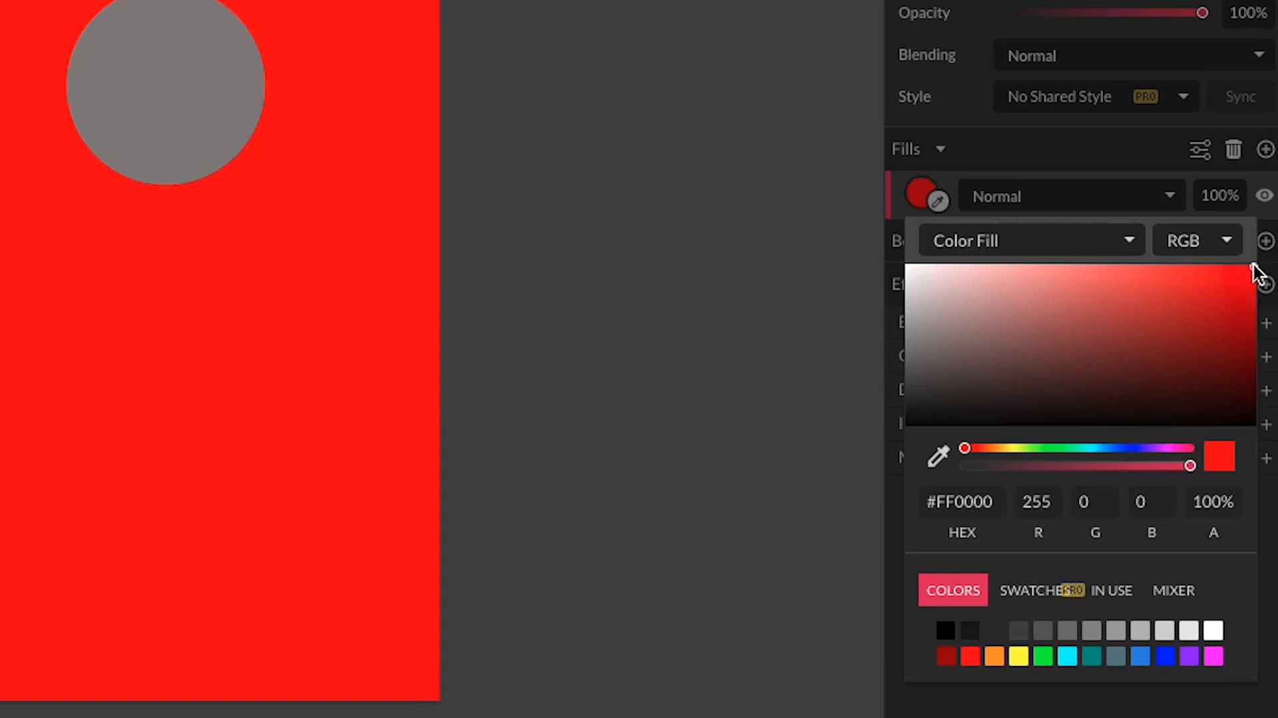
mouse_move(1252, 272)
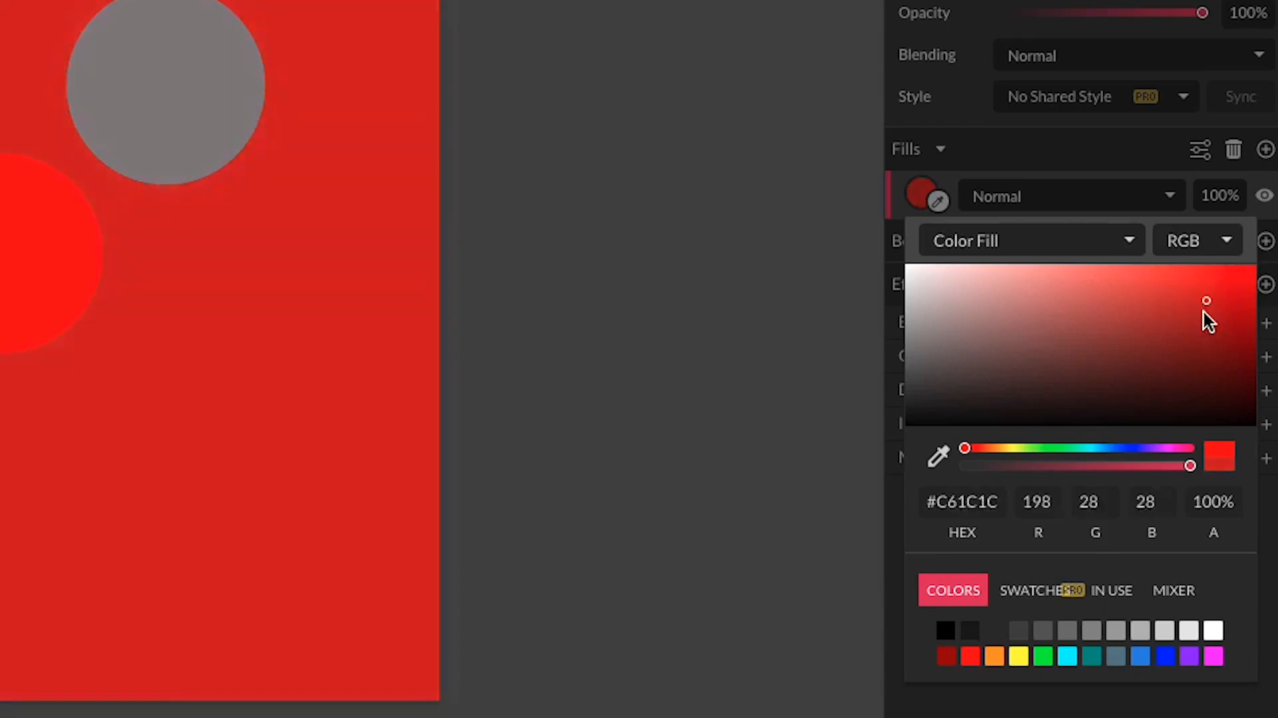
Sweep the fill through dark reds and pure black, ending on bright red #F00808.
left_click_drag(1207, 302, 1252, 275)
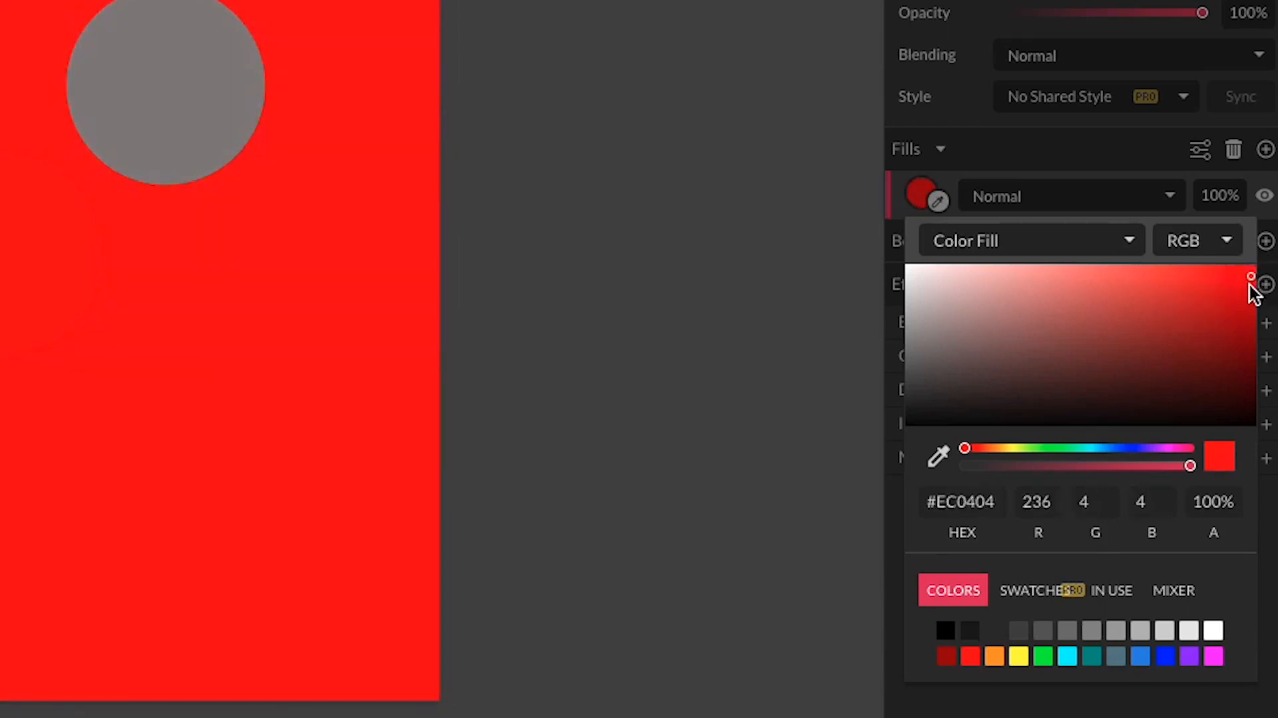
left_click_drag(1251, 277, 1245, 397)
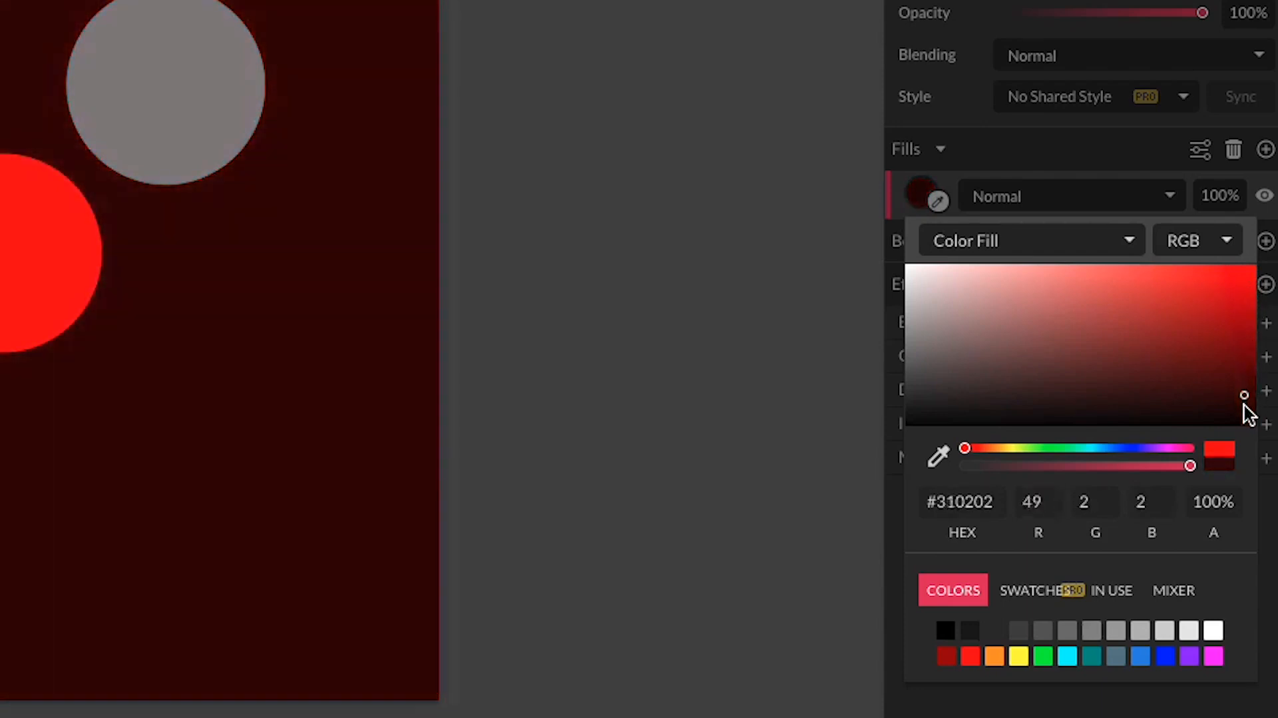
left_click_drag(1243, 396, 1067, 424)
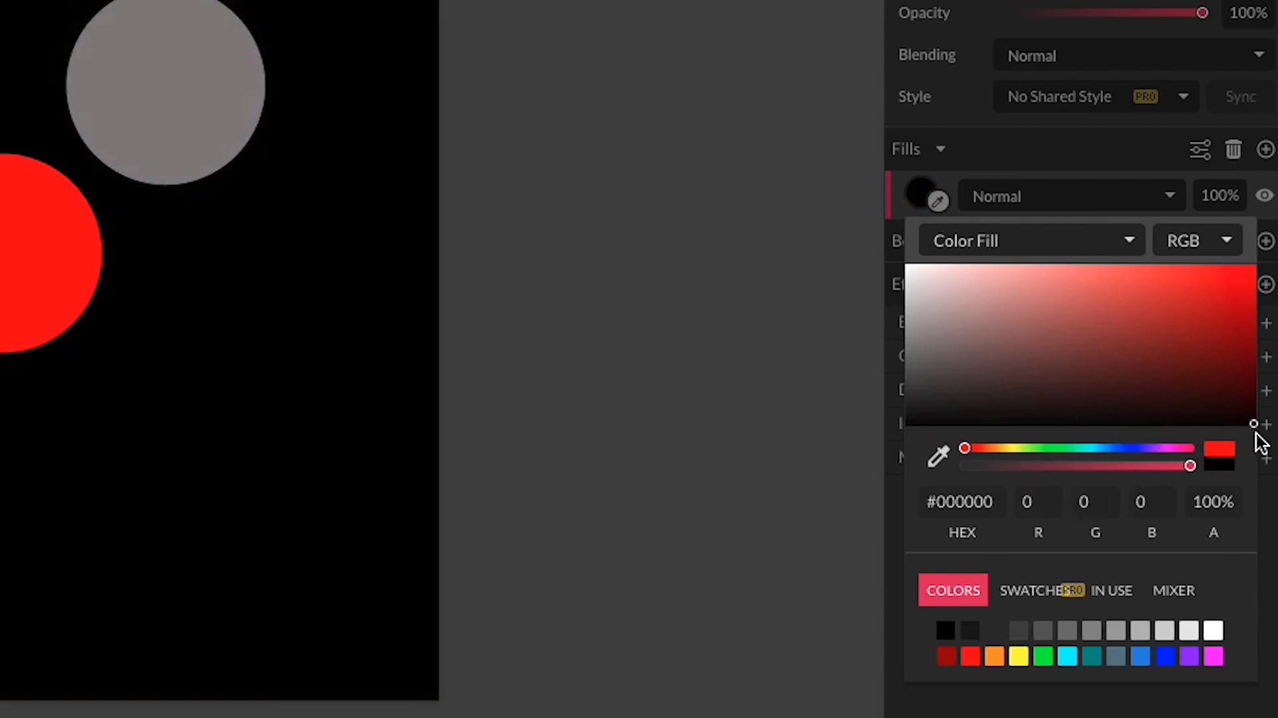
left_click(1145, 423)
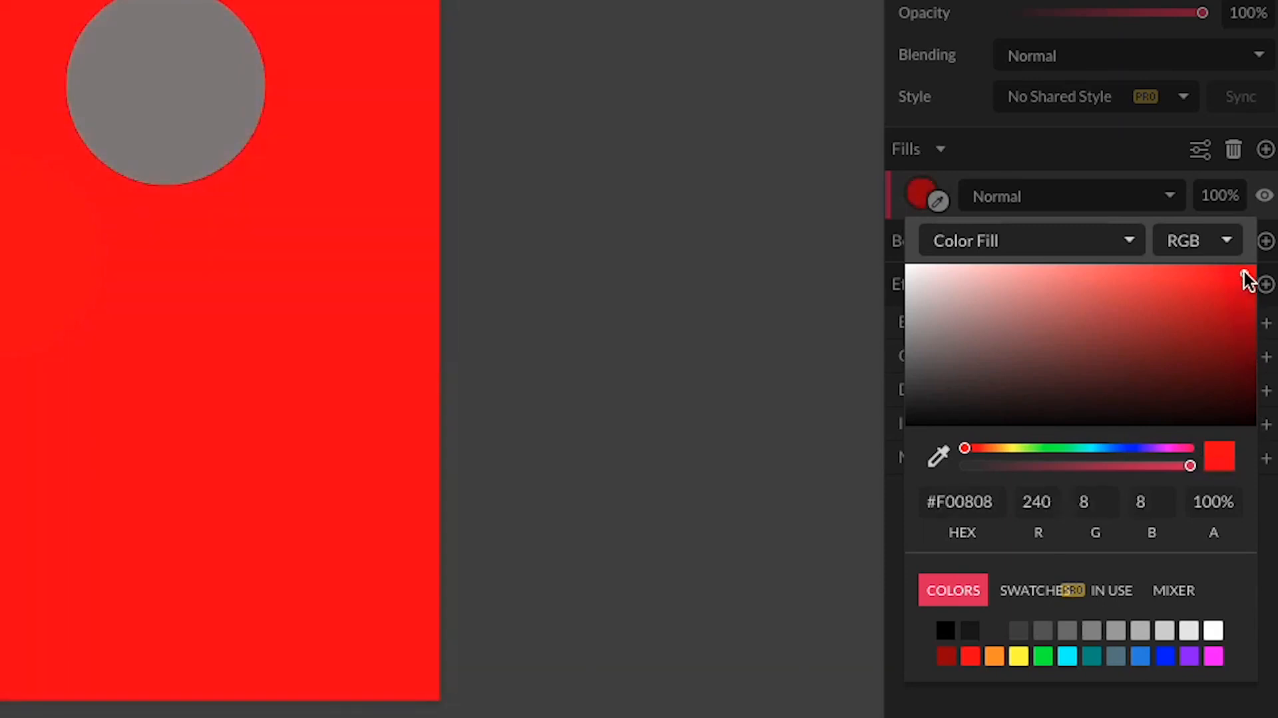
Try pale shades for the background: near-white, salmon pink, near-white again.
left_click_drag(1245, 276, 1249, 269)
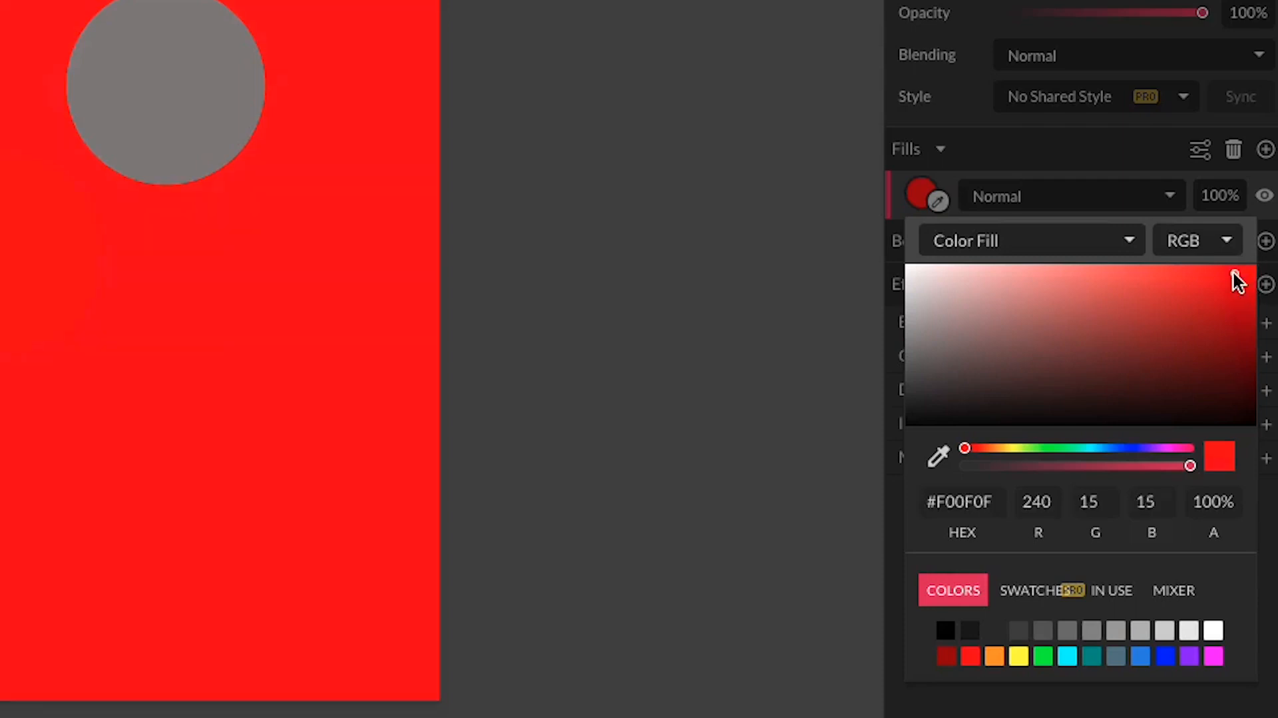
left_click(1057, 277)
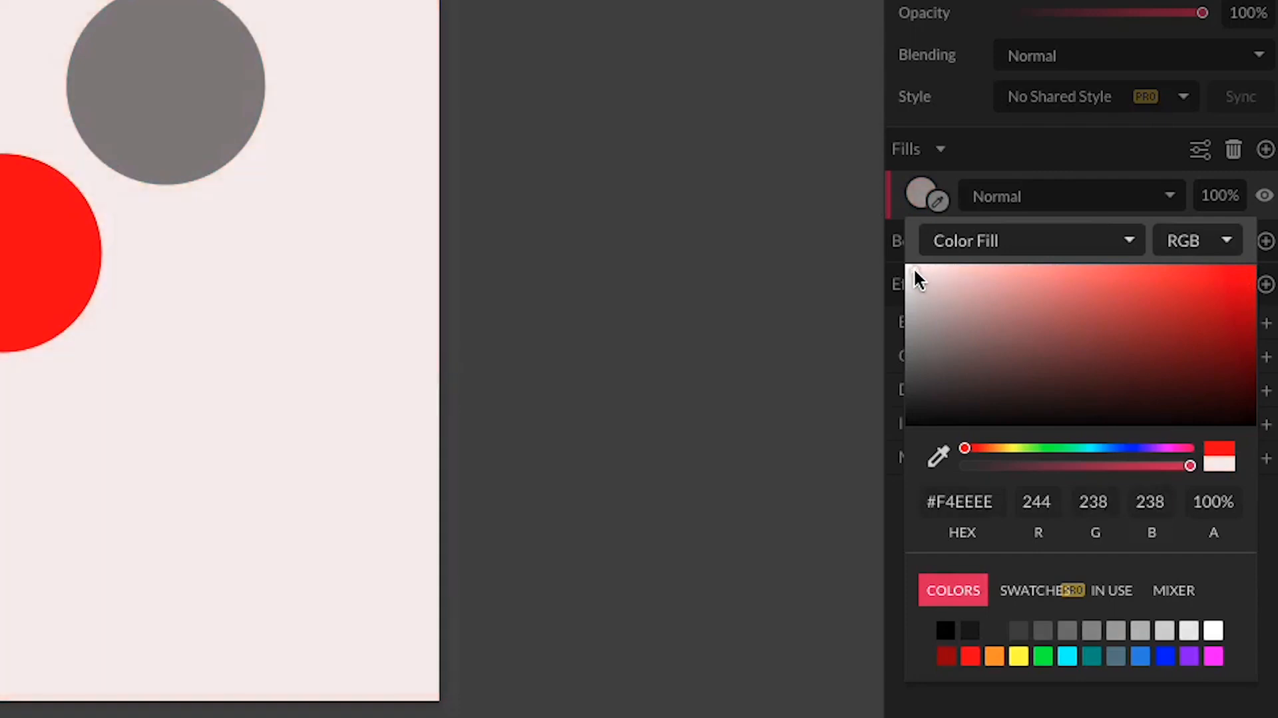
left_click(1079, 277)
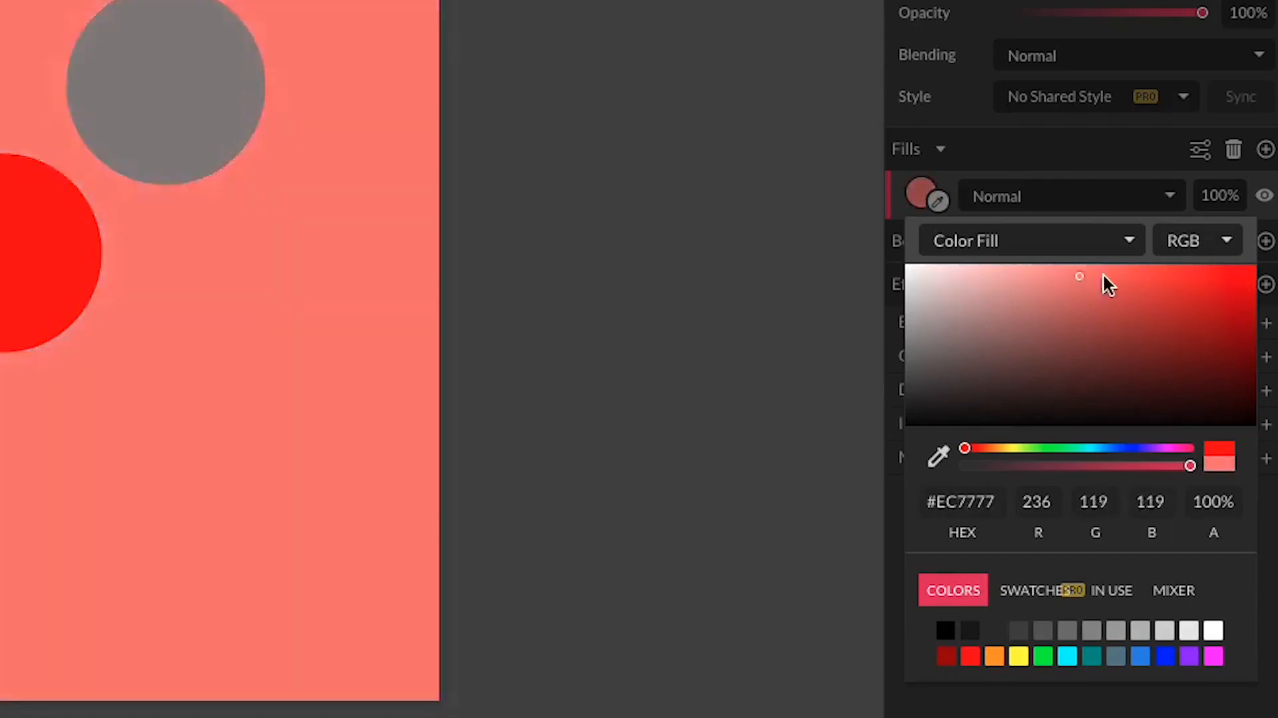
left_click(906, 277)
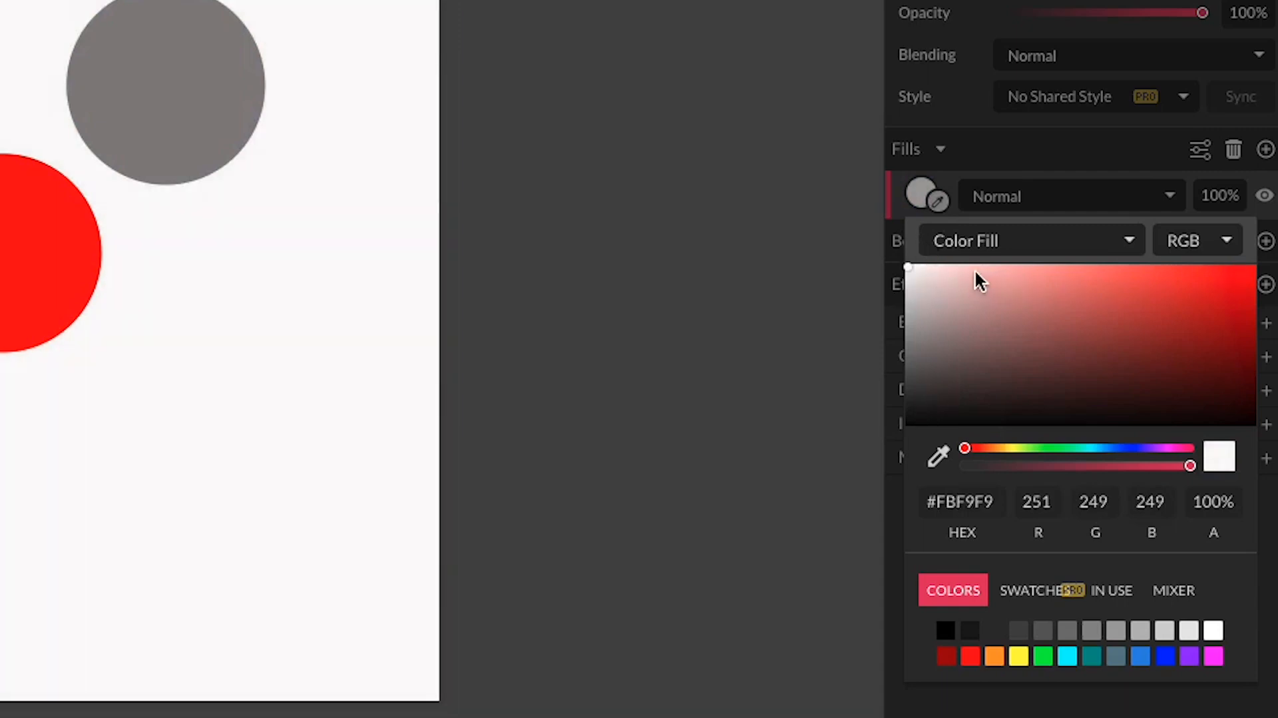
mouse_move(910, 273)
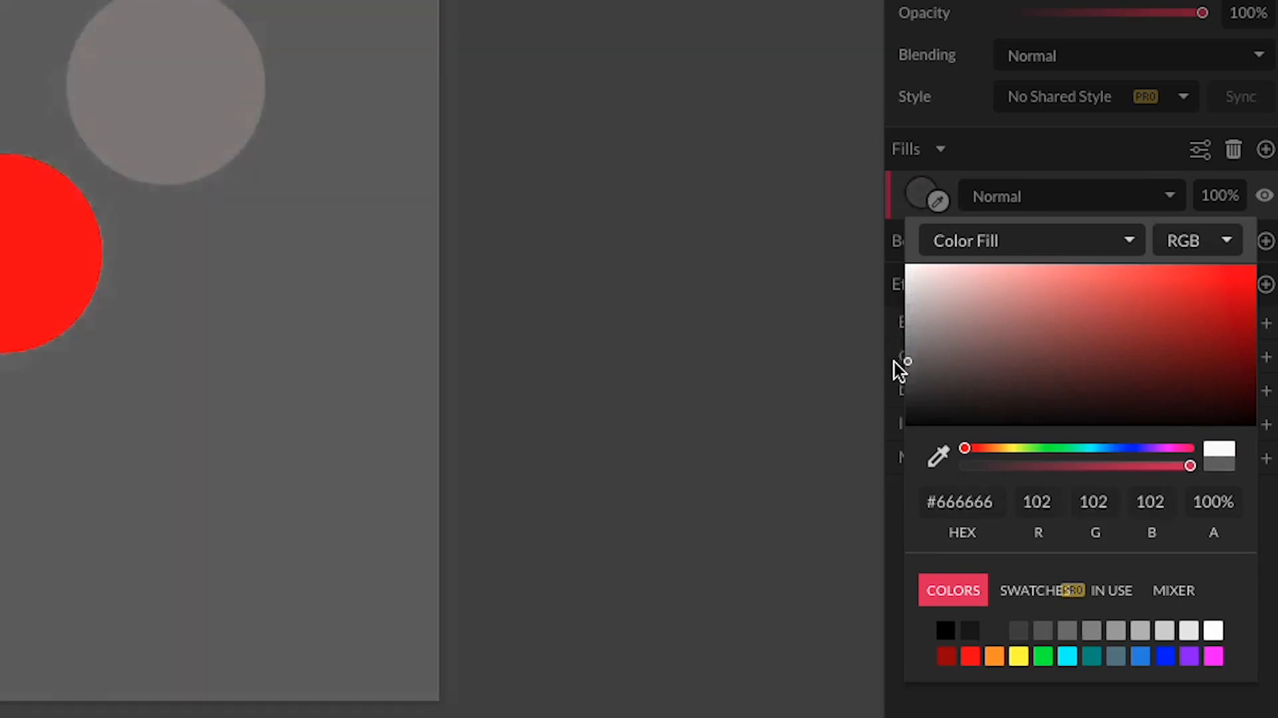
Run the background through greys and near white, settling on muted brick red #954646.
left_click_drag(906, 360, 906, 293)
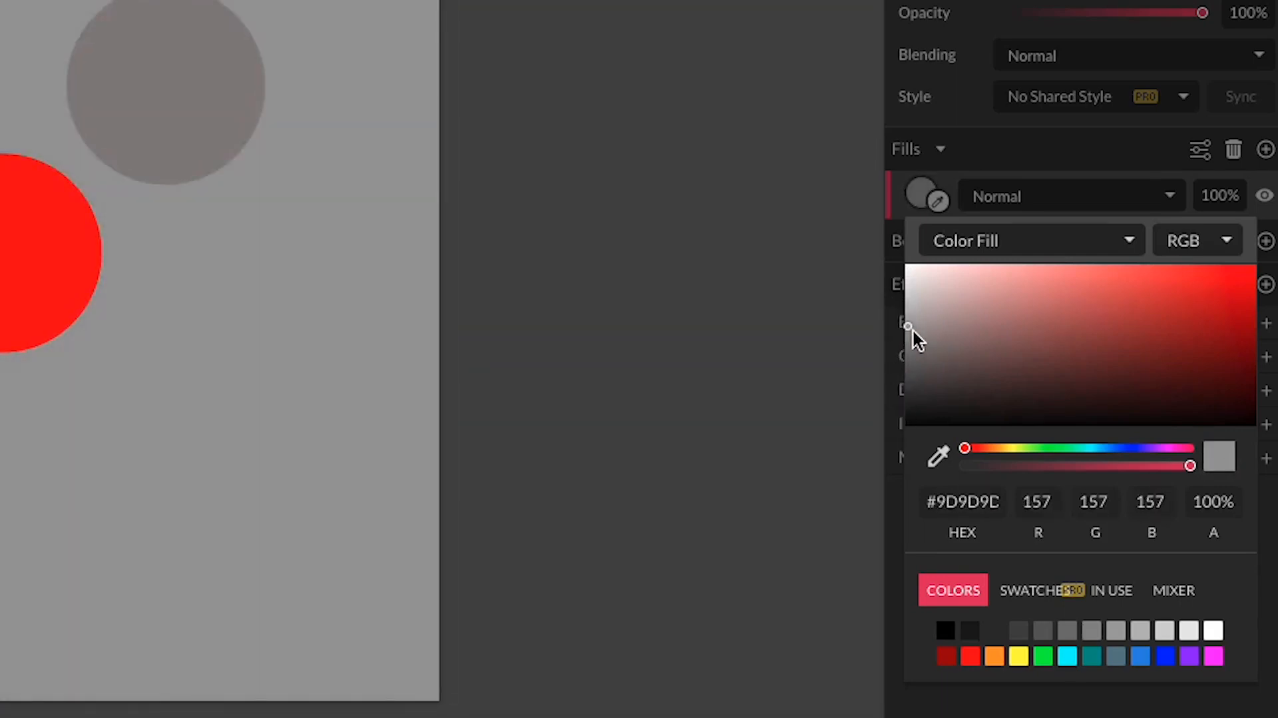
left_click(1214, 326)
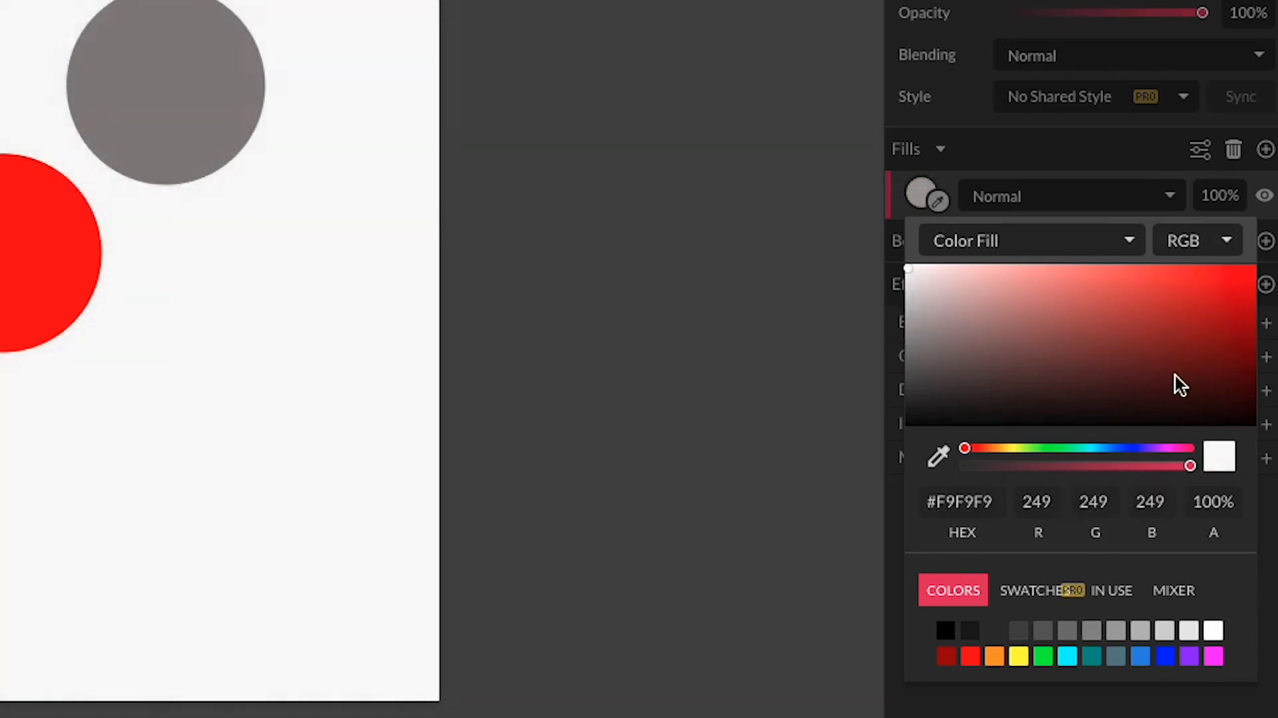
mouse_move(911, 277)
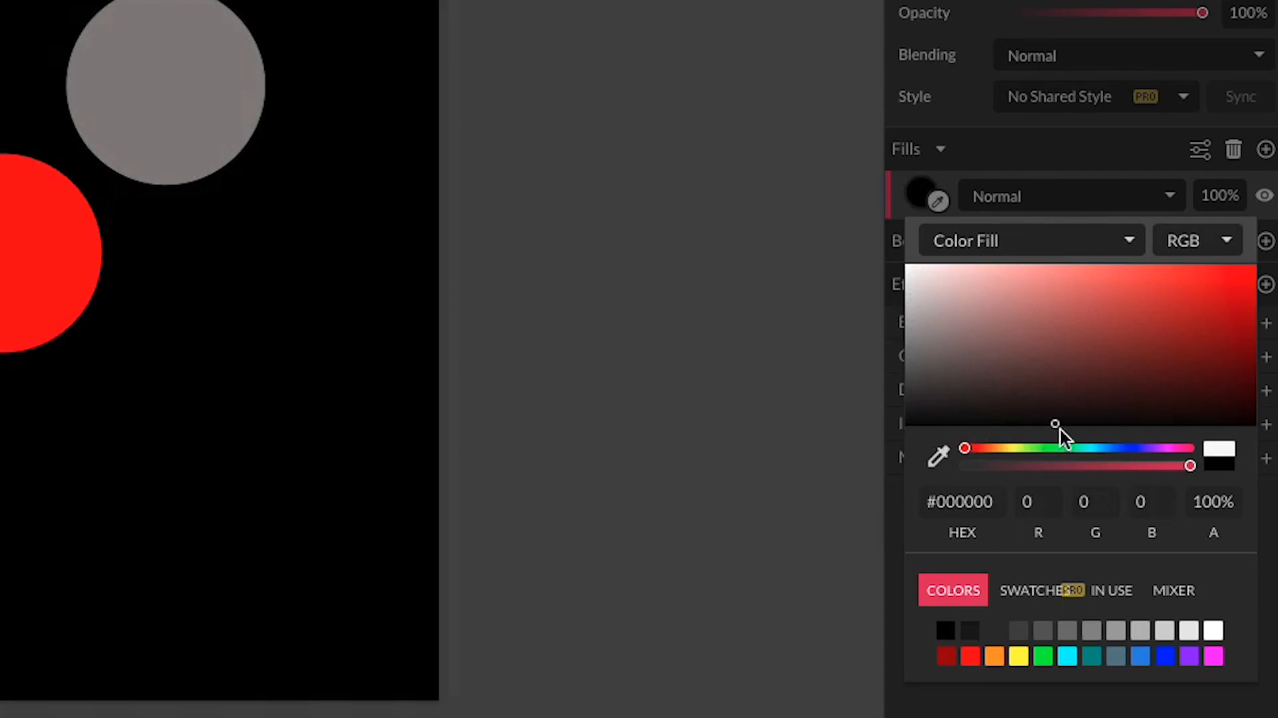
mouse_move(1105, 436)
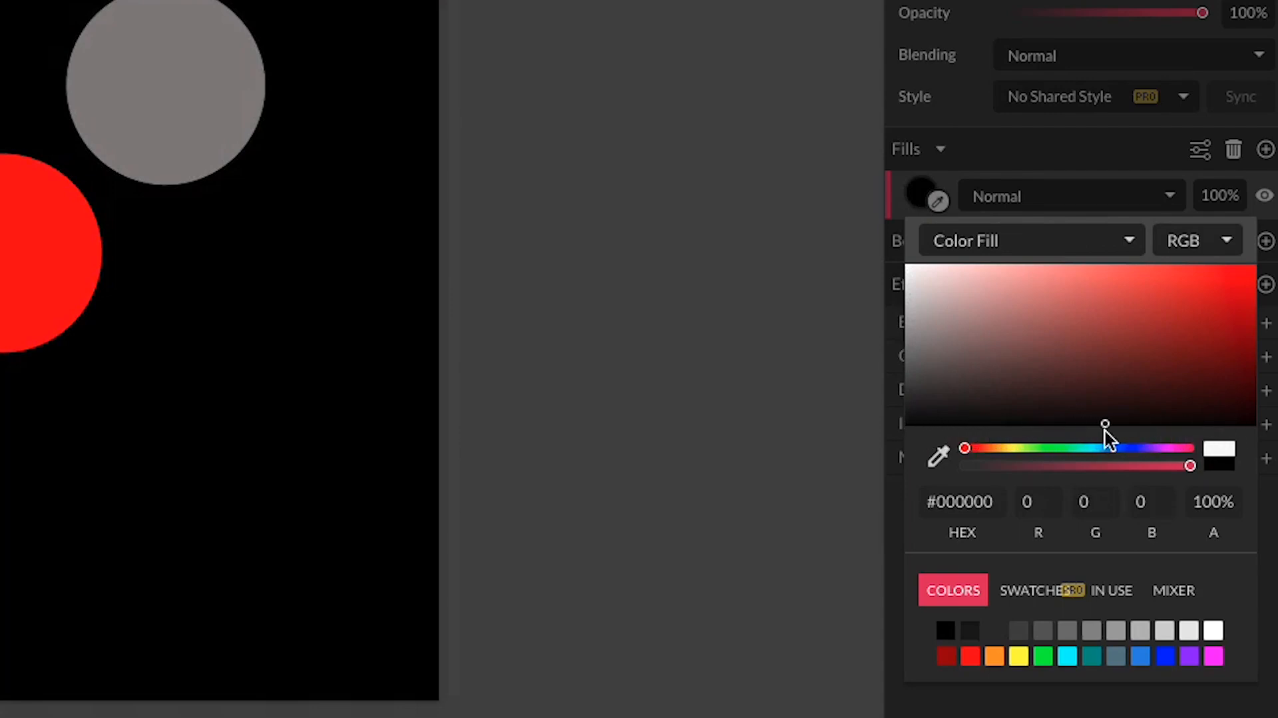
left_click(1089, 332)
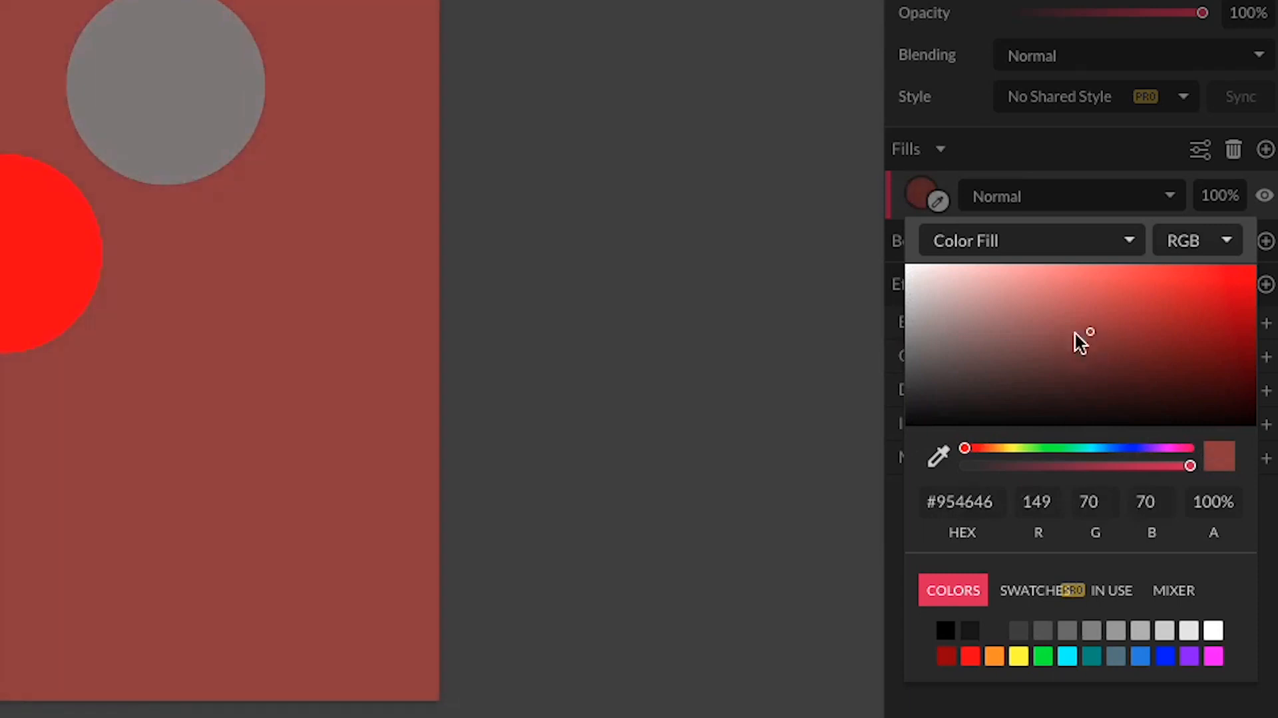
Push the background to bright red, then sweep its hue through orange and green to blue.
left_click_drag(1084, 331, 1135, 327)
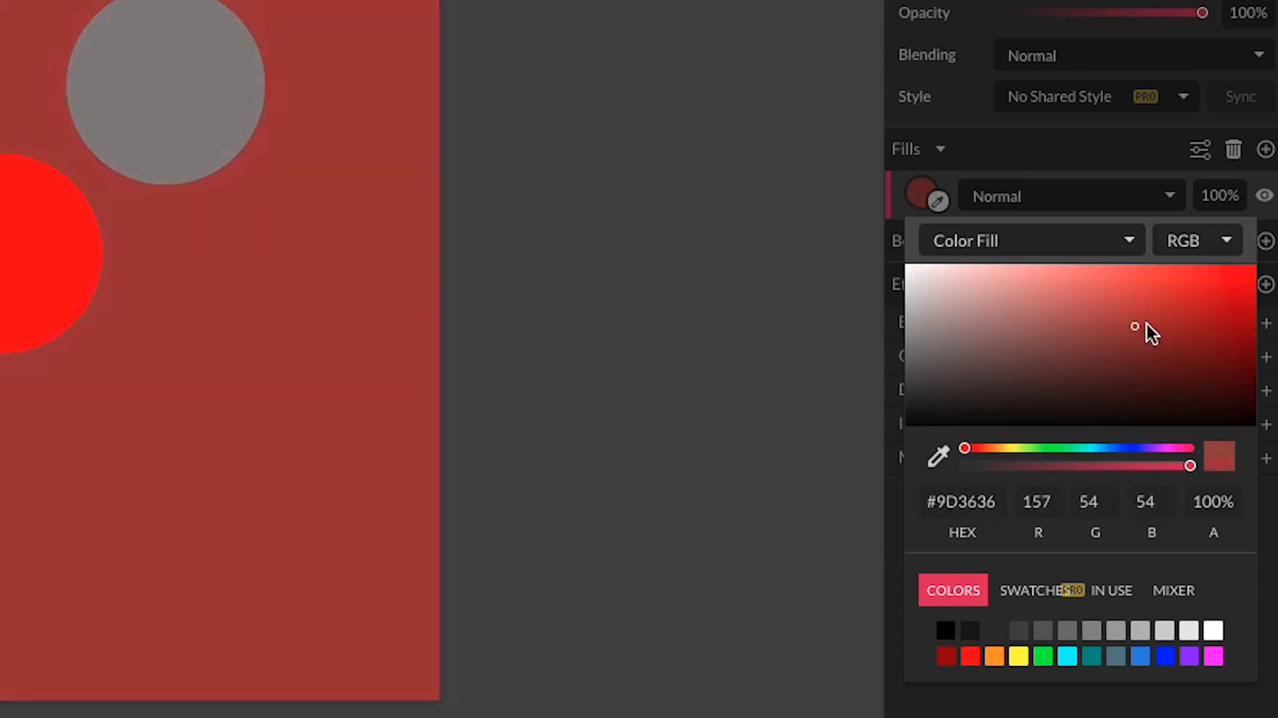
left_click_drag(1135, 327, 1254, 267)
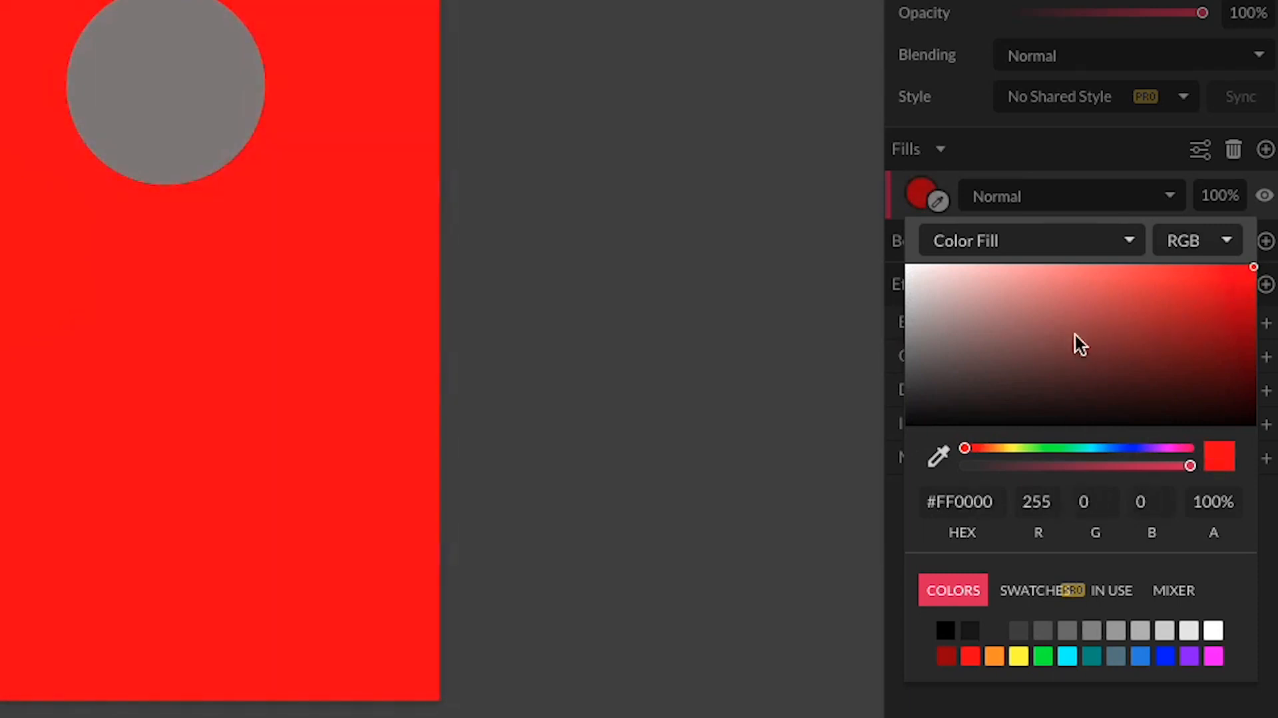
mouse_move(1118, 339)
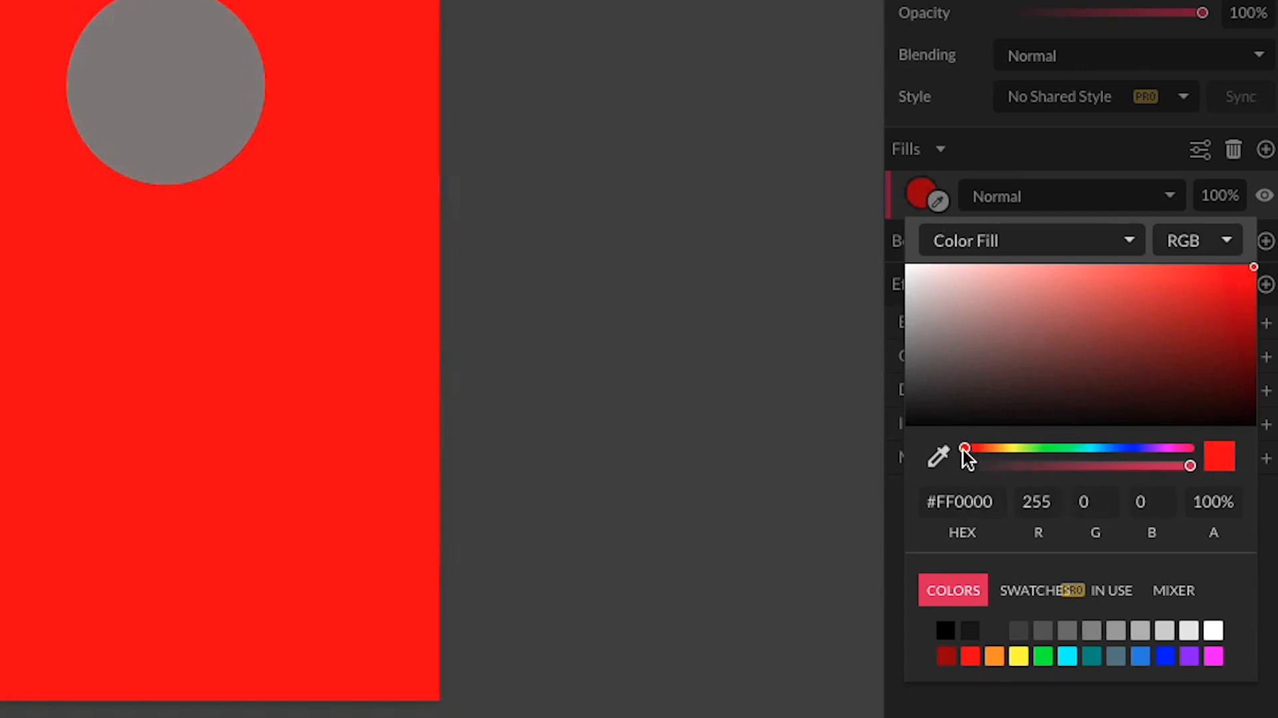
left_click_drag(966, 447, 974, 448)
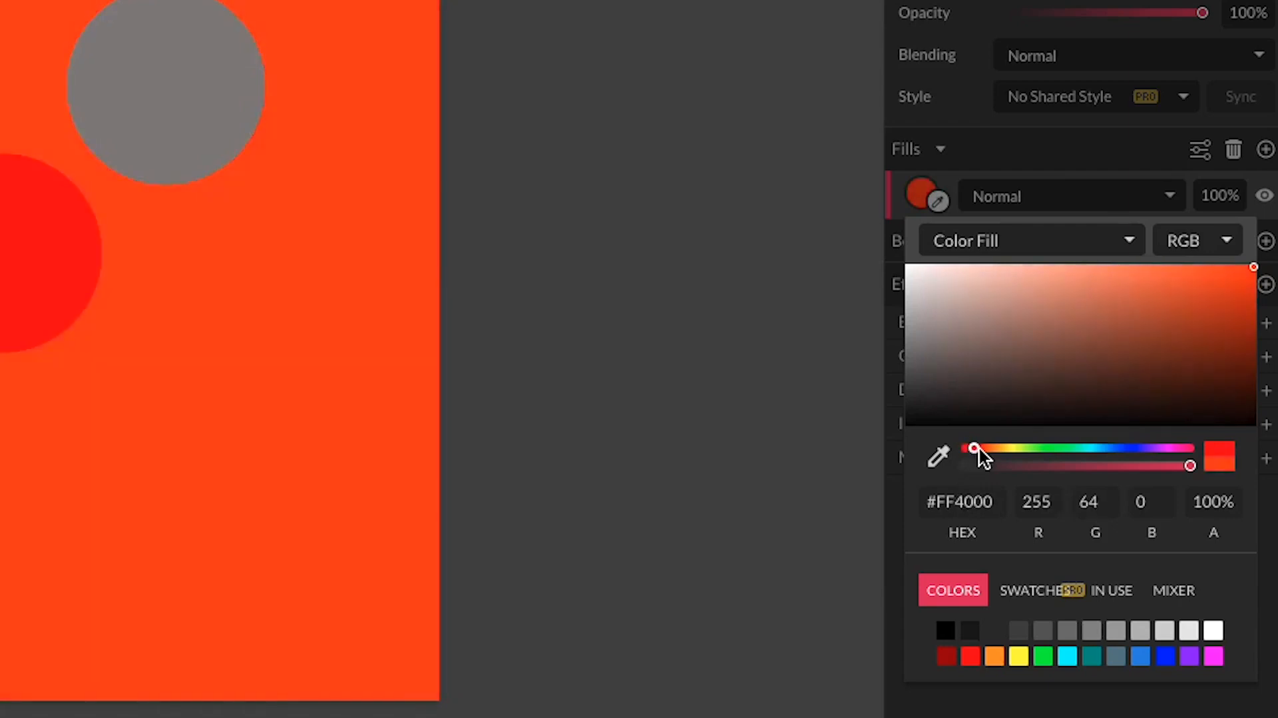
left_click_drag(971, 447, 1048, 448)
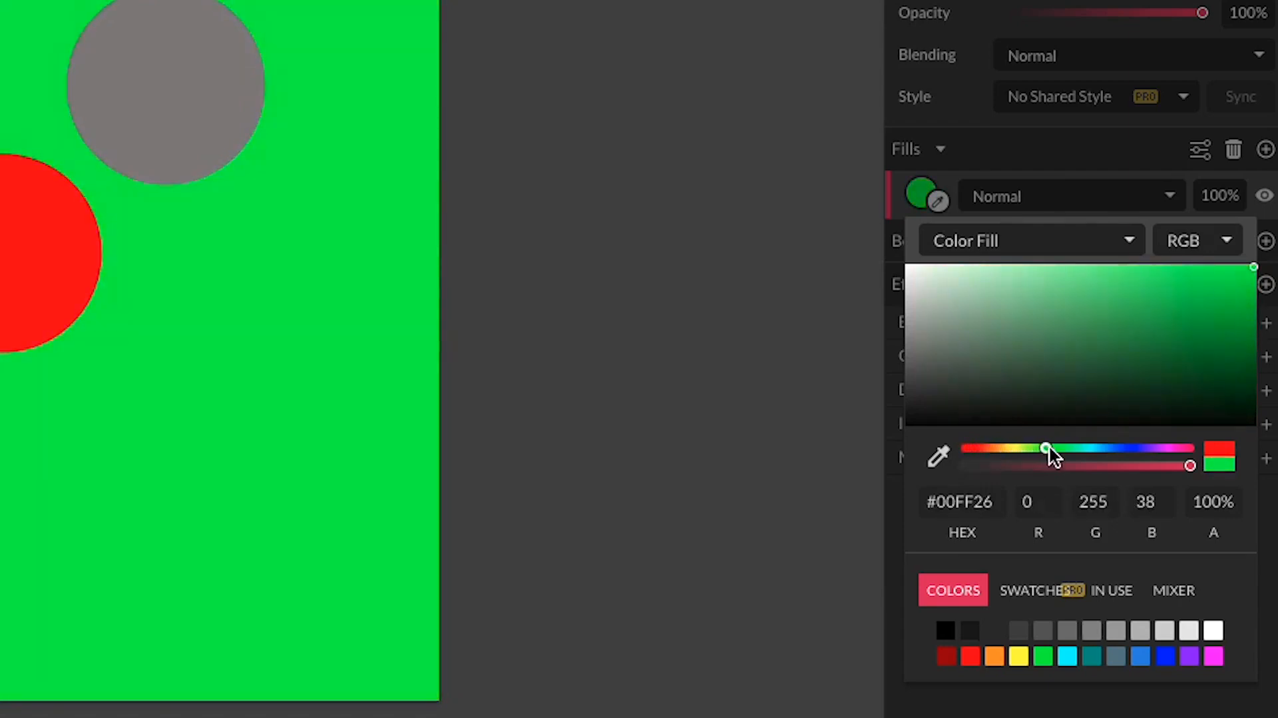
left_click_drag(1046, 449, 1116, 448)
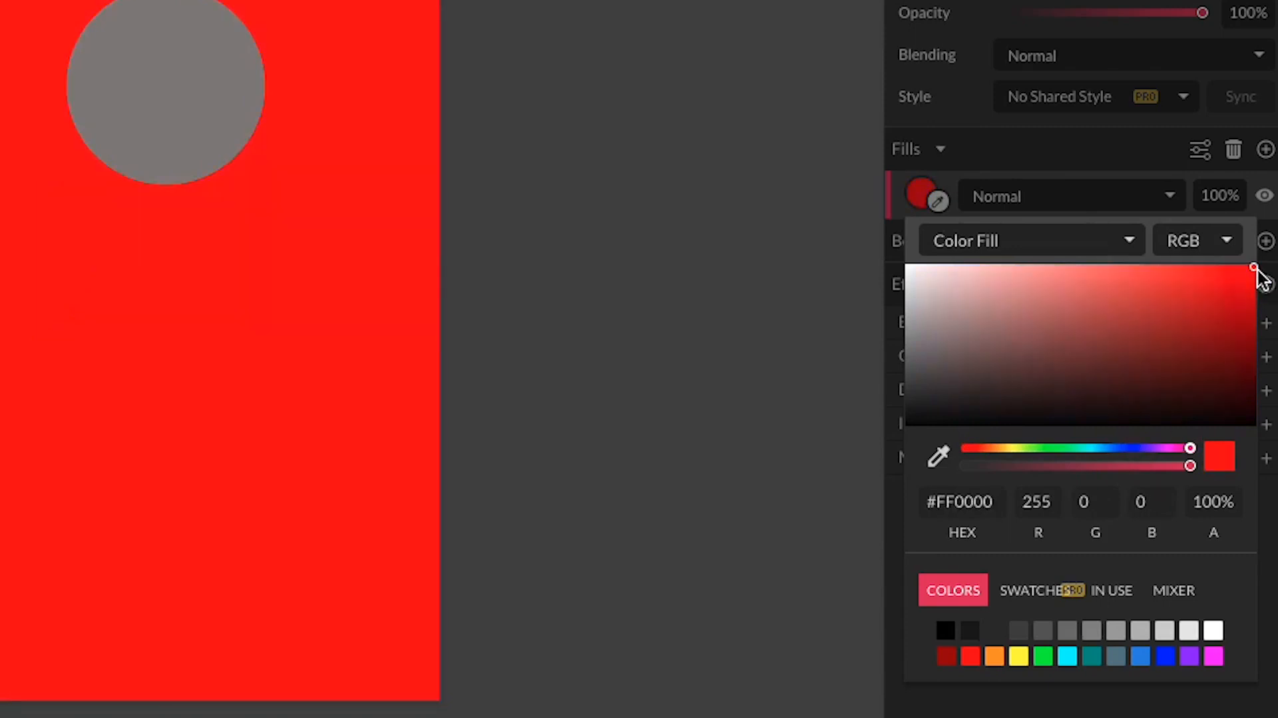
left_click_drag(1213, 448, 1152, 447)
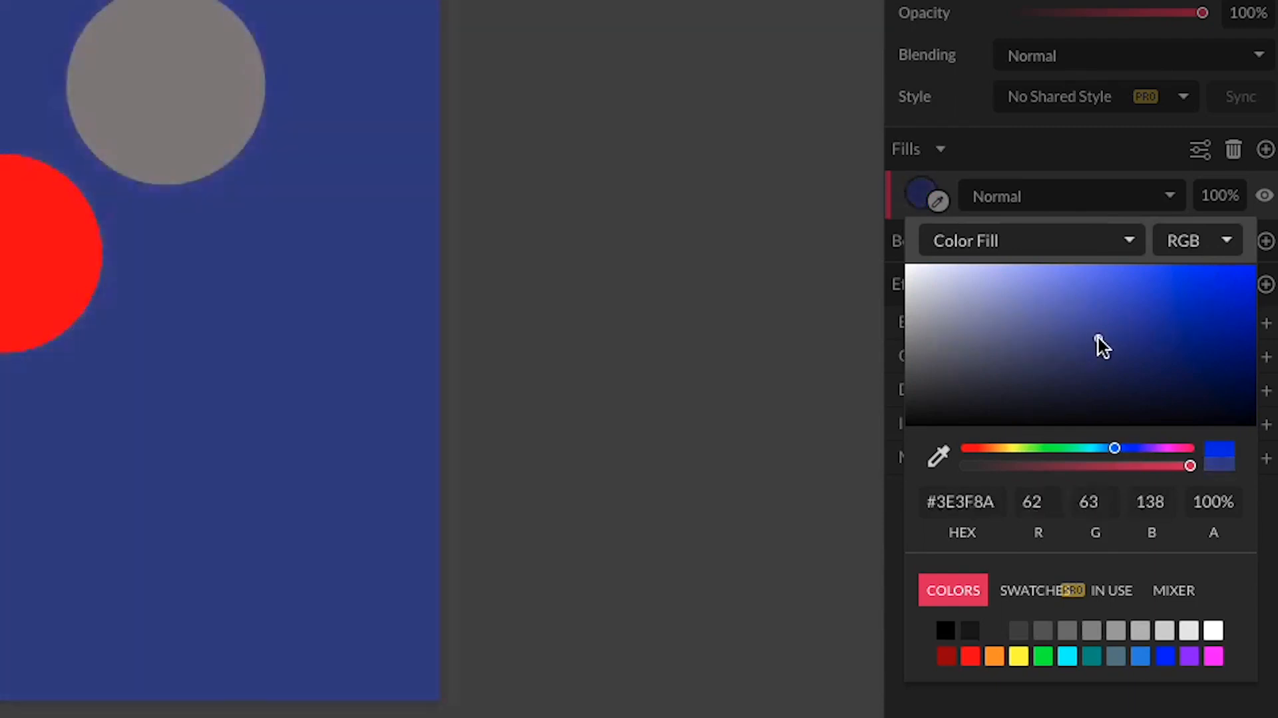
Saturate the blue to vivid #0B0FE3 and, after a transparency try, keep full opacity.
left_click(1142, 320)
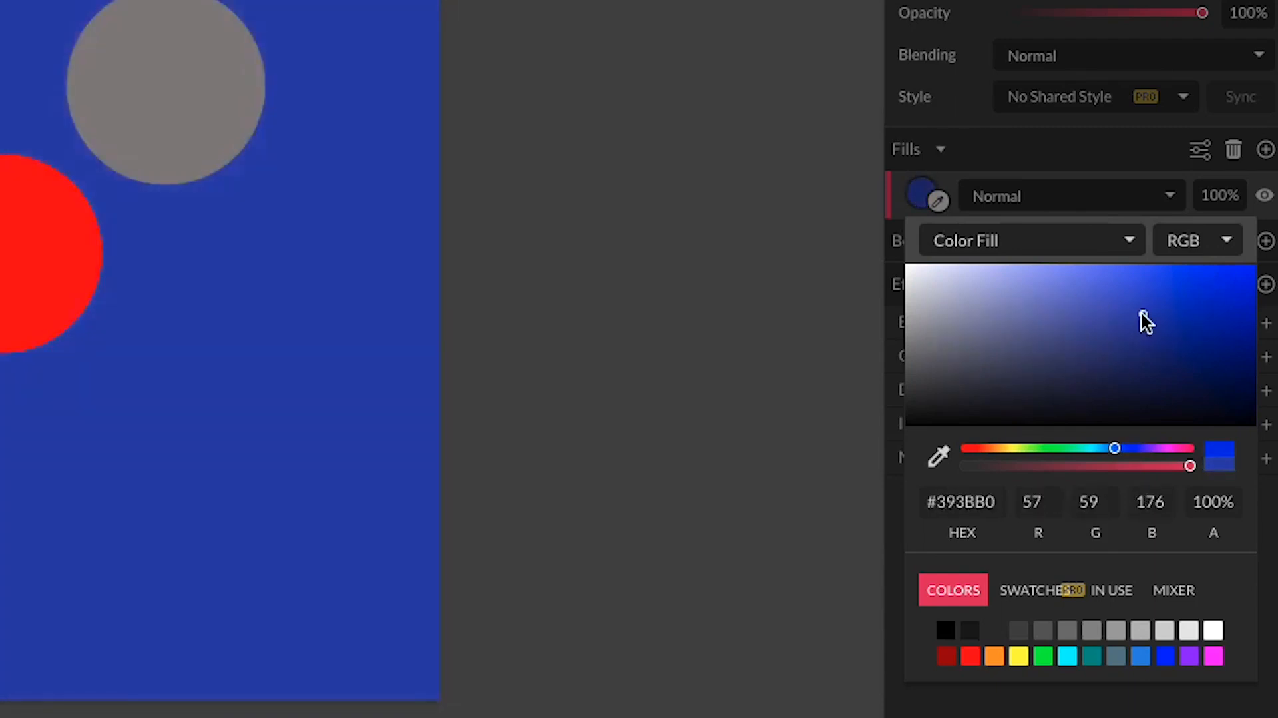
left_click(1009, 354)
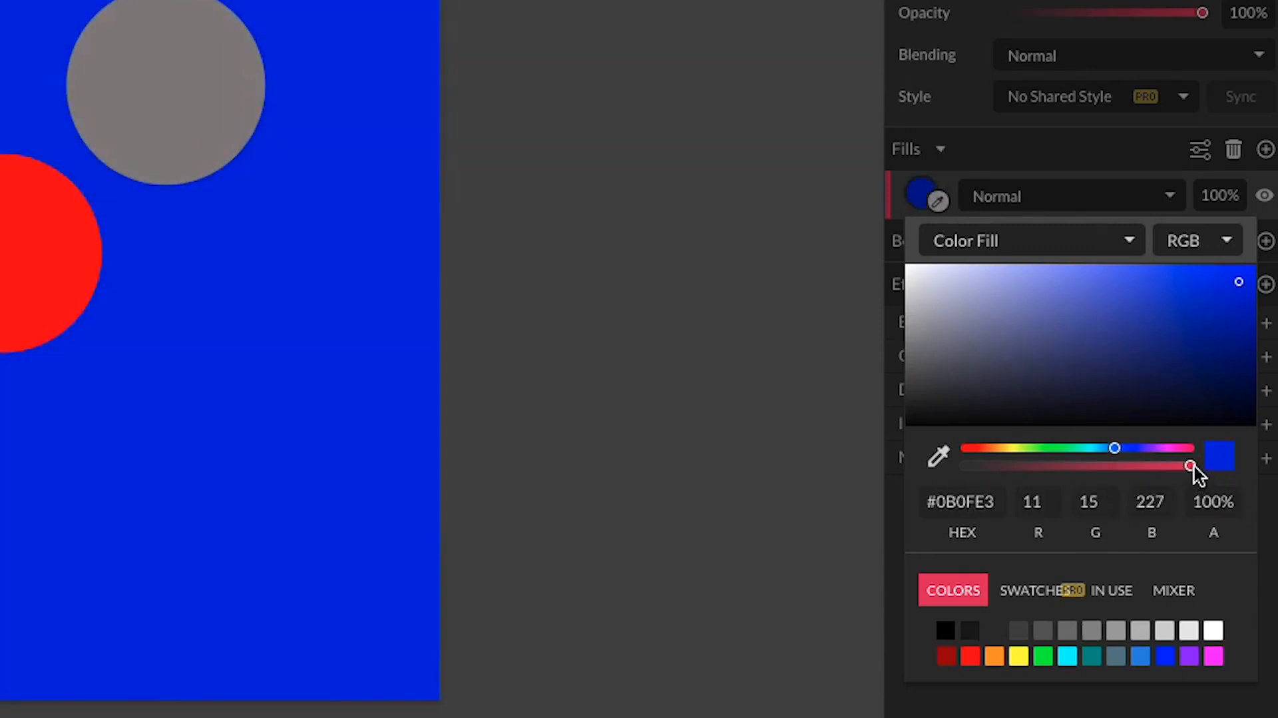
left_click_drag(1191, 466, 1182, 466)
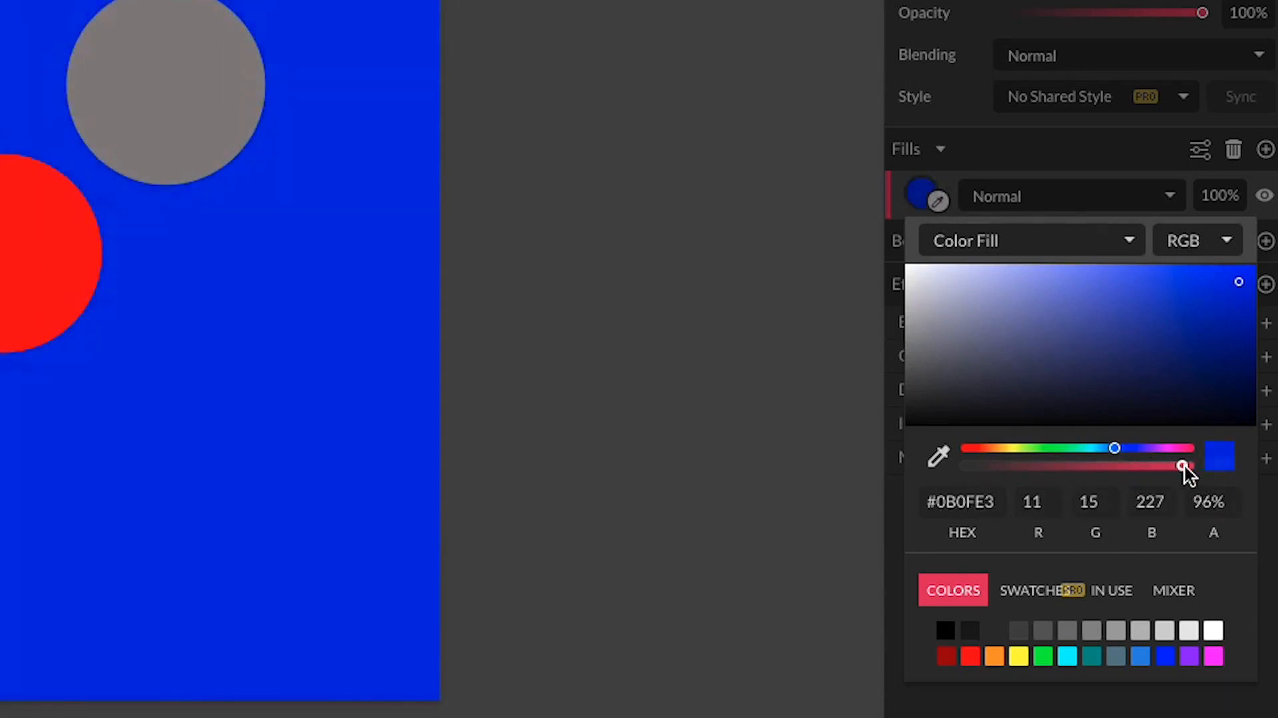
left_click_drag(1184, 466, 1022, 466)
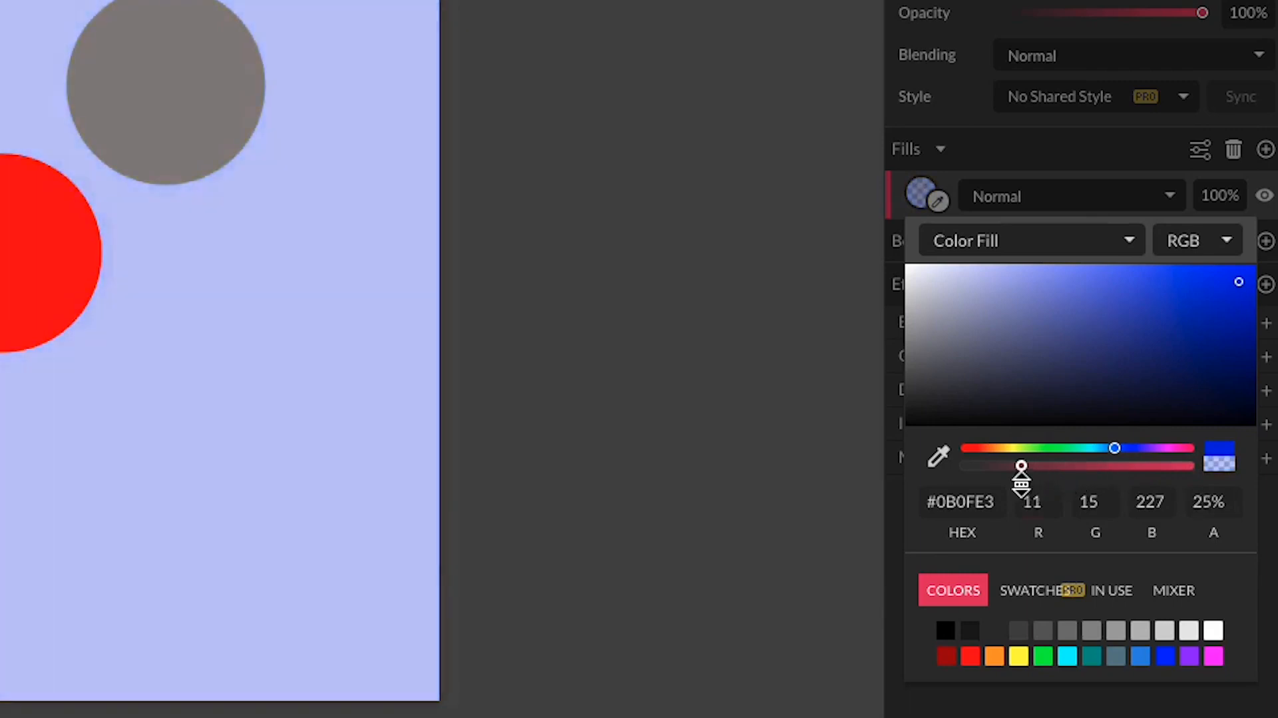
left_click_drag(1023, 464, 994, 465)
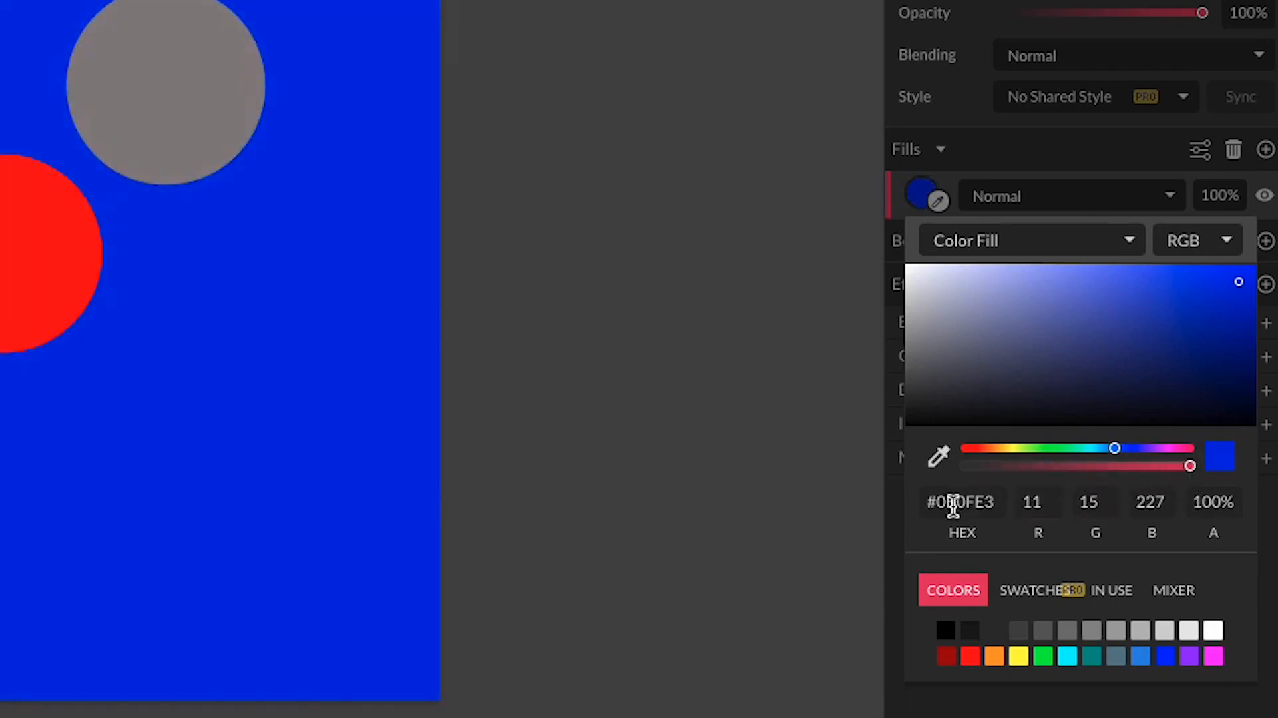
Switch from the hex field to an online HTML colour chart of web-safe hex codes.
left_click(963, 502)
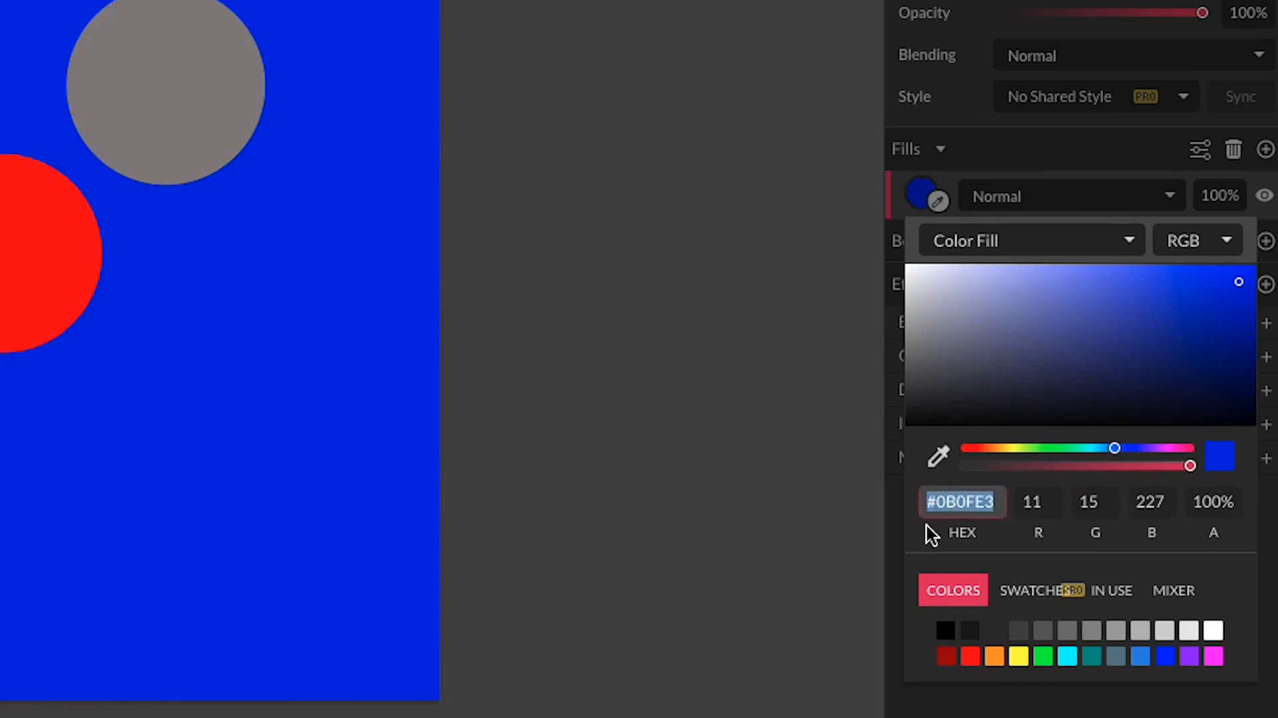
left_click(963, 502)
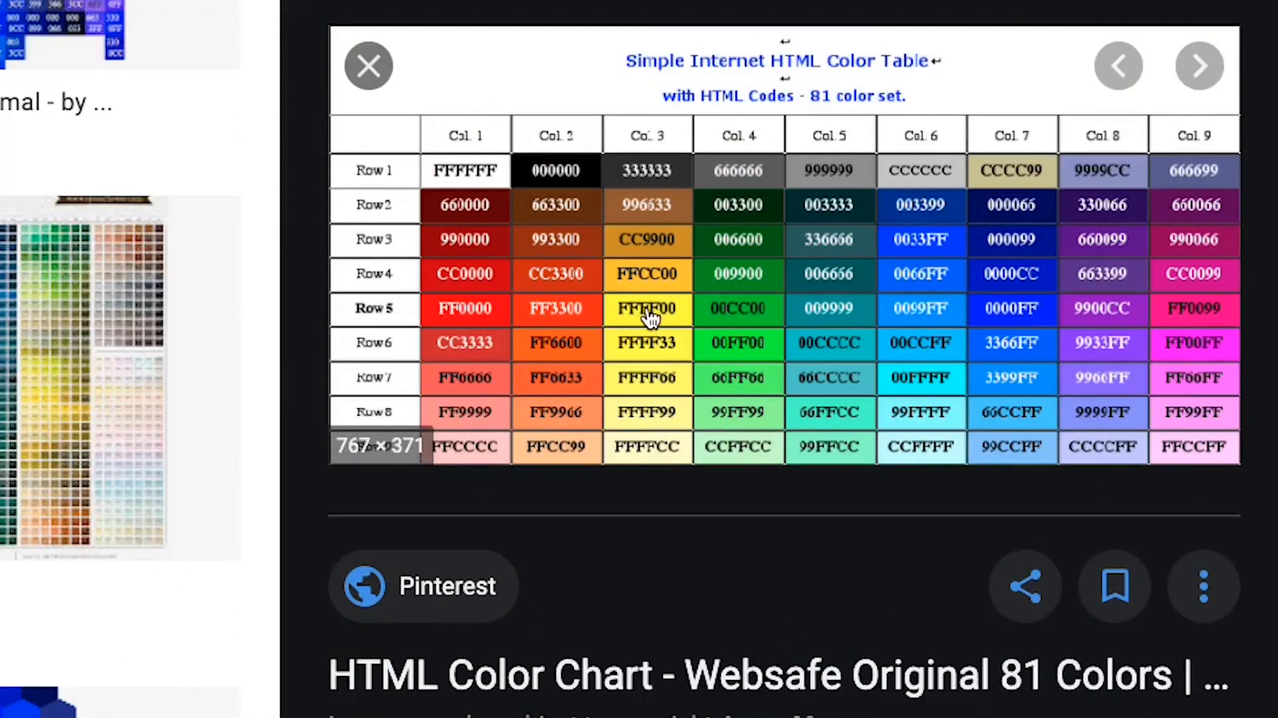
mouse_move(623, 326)
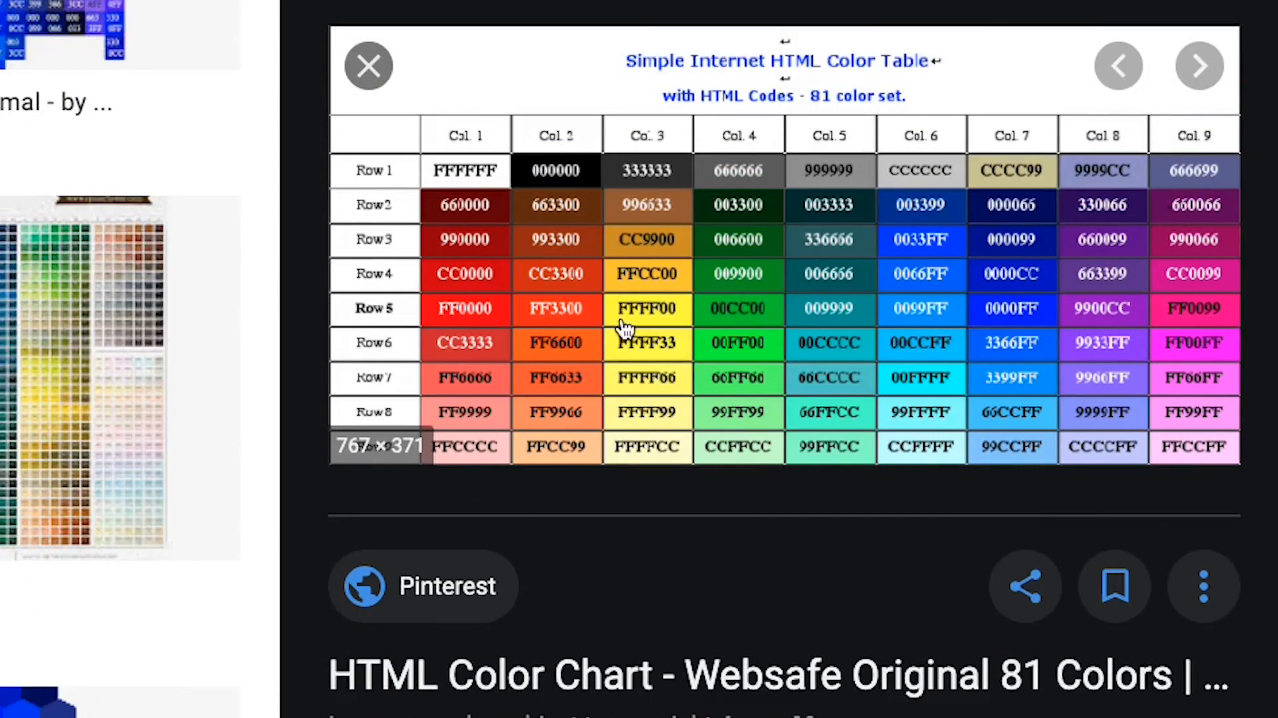
mouse_move(652, 321)
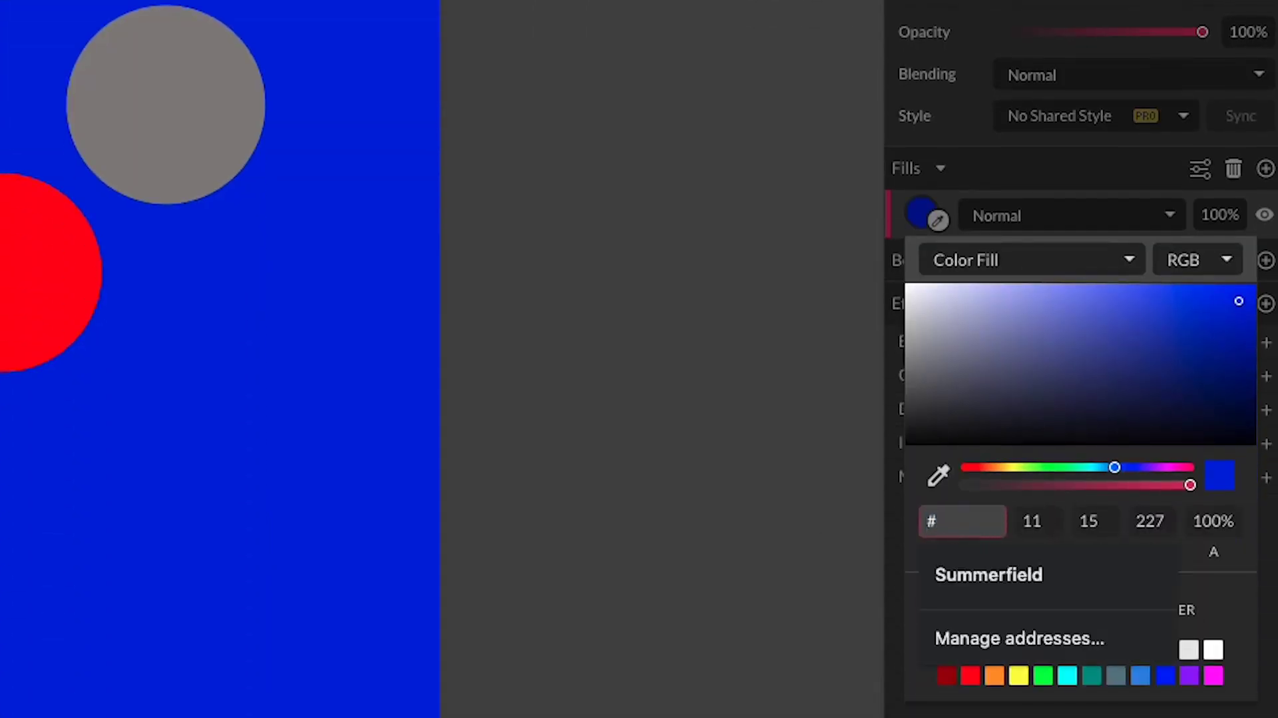
Enter hex code FFFF00 to fill the background rectangle with pure yellow.
type("FFF00")
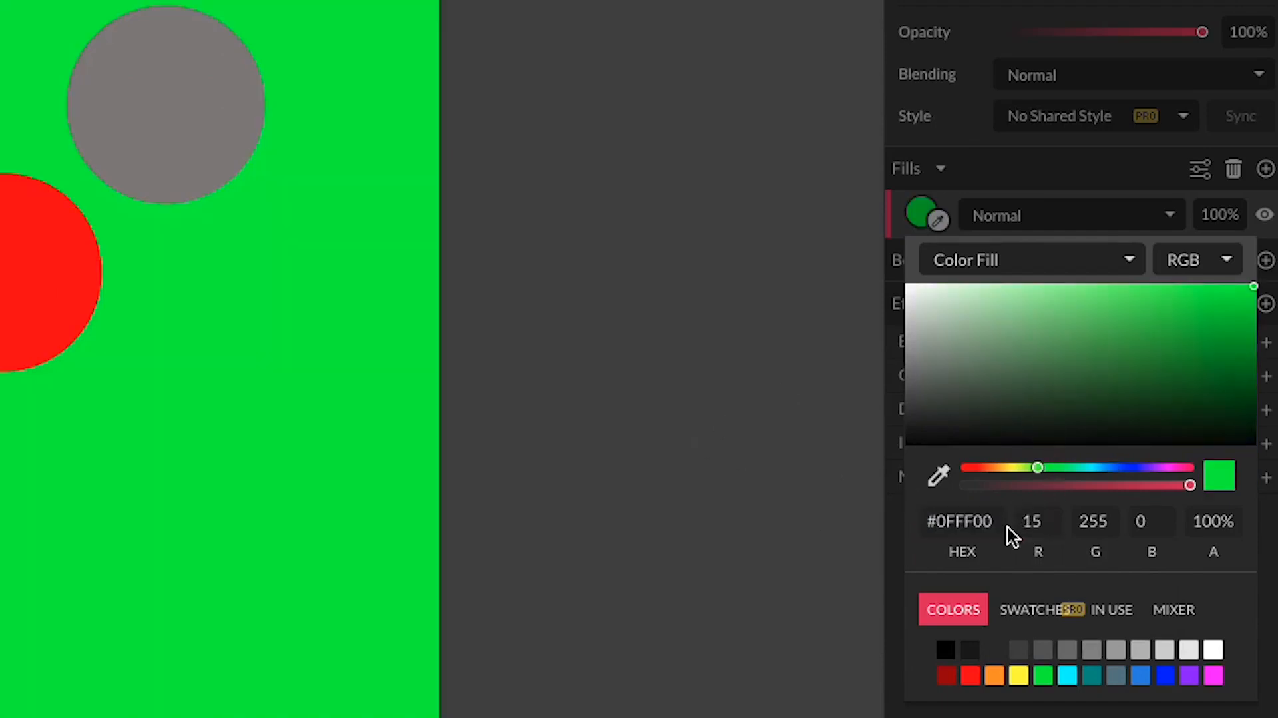
left_click(961, 522)
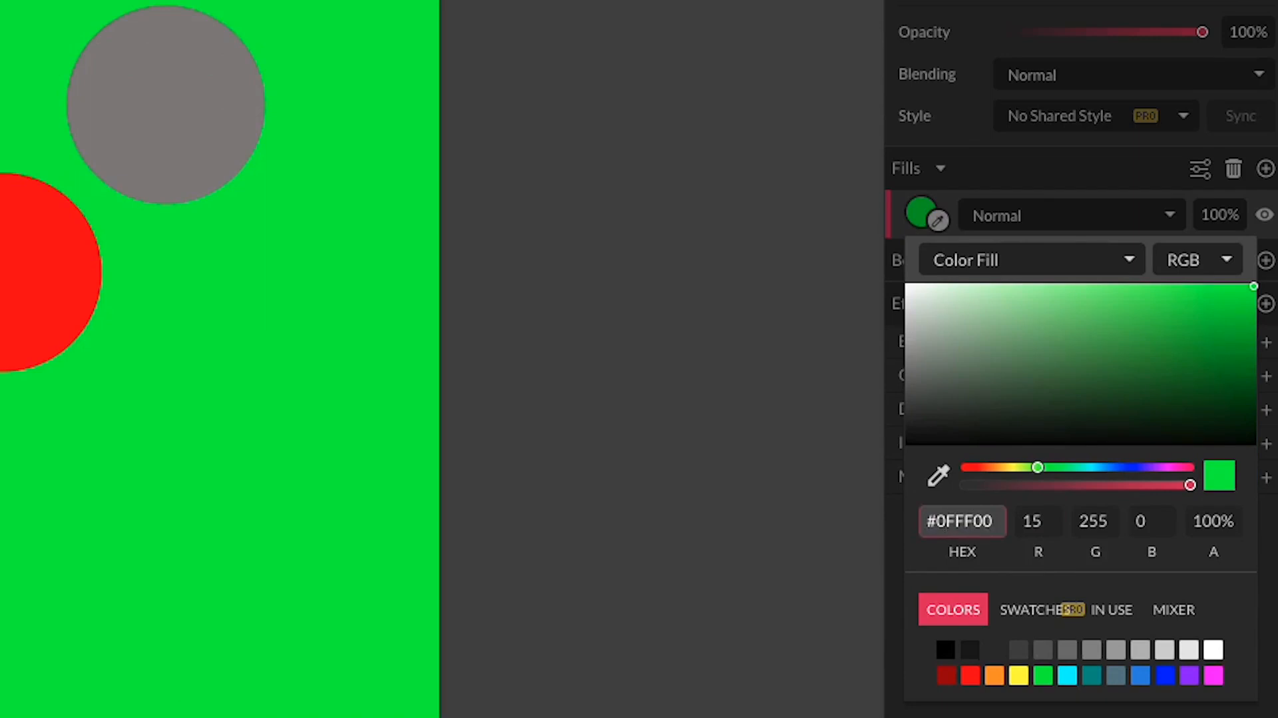
type("FFFF00")
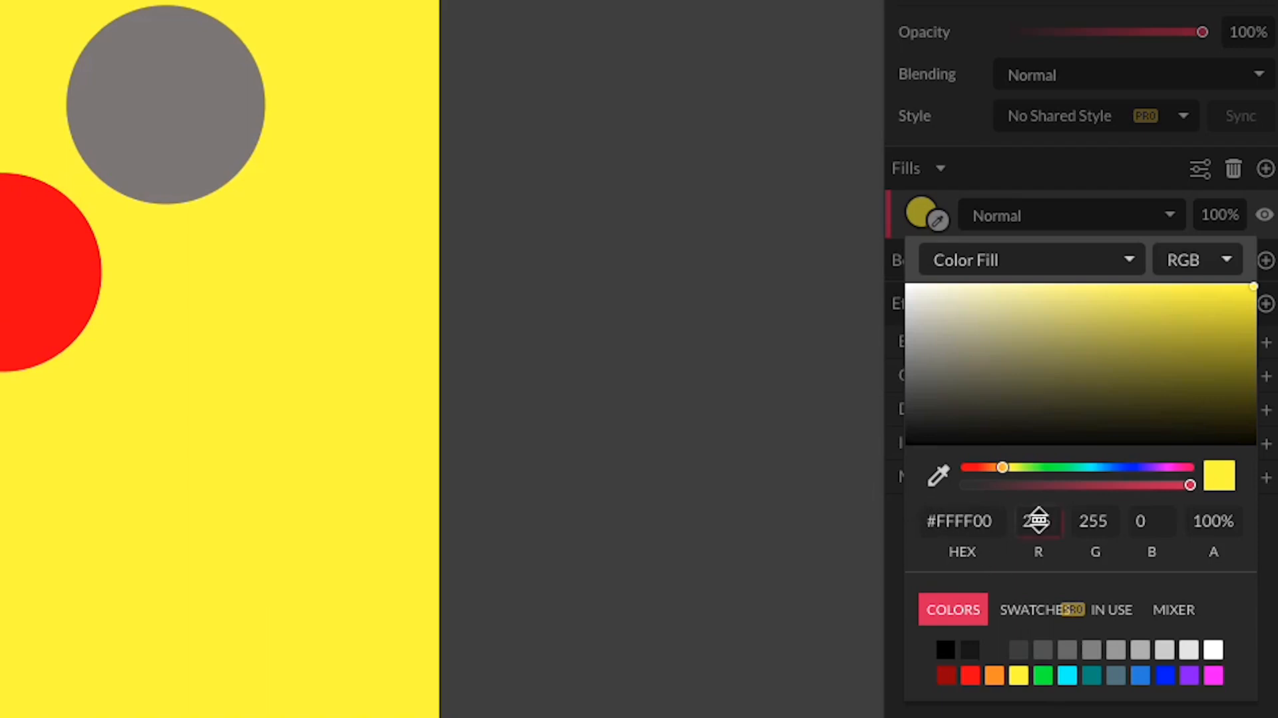
left_click(1039, 522)
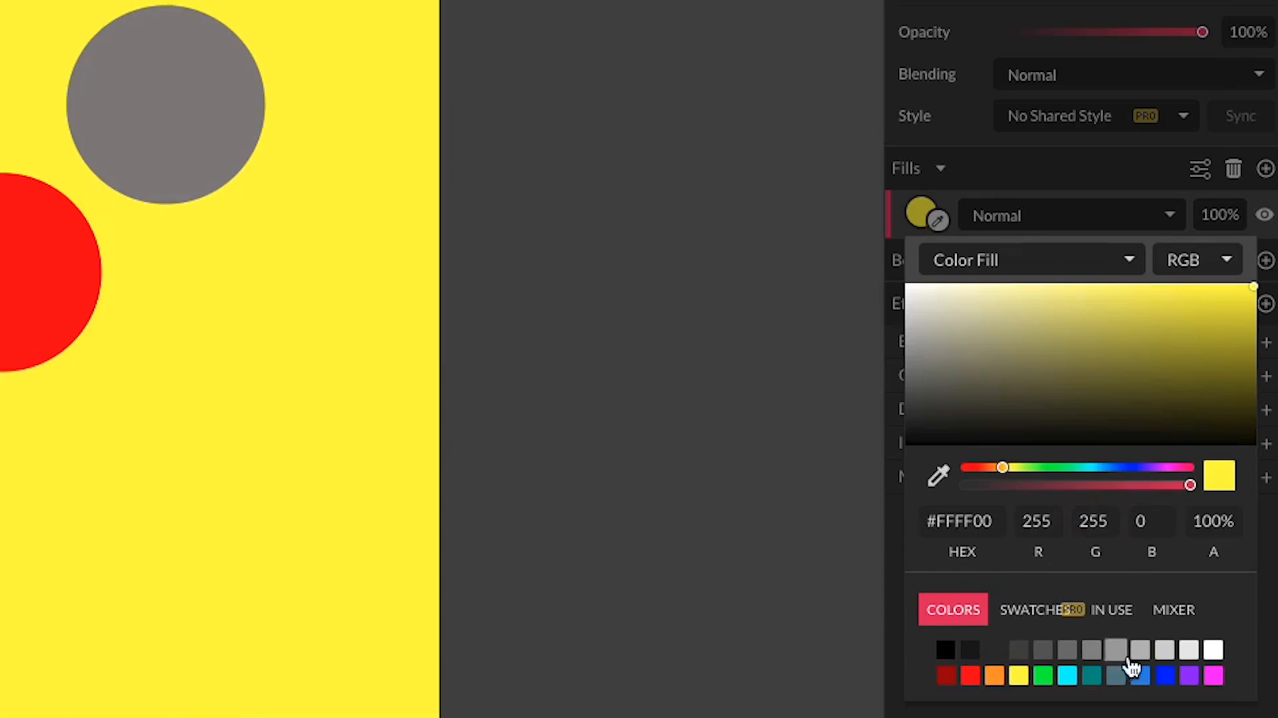
mouse_move(1199, 668)
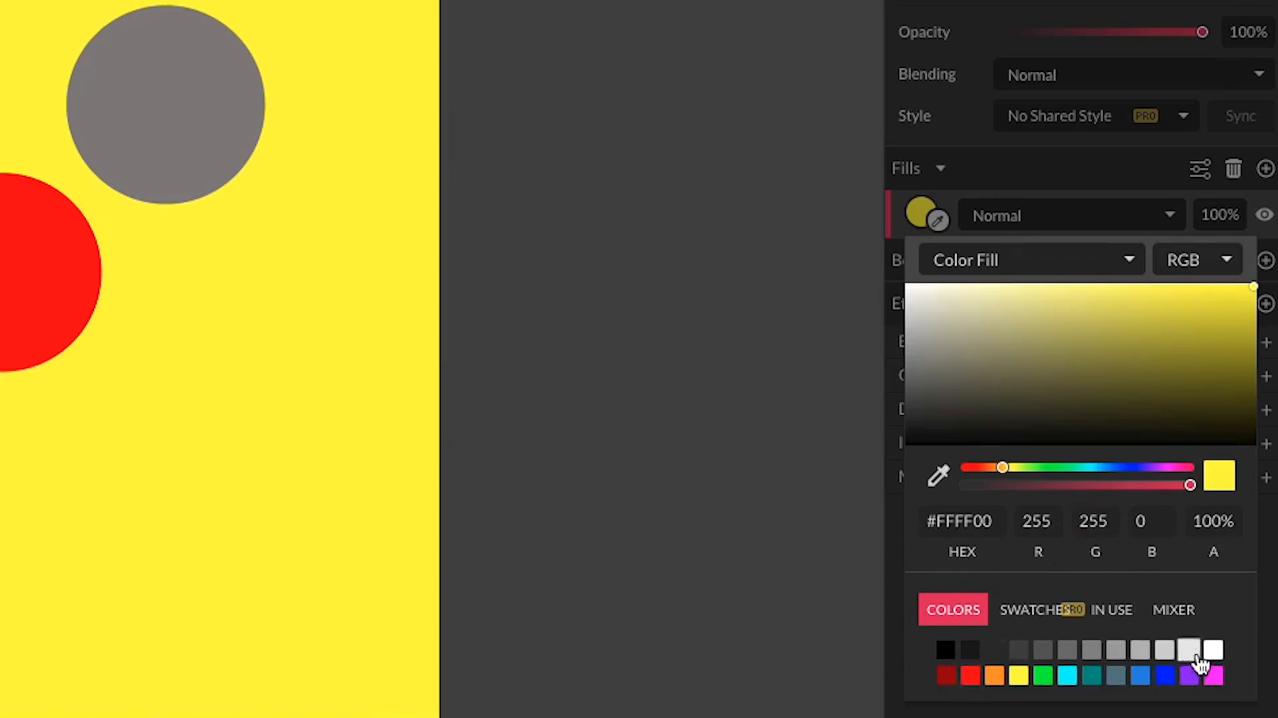
mouse_move(1118, 628)
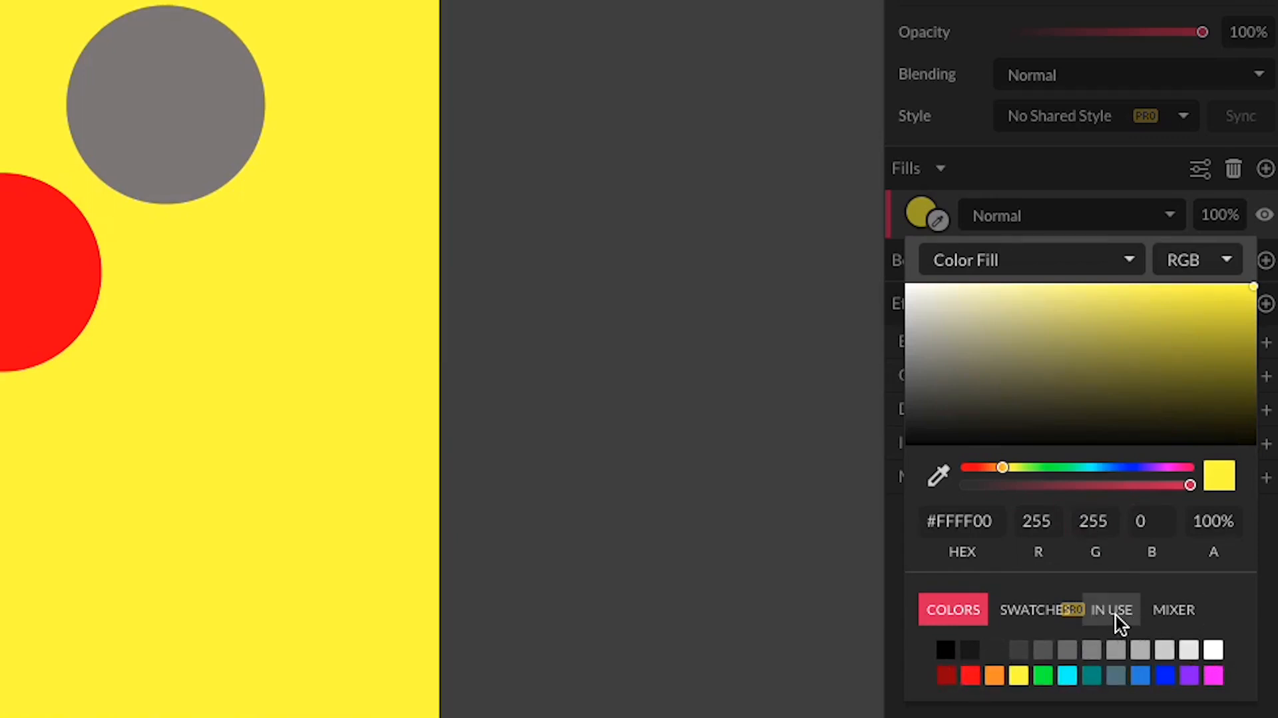
Via the colour tabs and hue slider, shift the fill through teal and cyan to mint green #00FF95.
left_click(1113, 610)
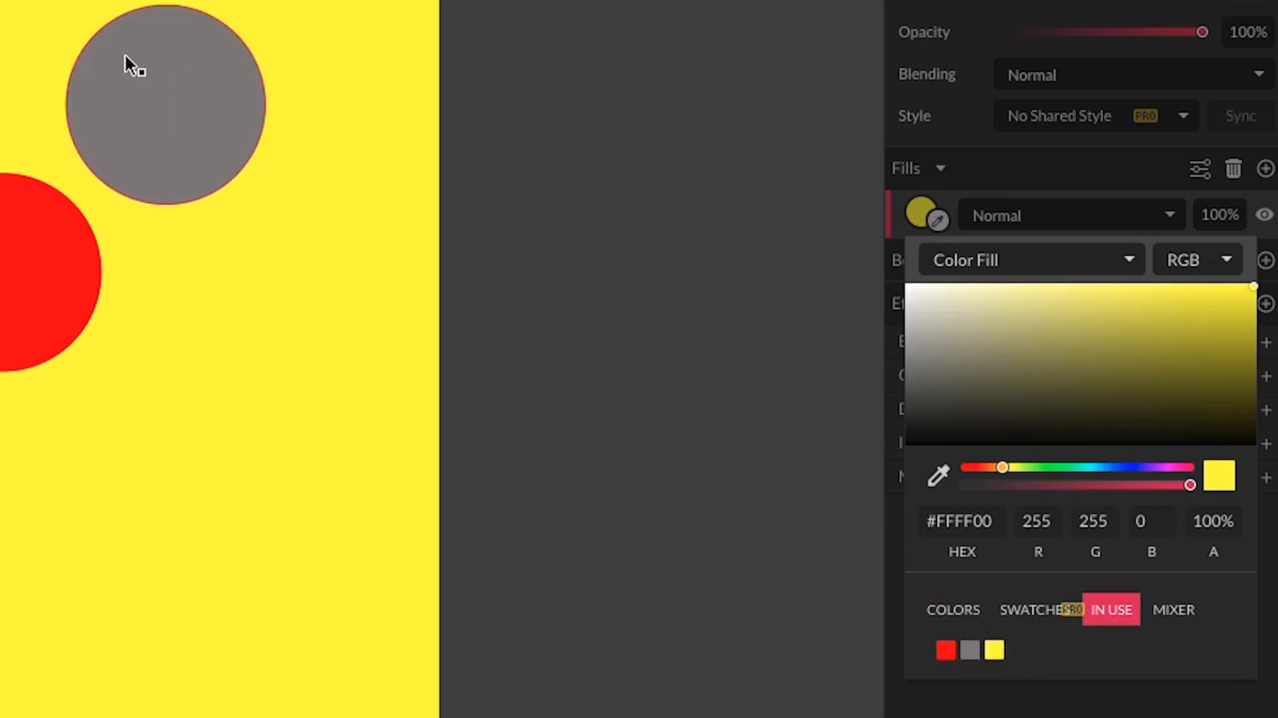
left_click(1174, 609)
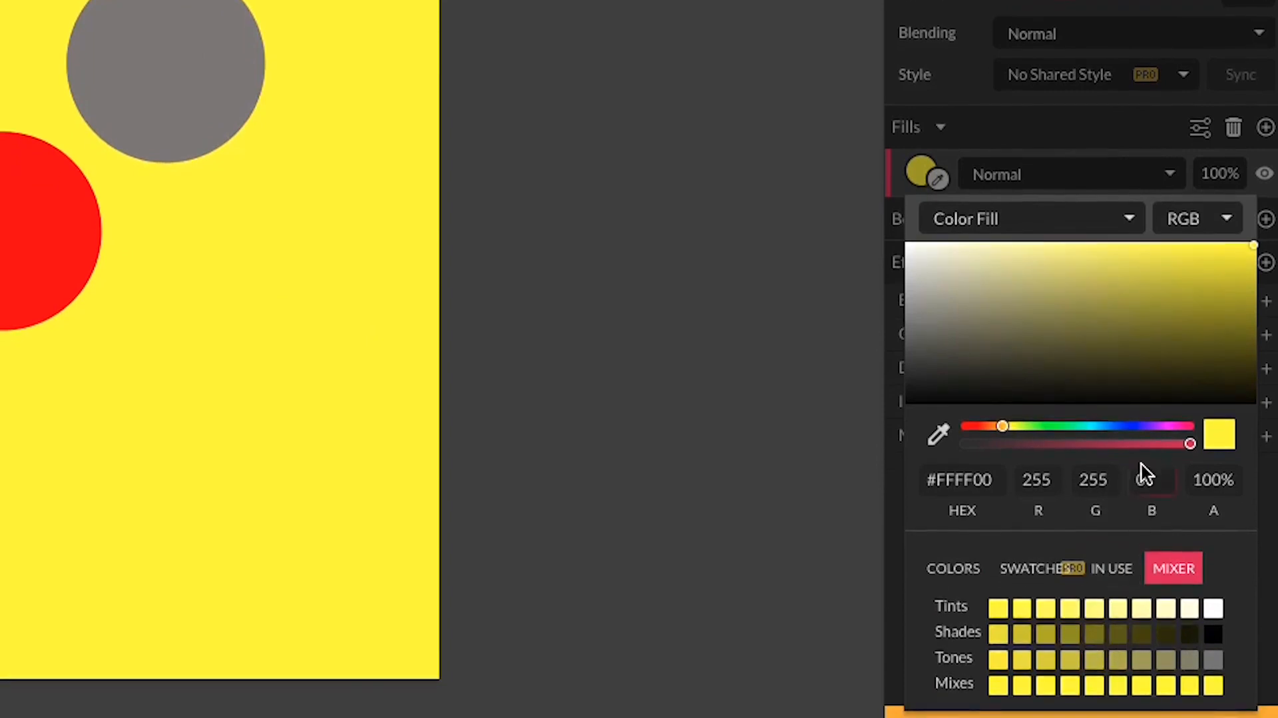
left_click_drag(1004, 424, 1069, 425)
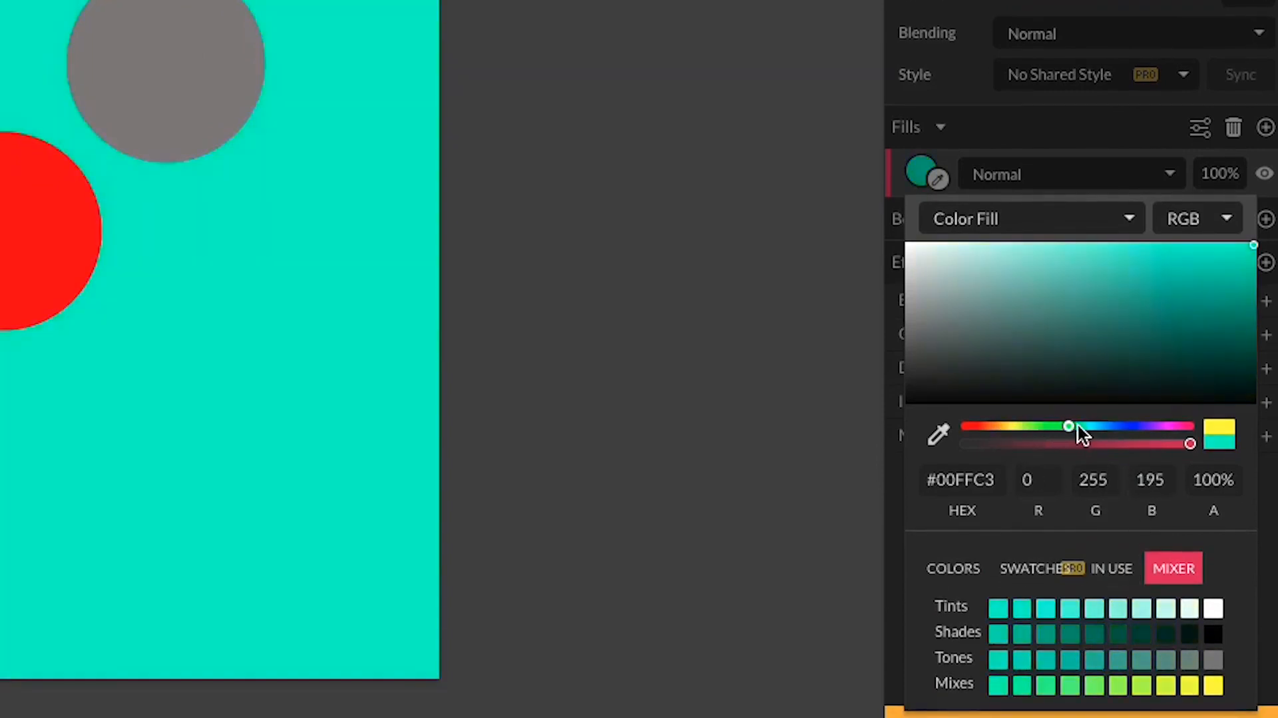
left_click_drag(1069, 426, 1077, 426)
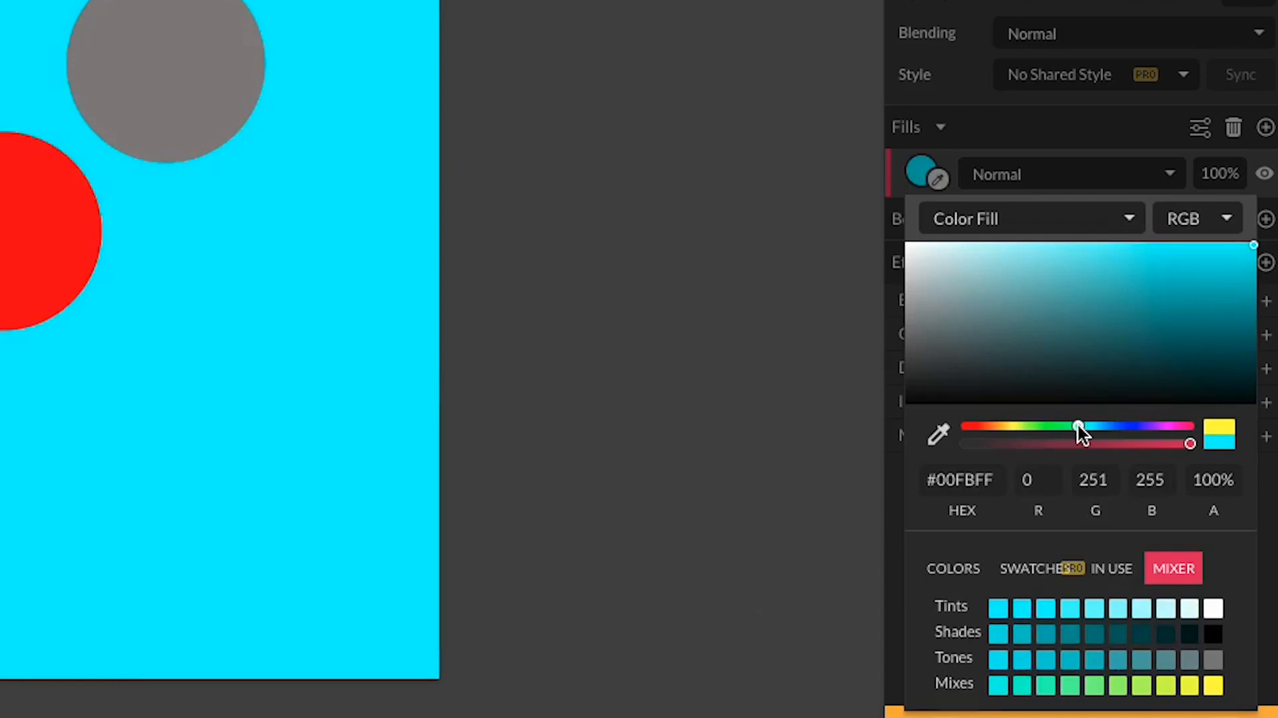
left_click_drag(1077, 425, 1062, 425)
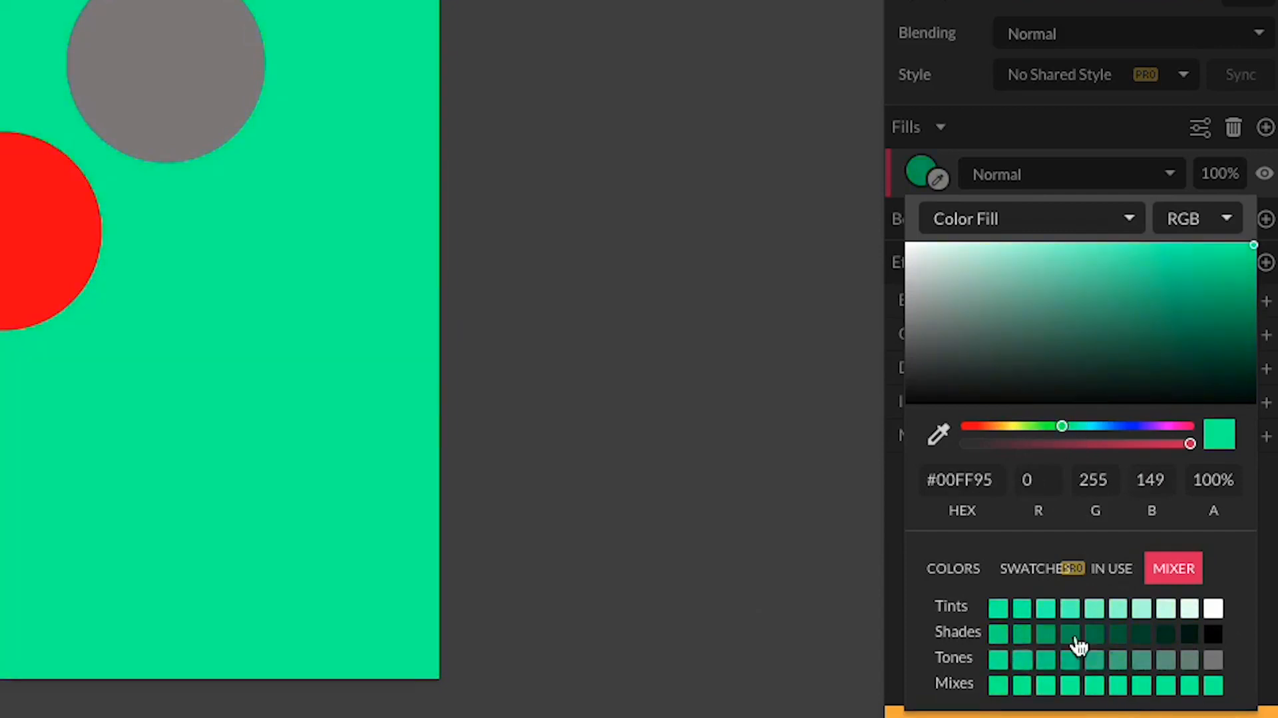
mouse_move(1055, 647)
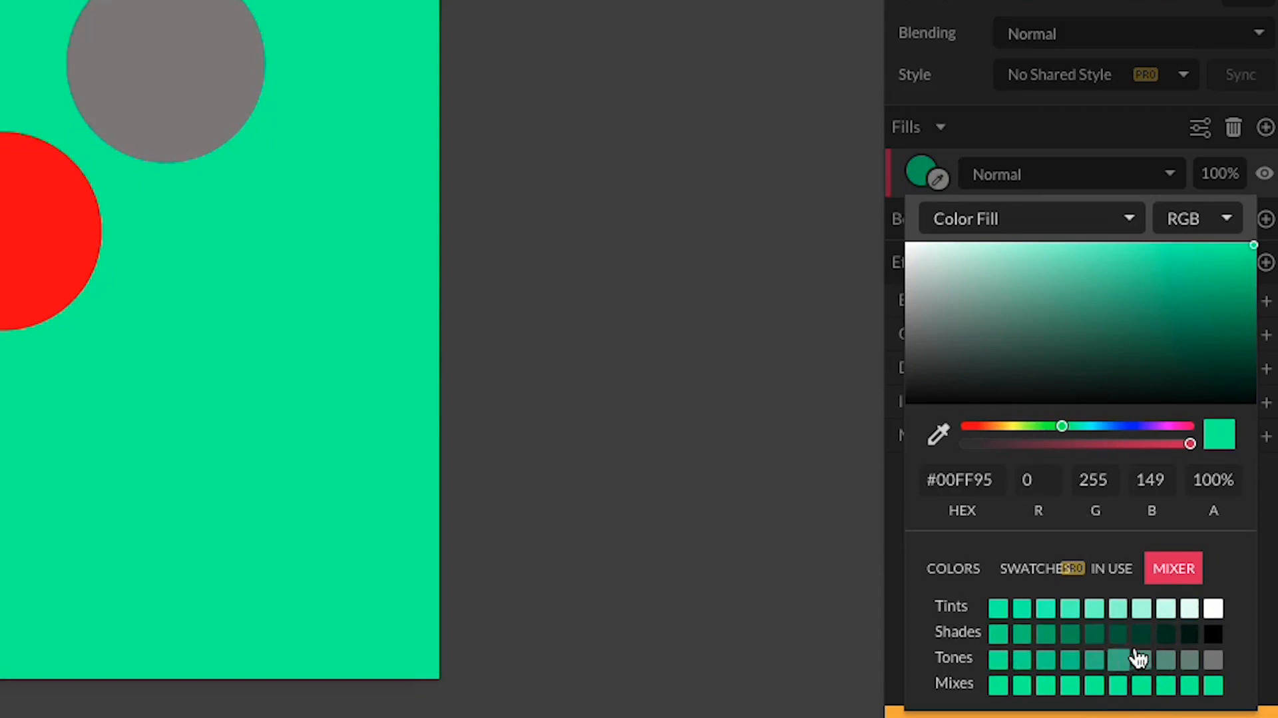
Sample the grey circle's colour with the eyedropper for the background fill.
left_click(952, 568)
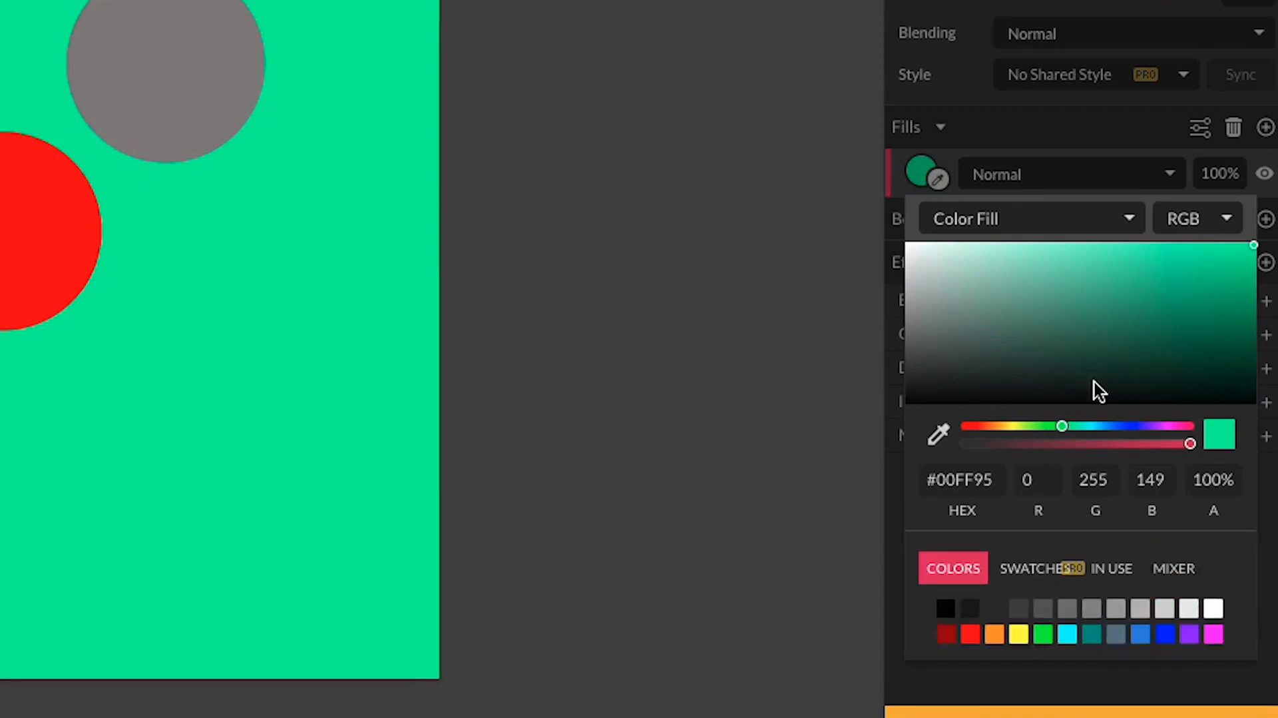
mouse_move(939, 434)
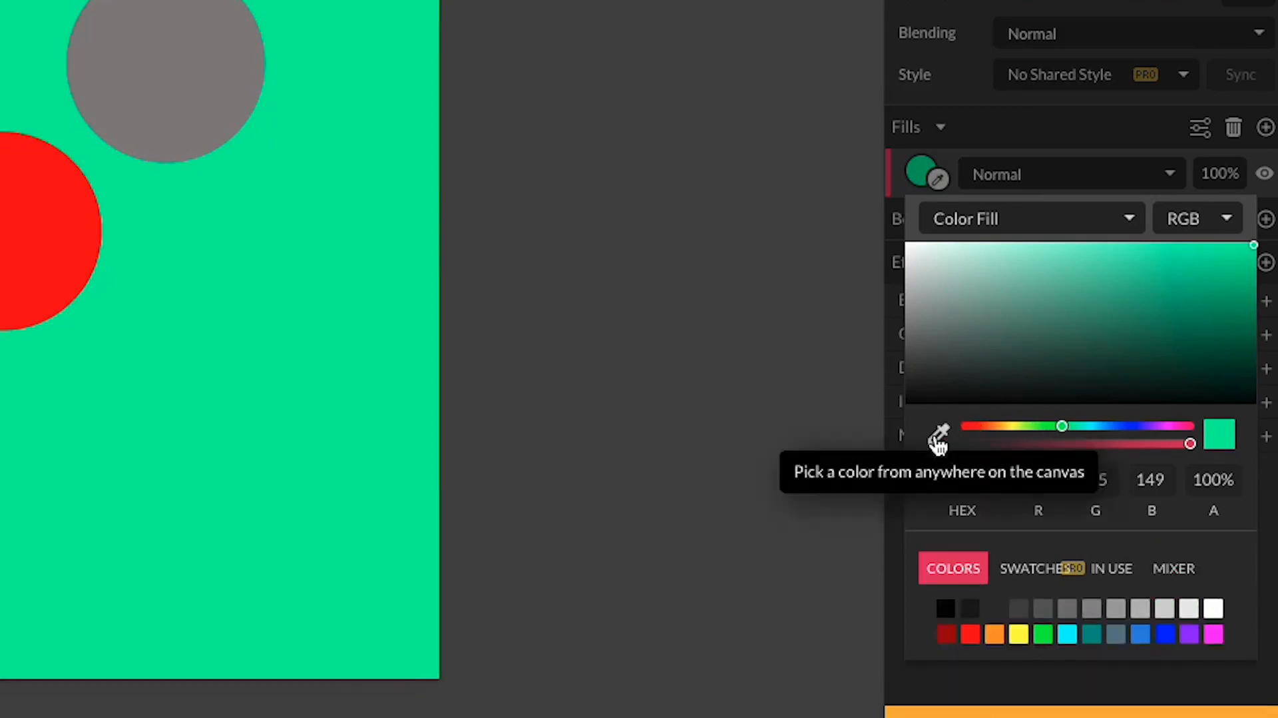
mouse_move(666, 326)
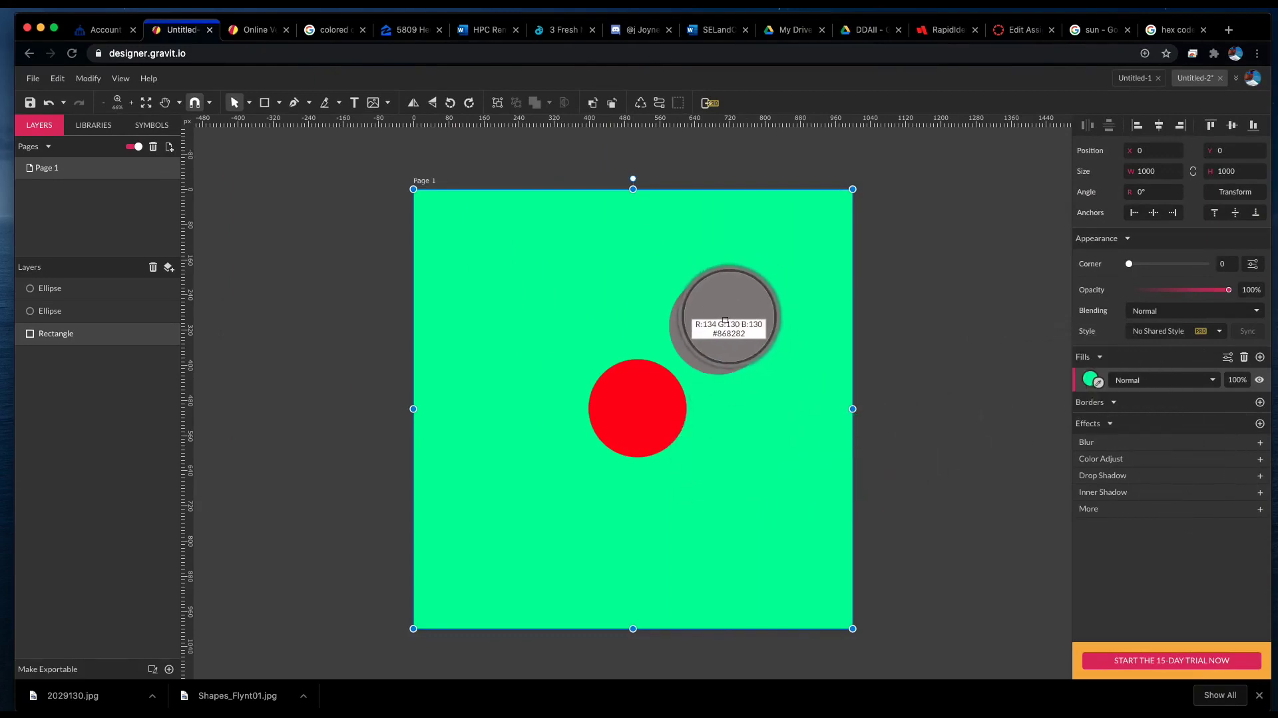
left_click(1089, 380)
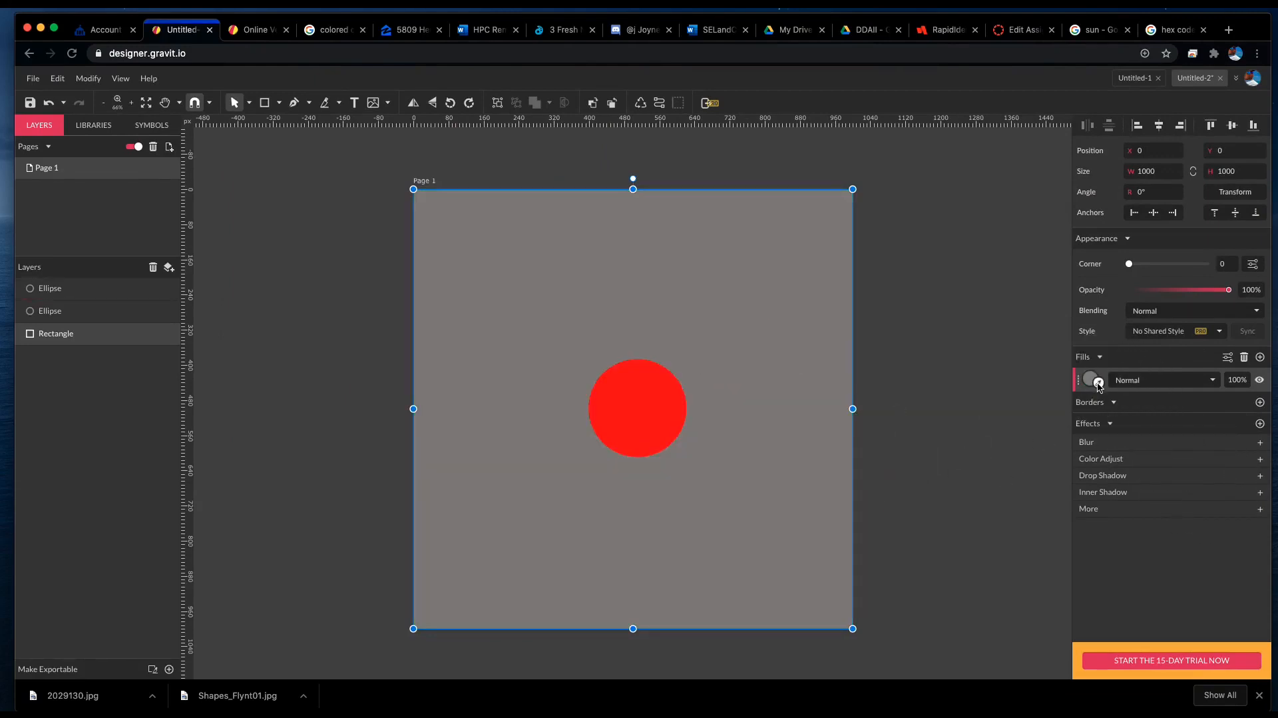
left_click(1091, 379)
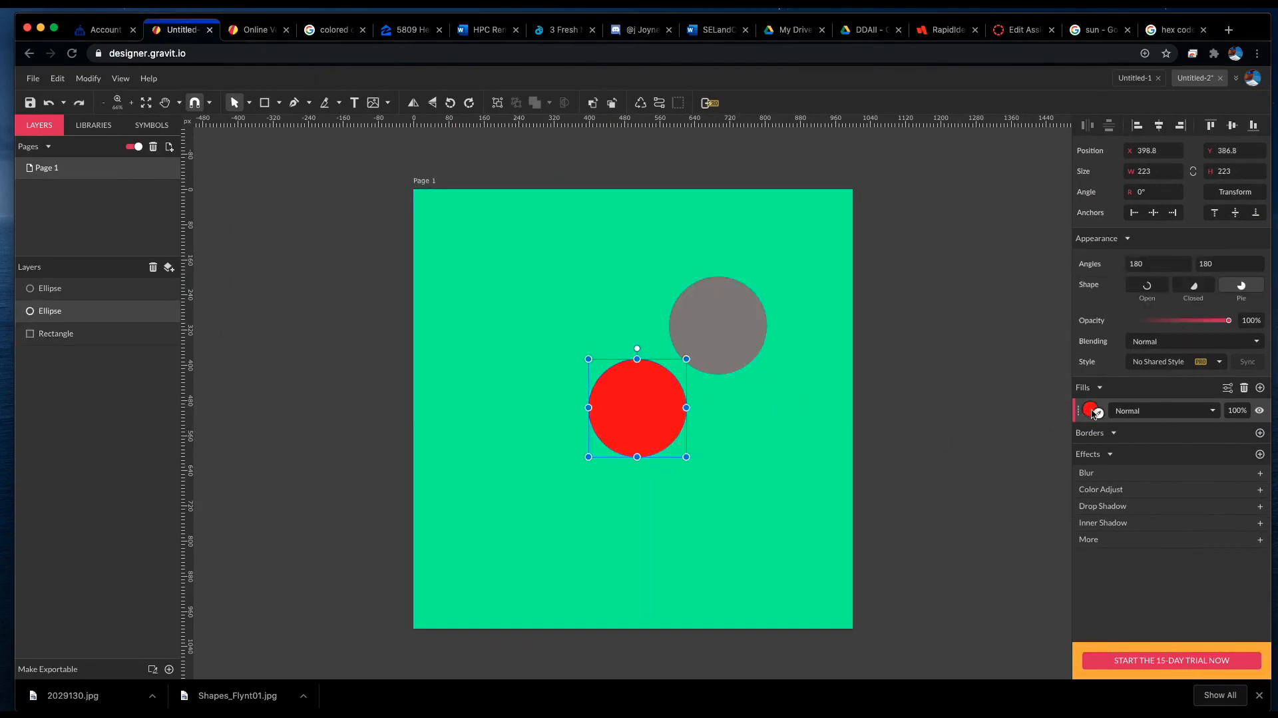
Change the red circle's fill type to Radial Gradient, red centre fading to black.
left_click(1092, 410)
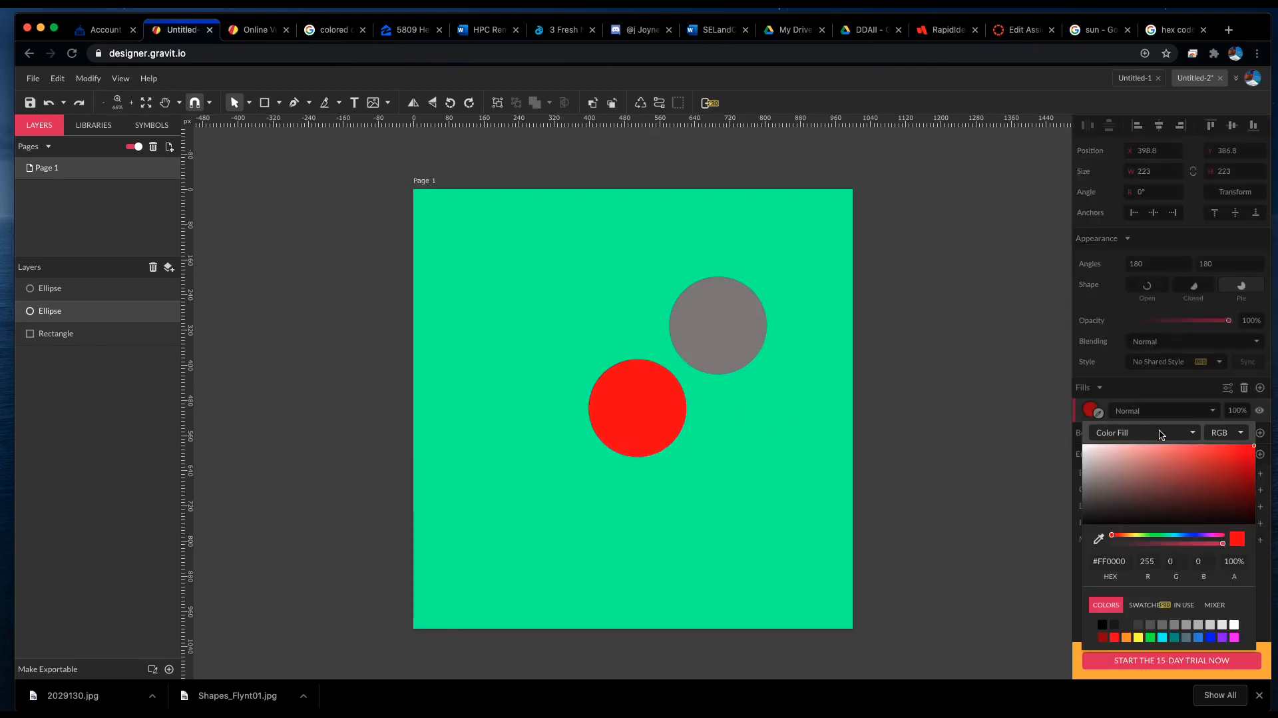
left_click(1145, 433)
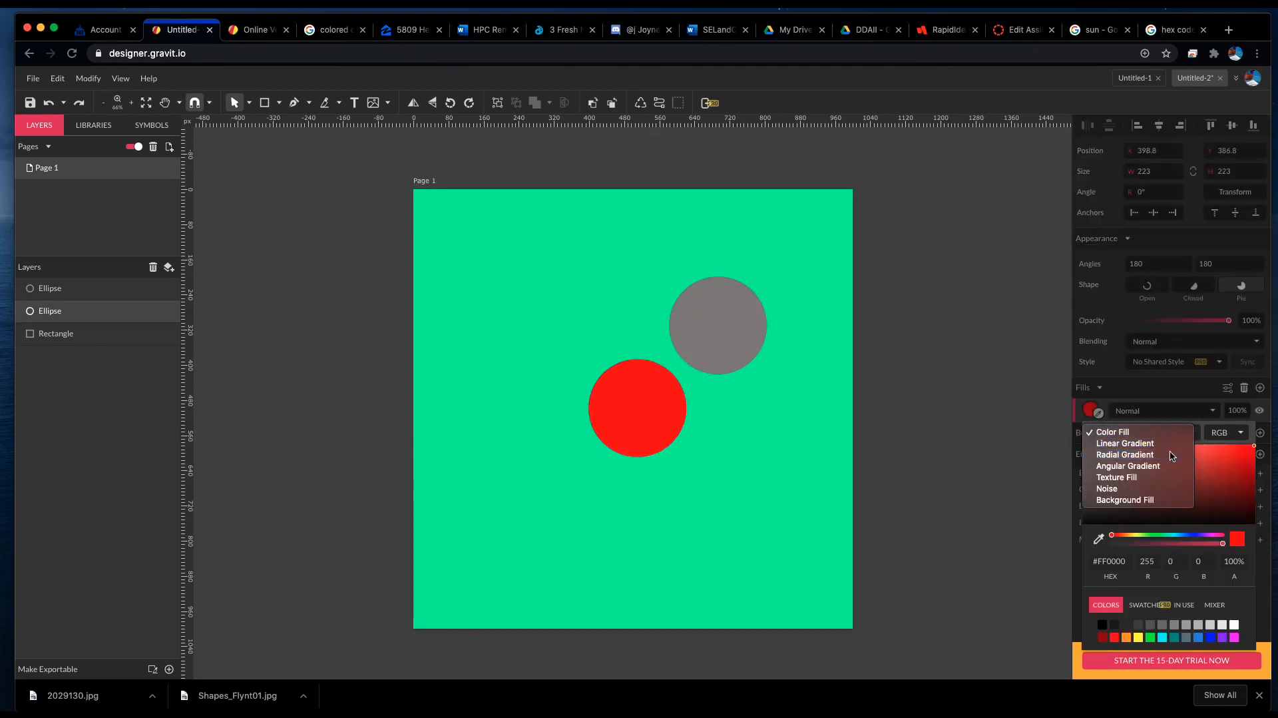
left_click(1125, 454)
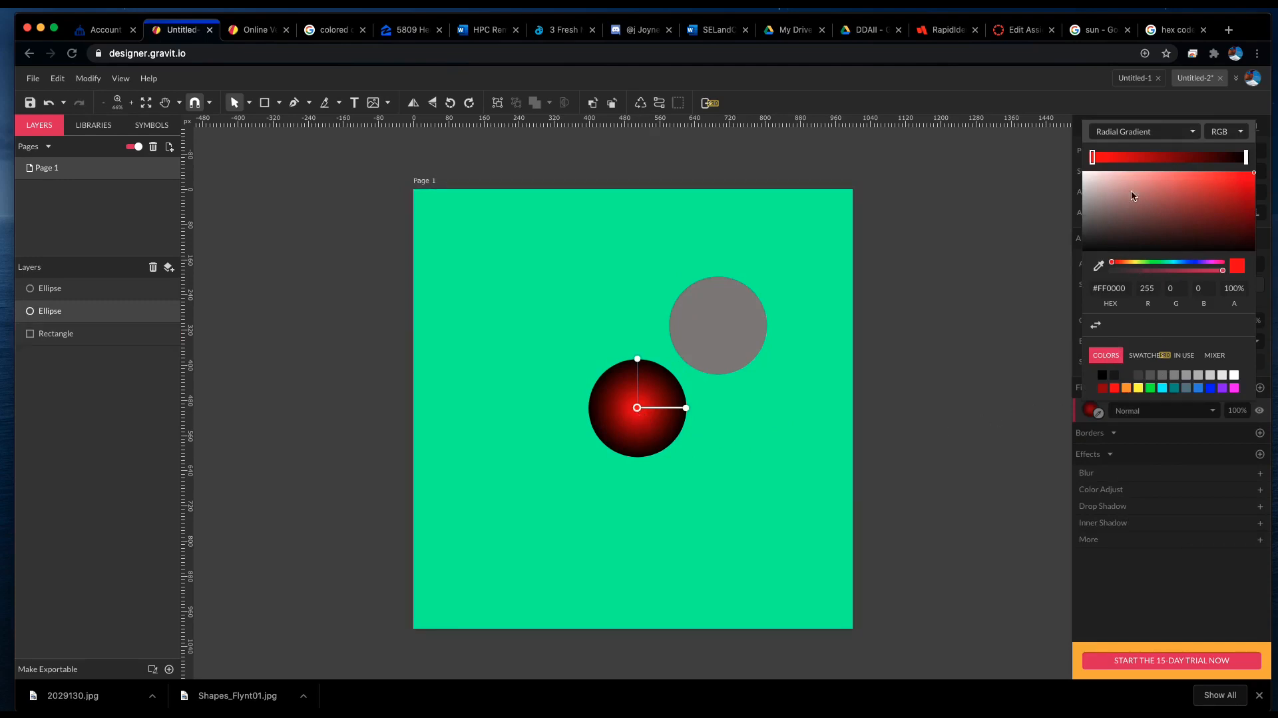
mouse_move(1209, 195)
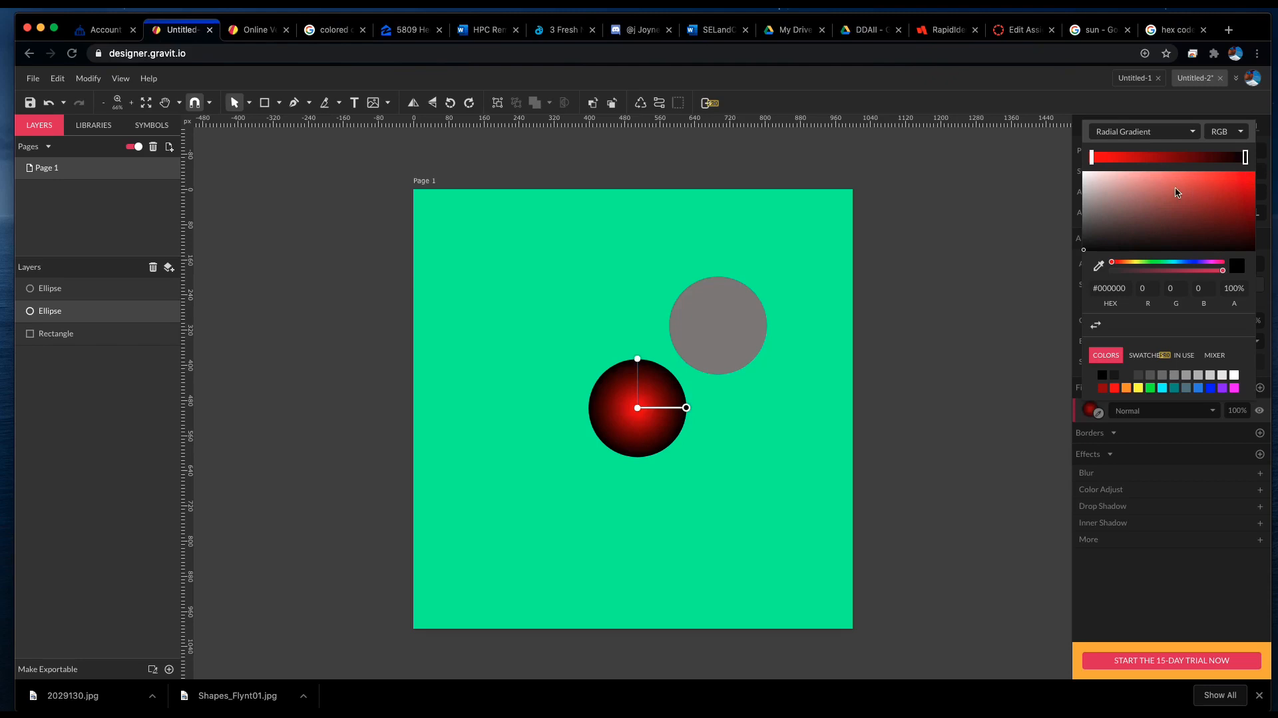
Recolour the circle's gradient soft red with a near-white #ECE6E6 highlight shifted toward the upper right.
left_click(1174, 188)
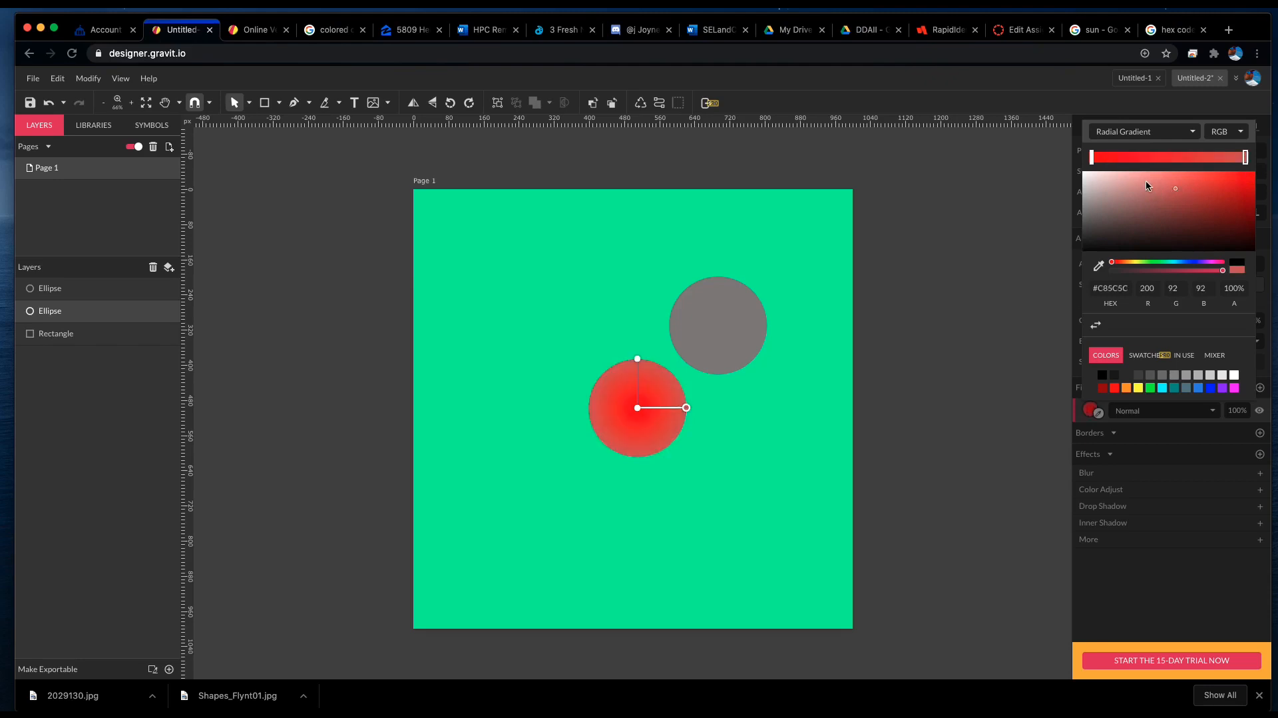
left_click(1108, 188)
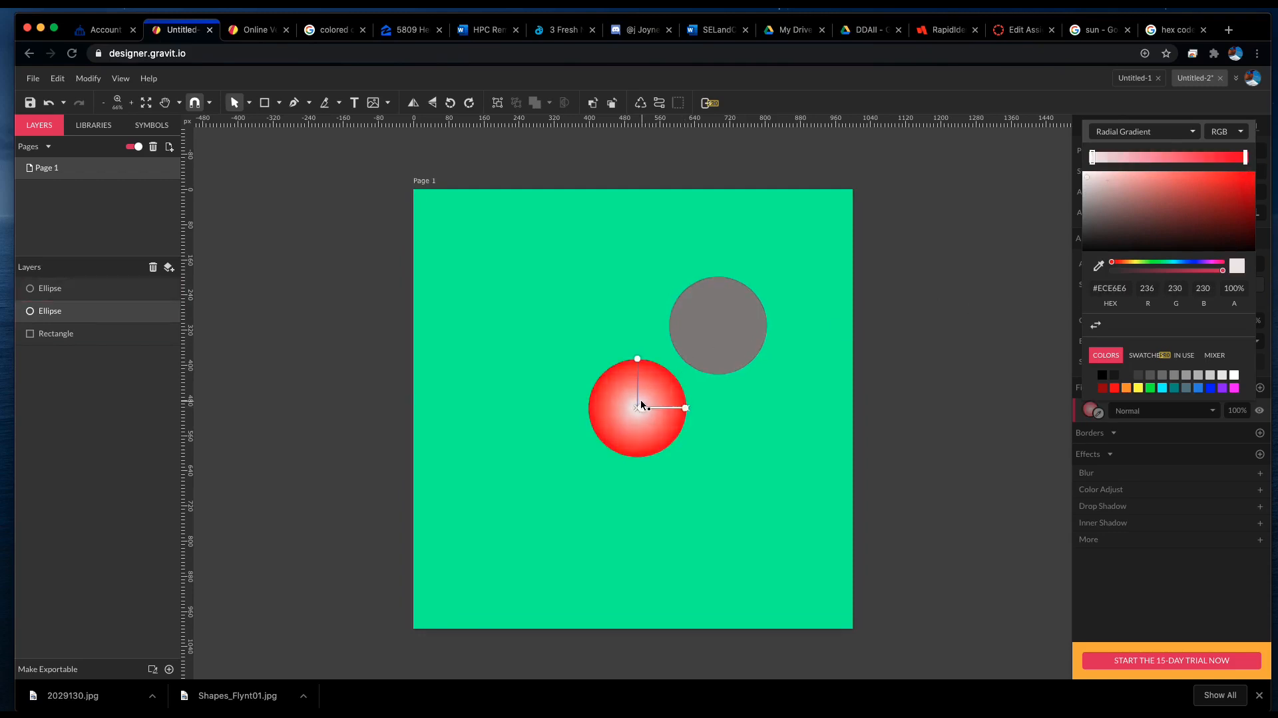
left_click_drag(638, 408, 654, 388)
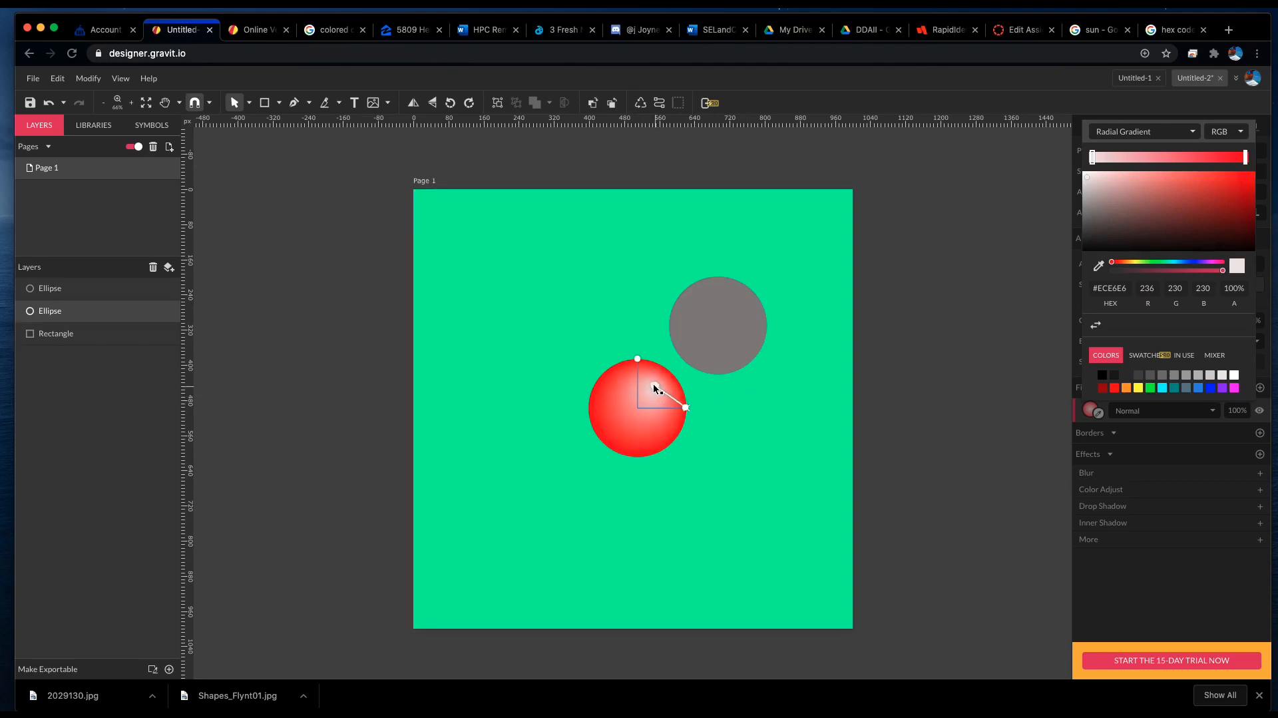
left_click_drag(657, 389, 638, 361)
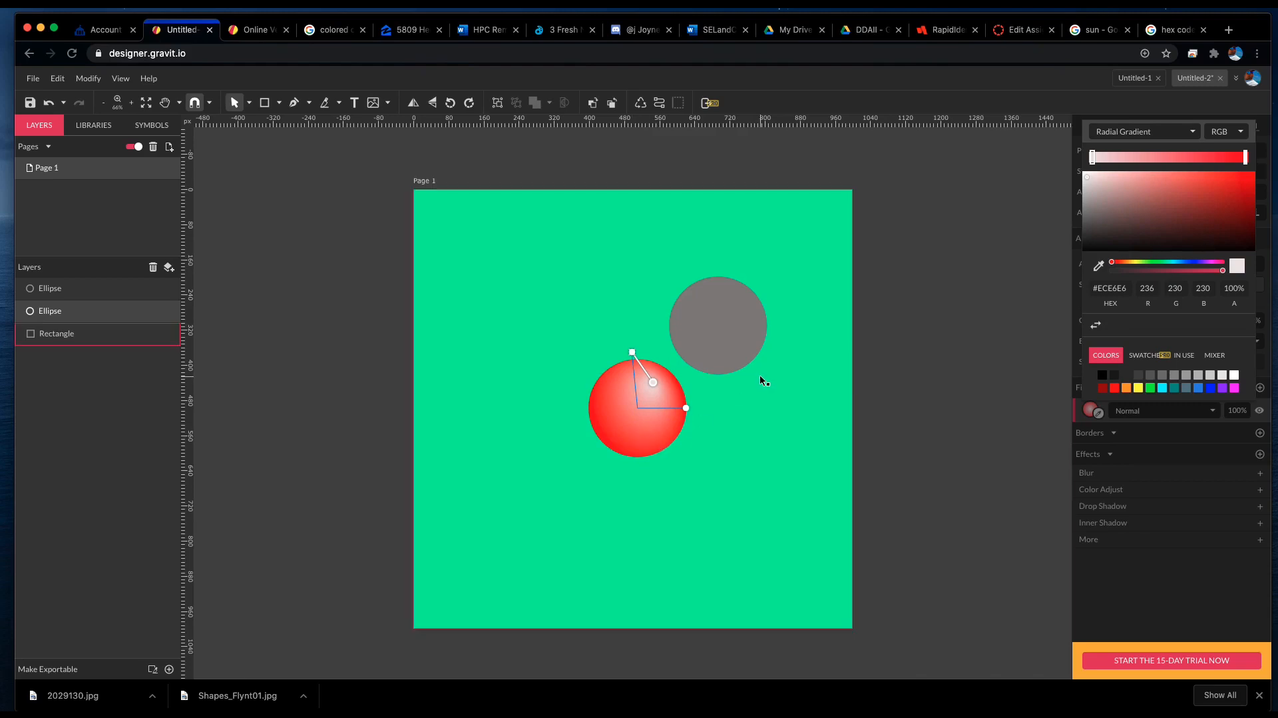
mouse_move(830, 313)
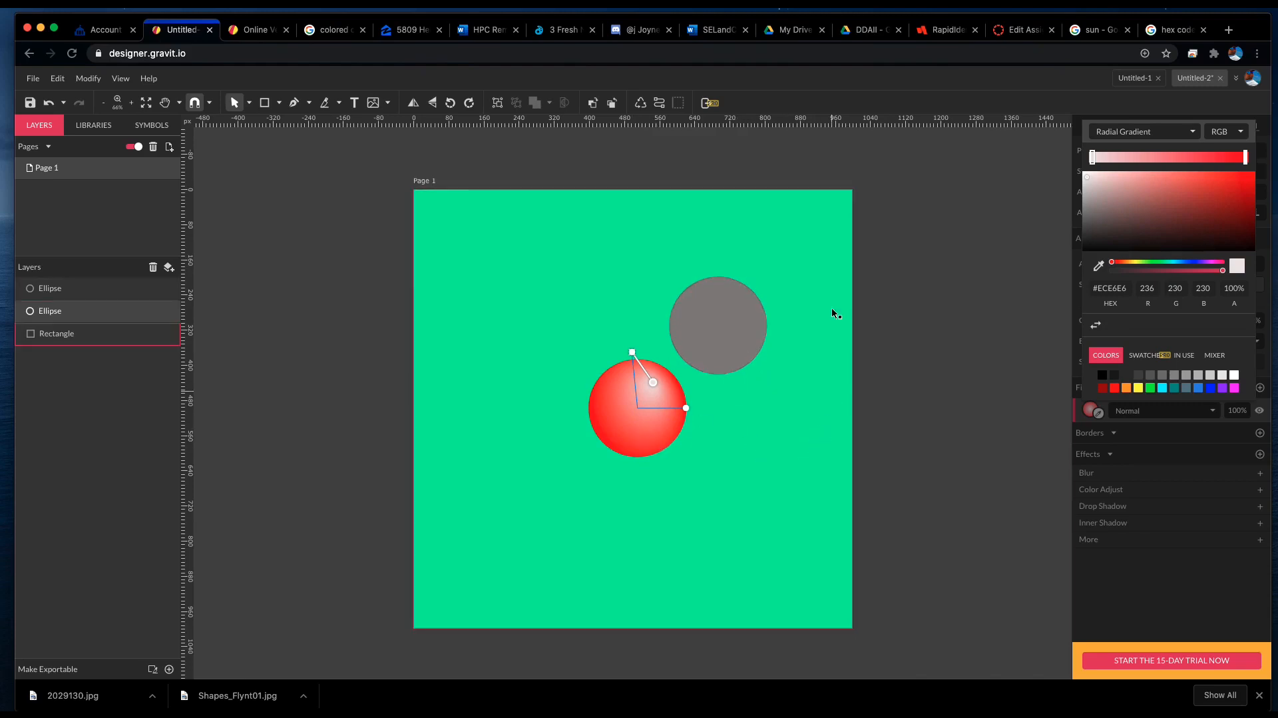
Select the grey circle on the canvas and delete it, leaving only the red sphere.
left_click(737, 322)
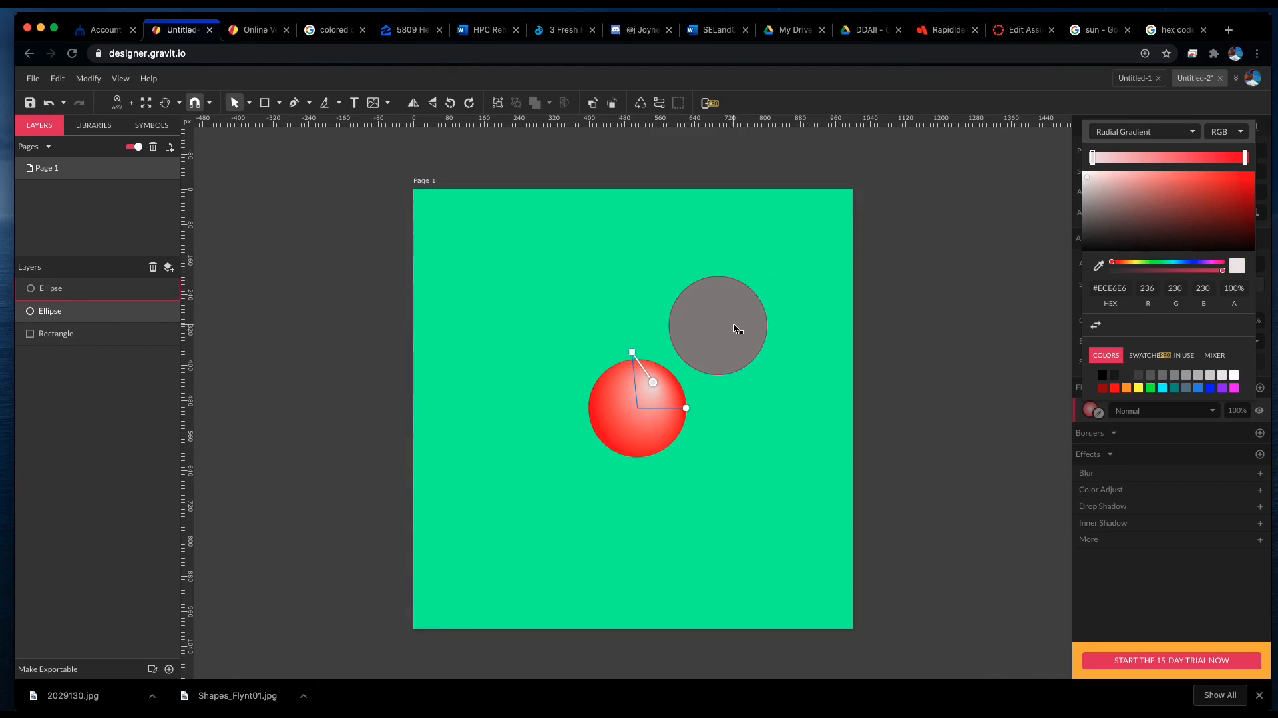
left_click(735, 329)
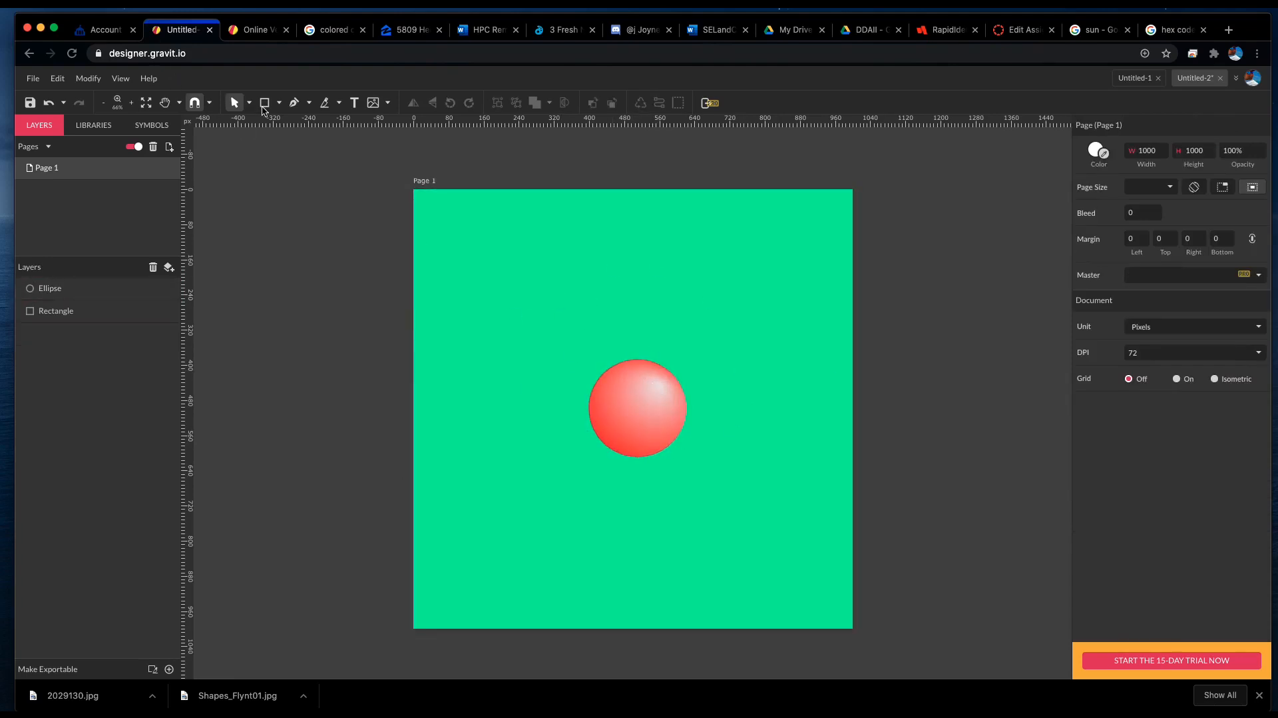
Draw a pale star behind the sphere with 11 points and inner size about 53% for thin rays.
left_click(280, 103)
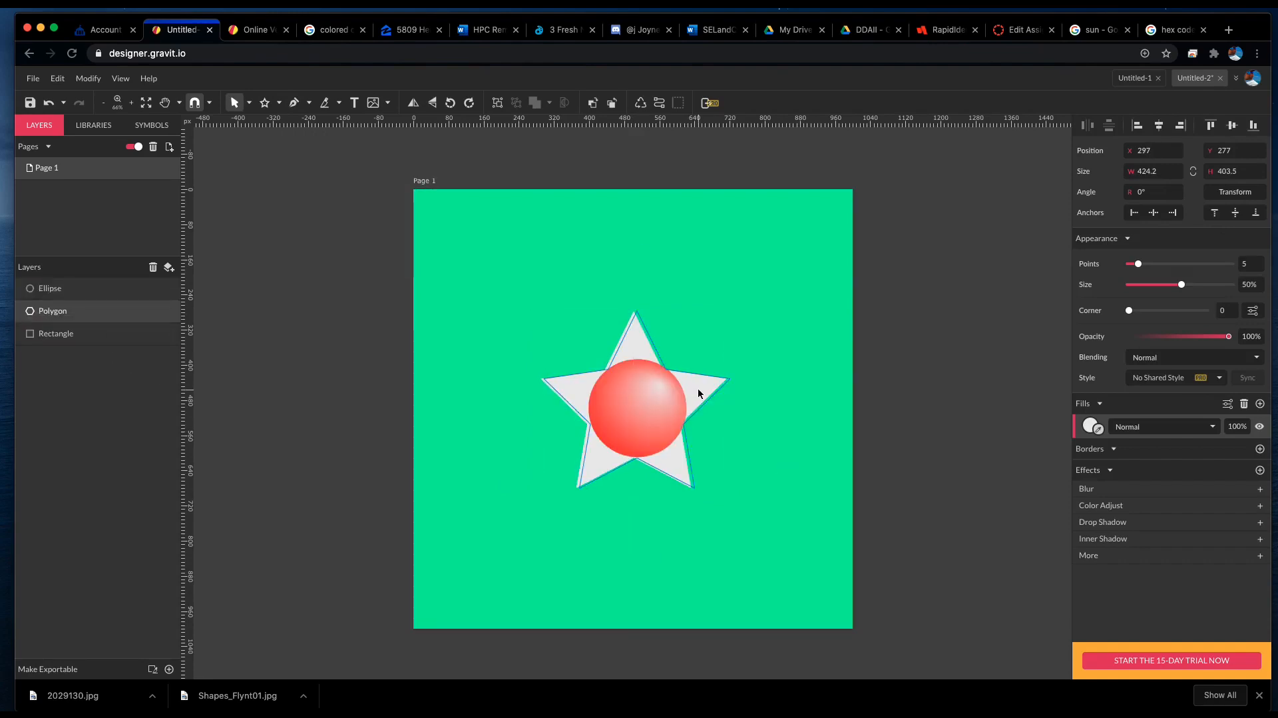
left_click(700, 393)
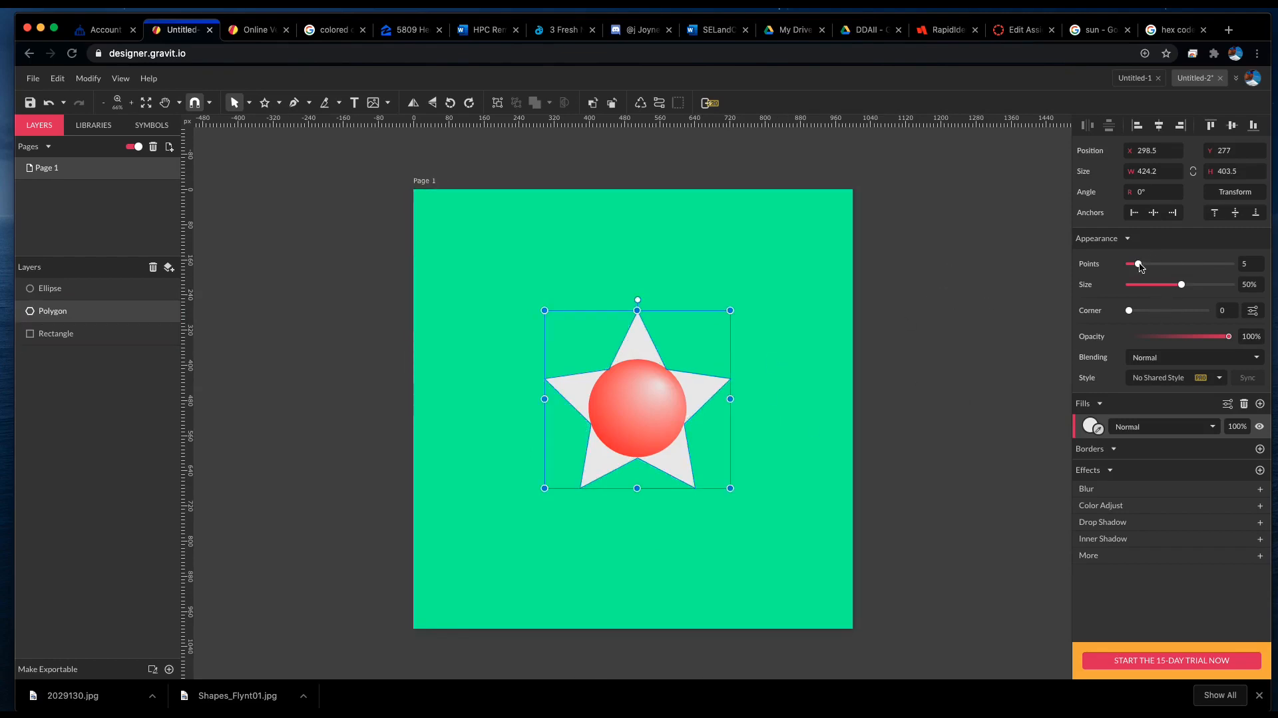
left_click_drag(1140, 263, 1167, 264)
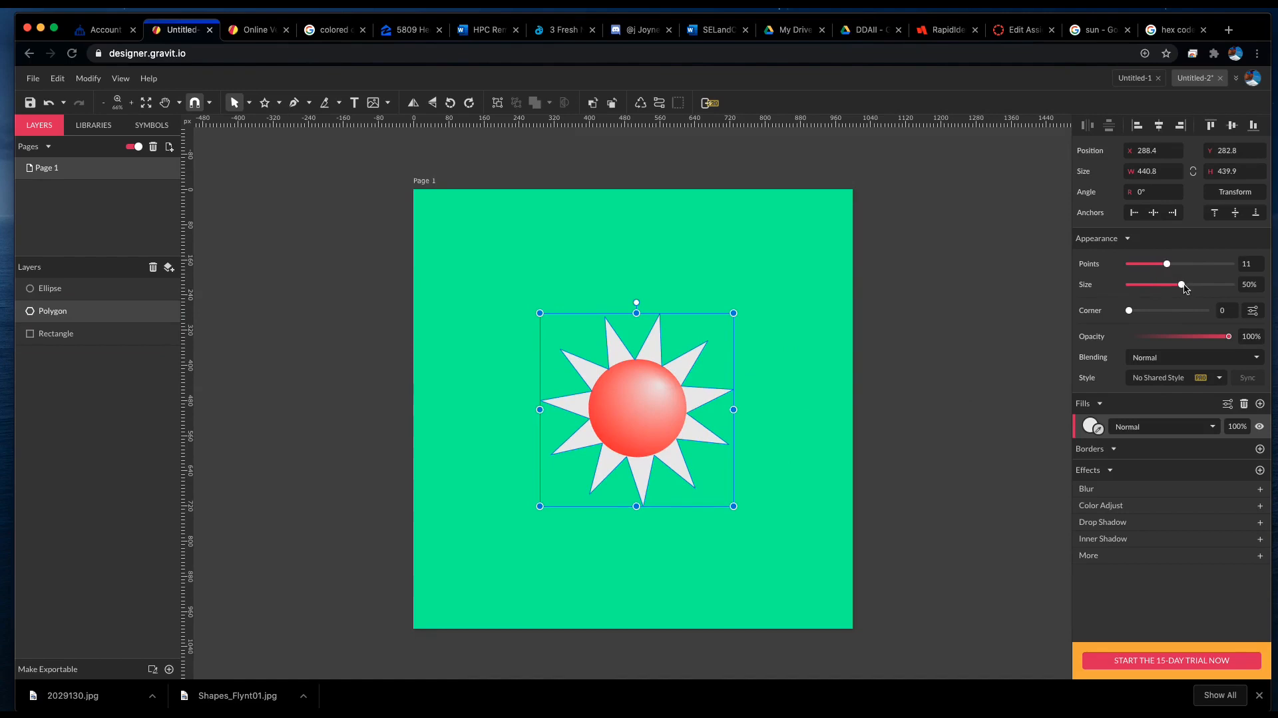
left_click_drag(1181, 285, 1183, 285)
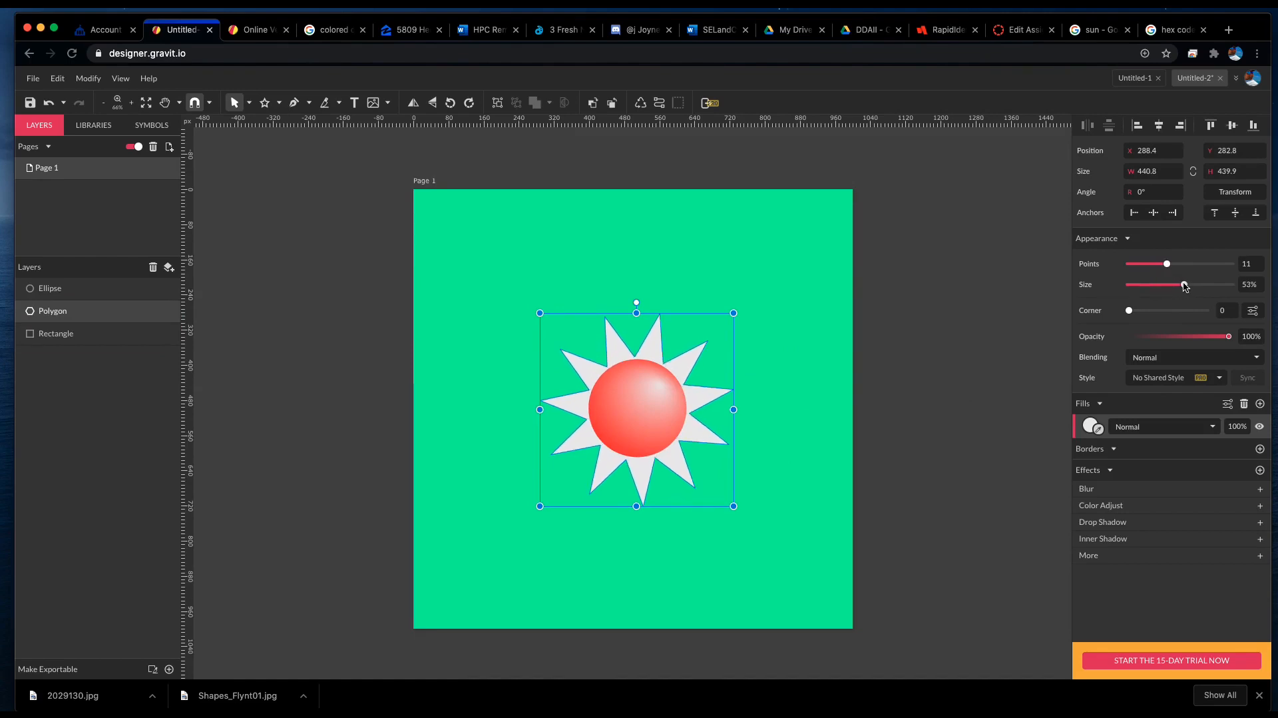
left_click_drag(1184, 285, 1171, 285)
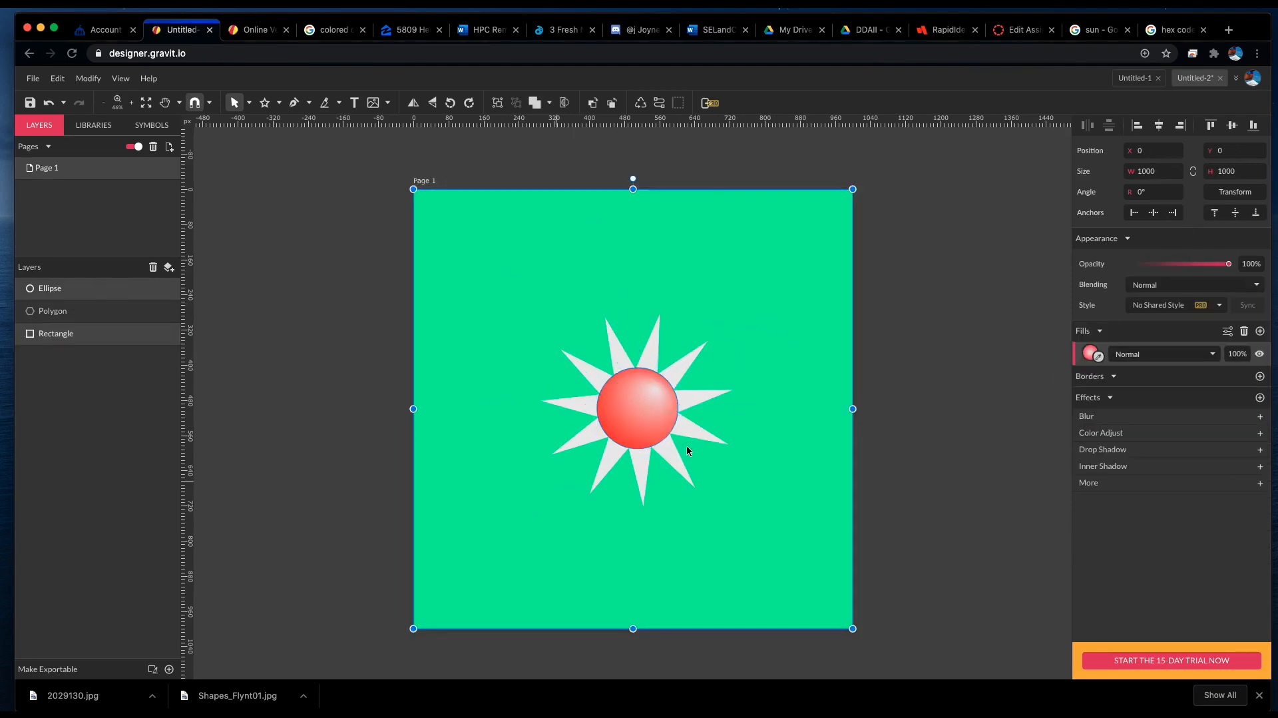
mouse_move(761, 249)
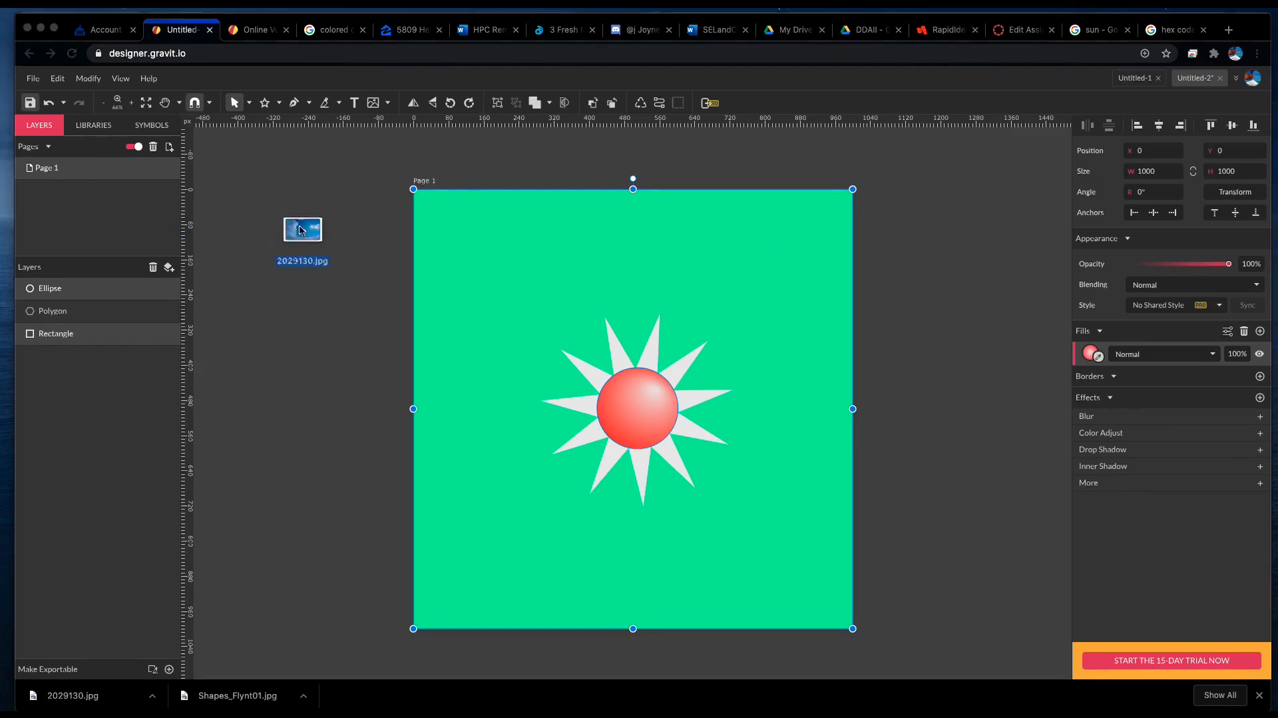
Drop 2029130.jpg from the downloads bar into the document as a new layer.
left_click_drag(302, 229, 566, 473)
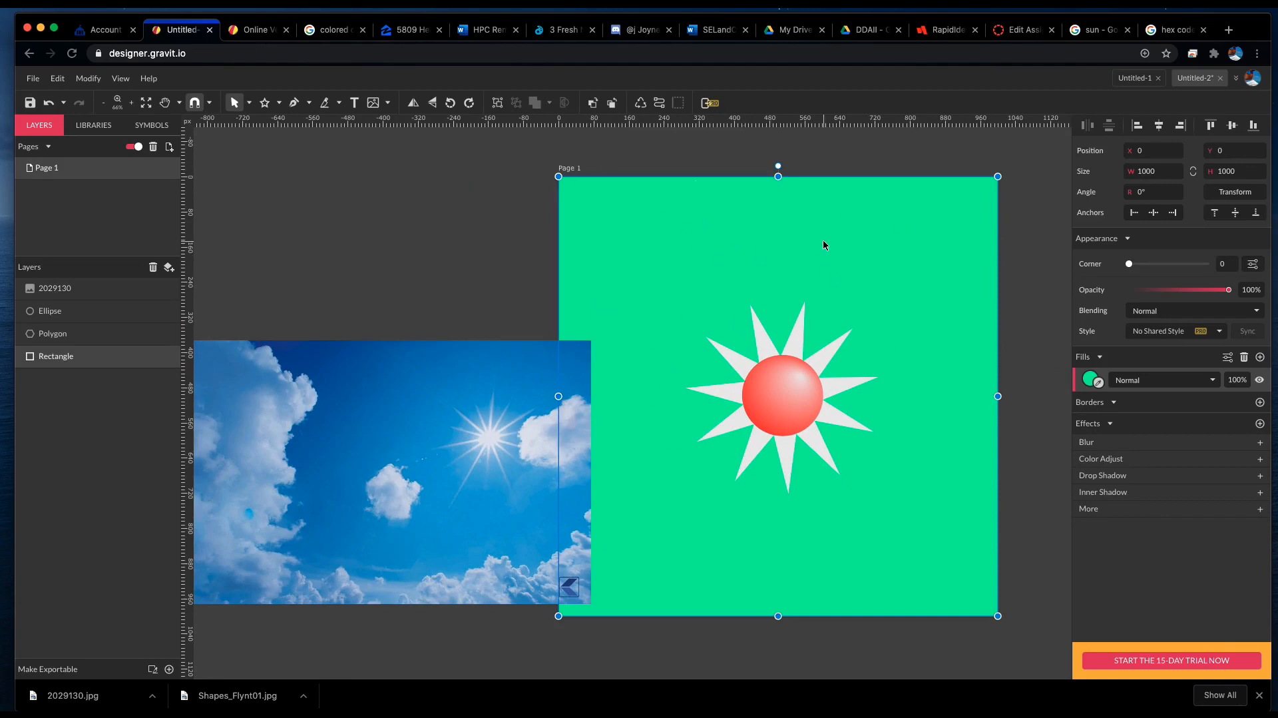
mouse_move(1090, 379)
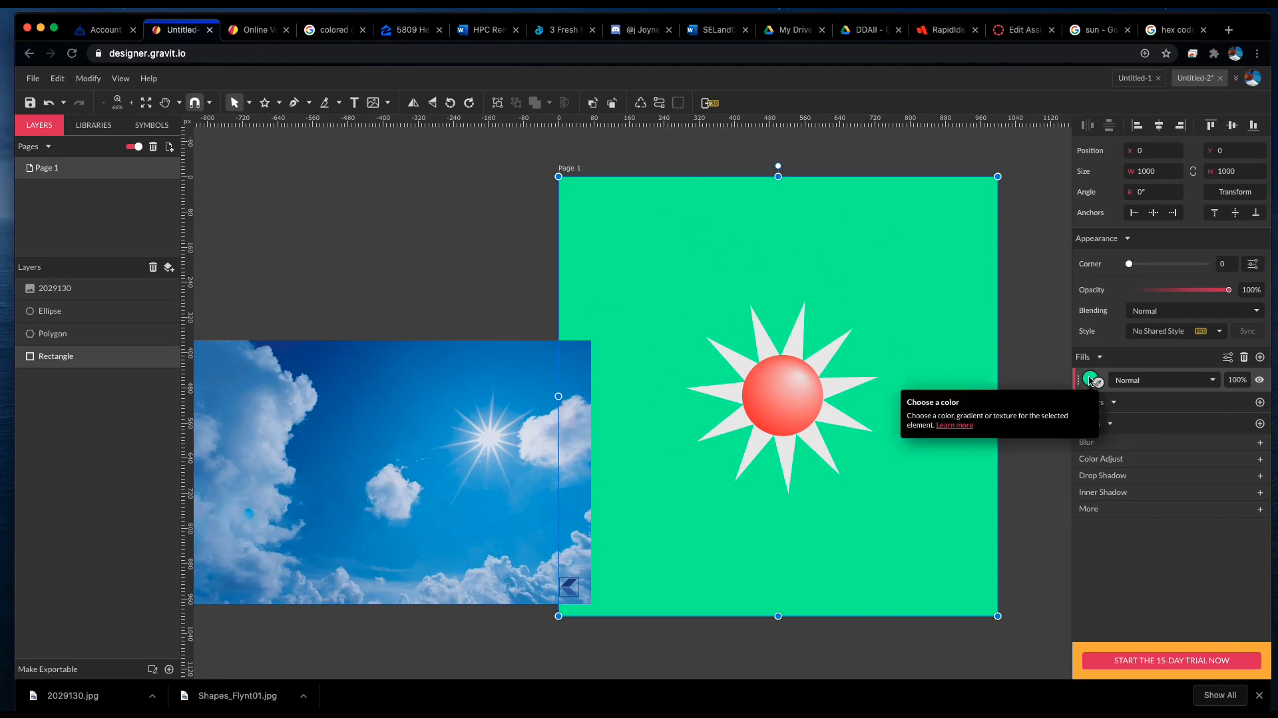
Fill the background rectangle with a vertical linear gradient from deep blue to light blue.
left_click(1090, 379)
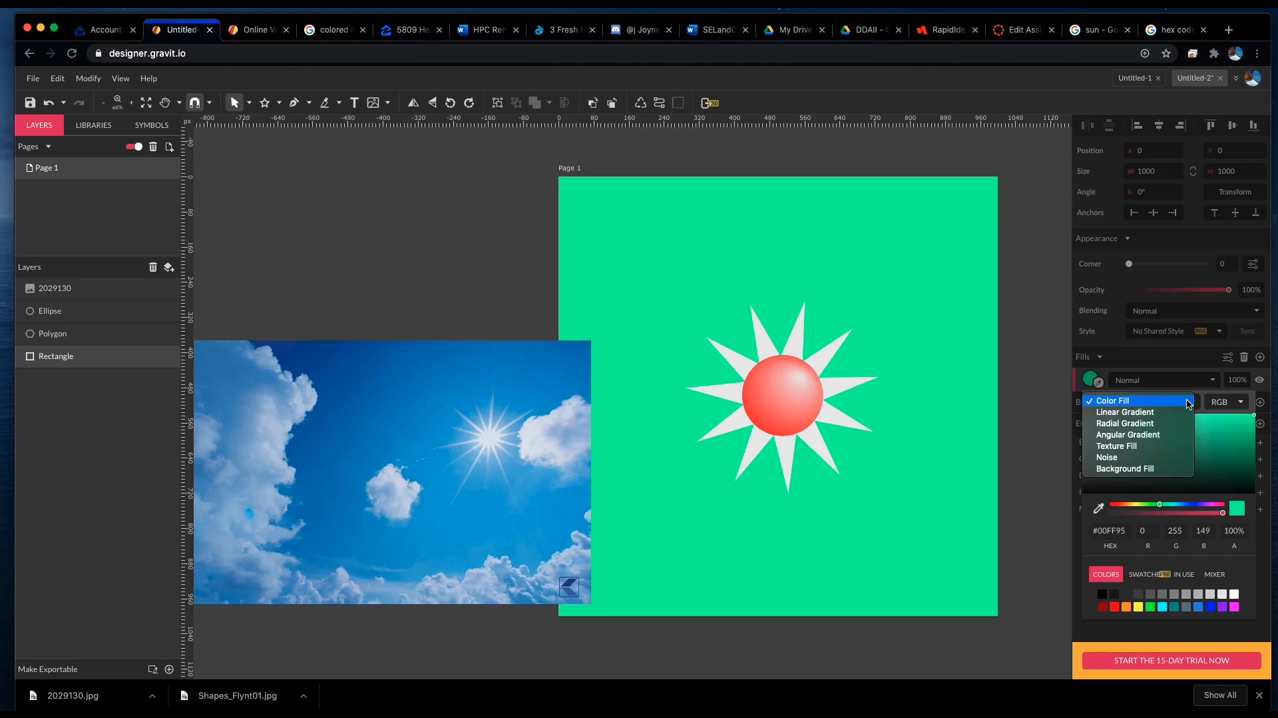
mouse_move(1125, 411)
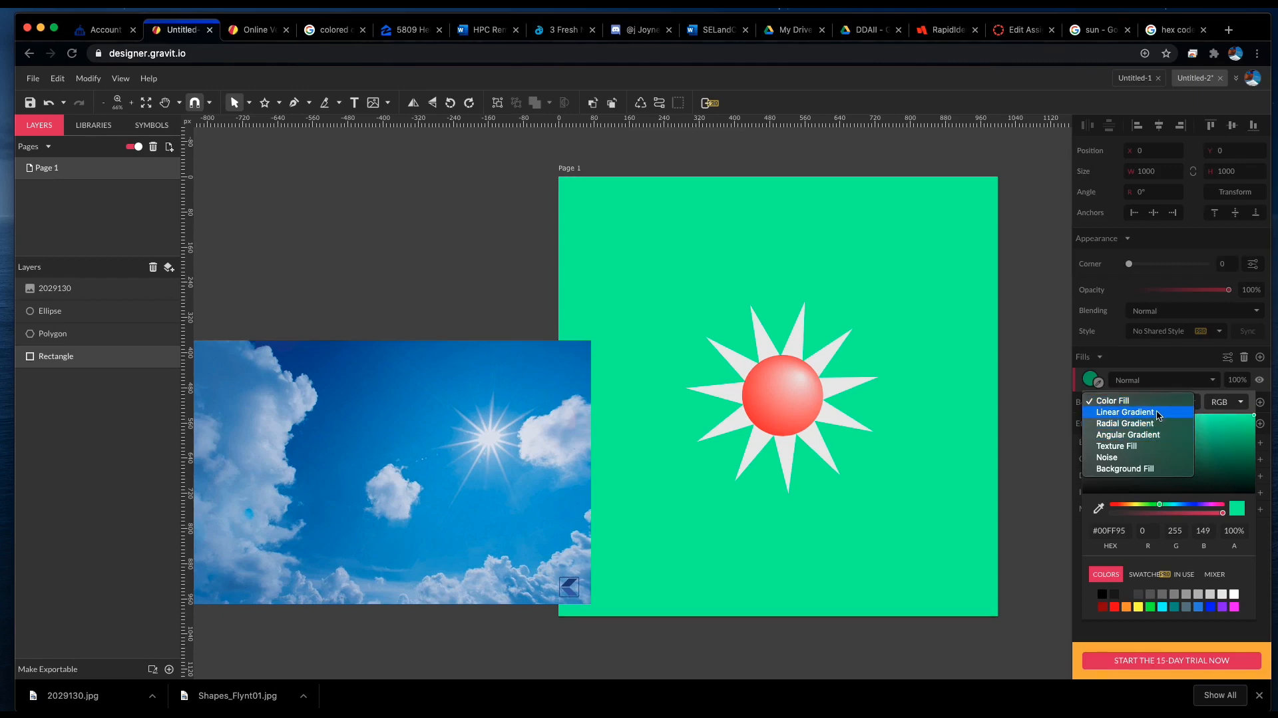
left_click(1123, 411)
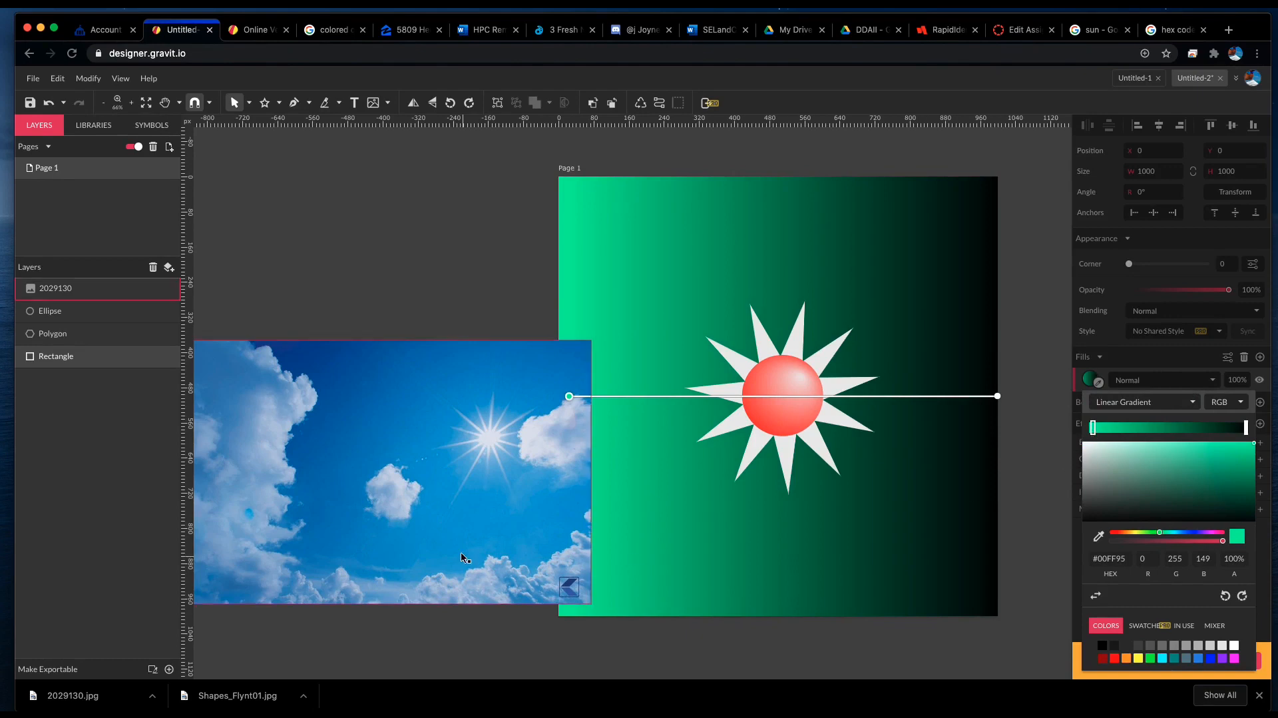
mouse_move(1099, 535)
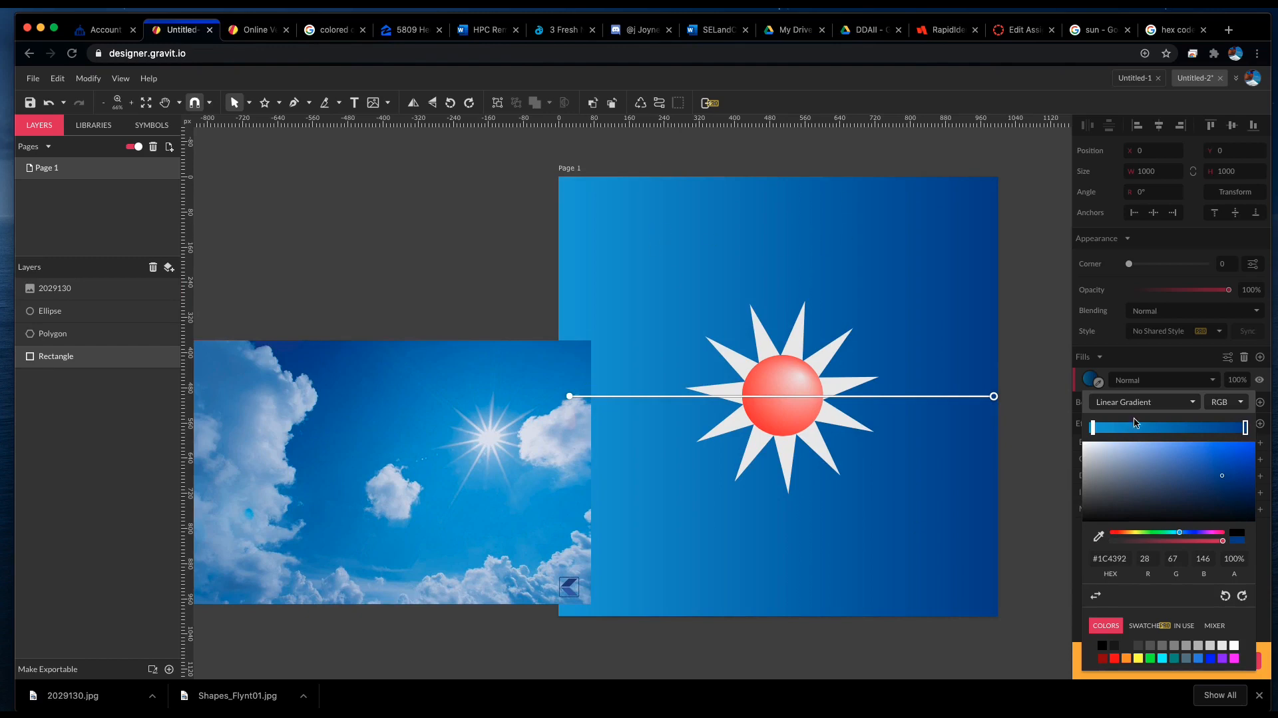
mouse_move(946, 434)
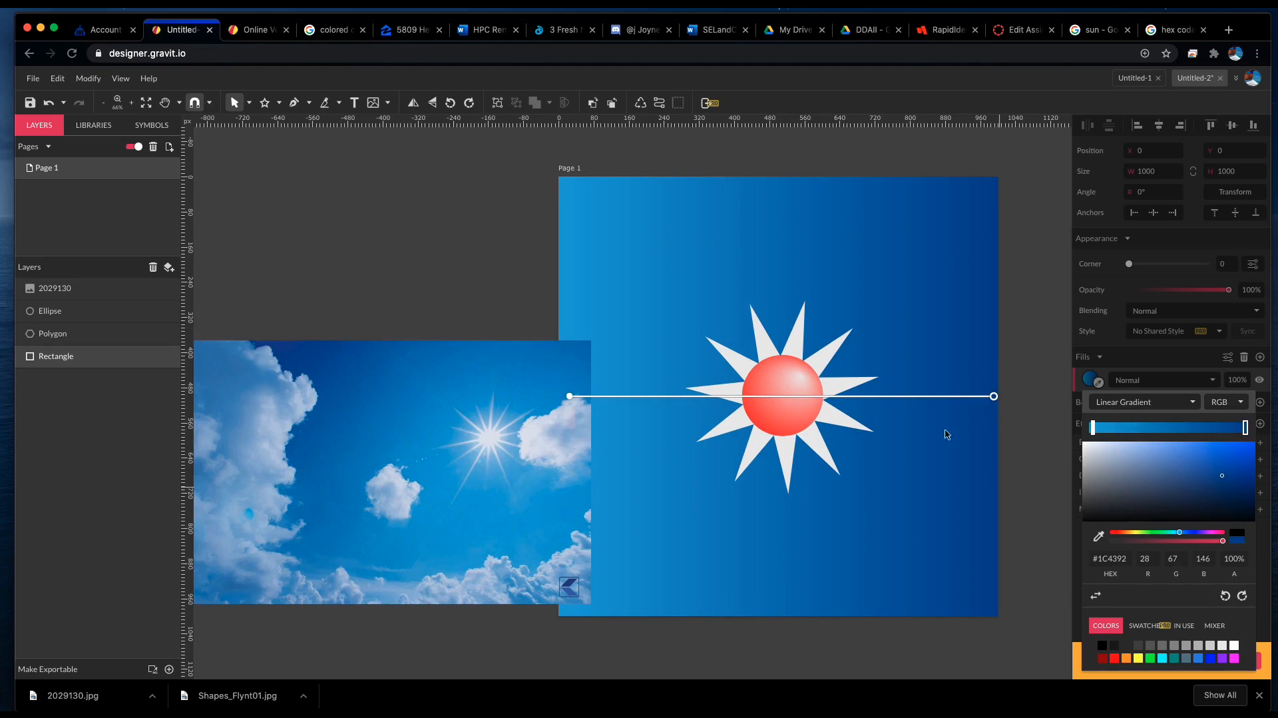
mouse_move(1225, 596)
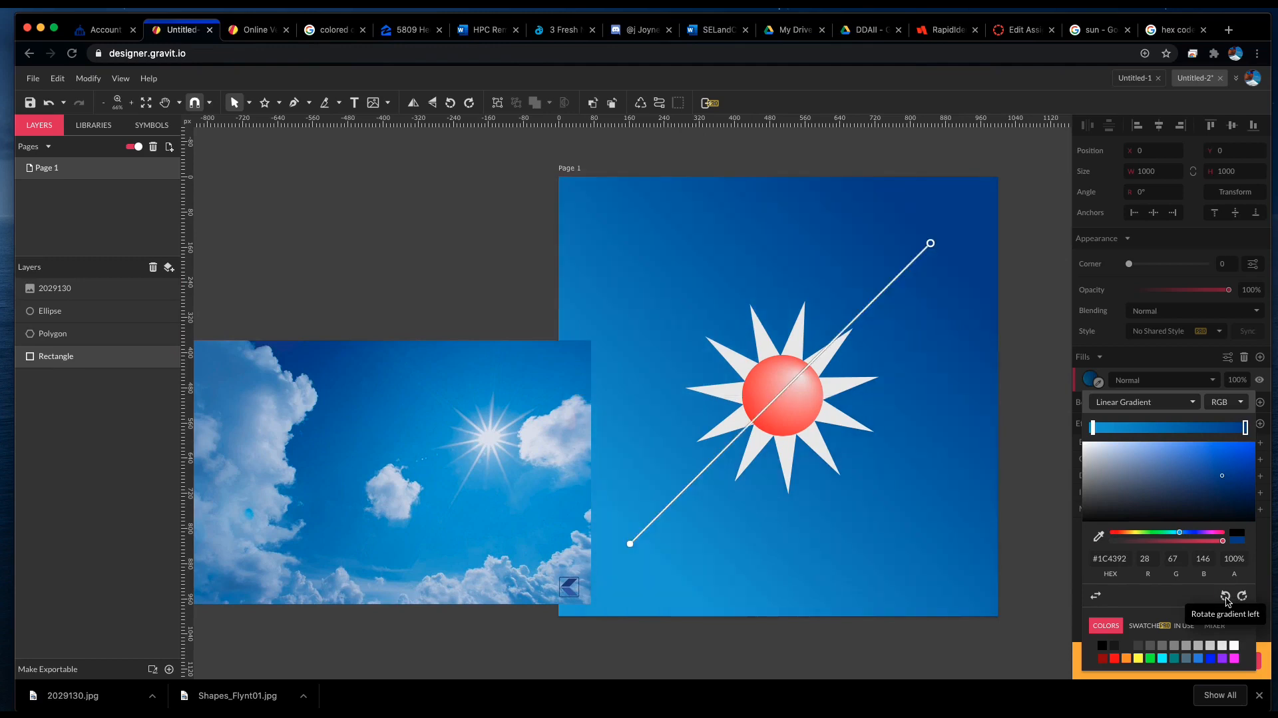
left_click(1225, 596)
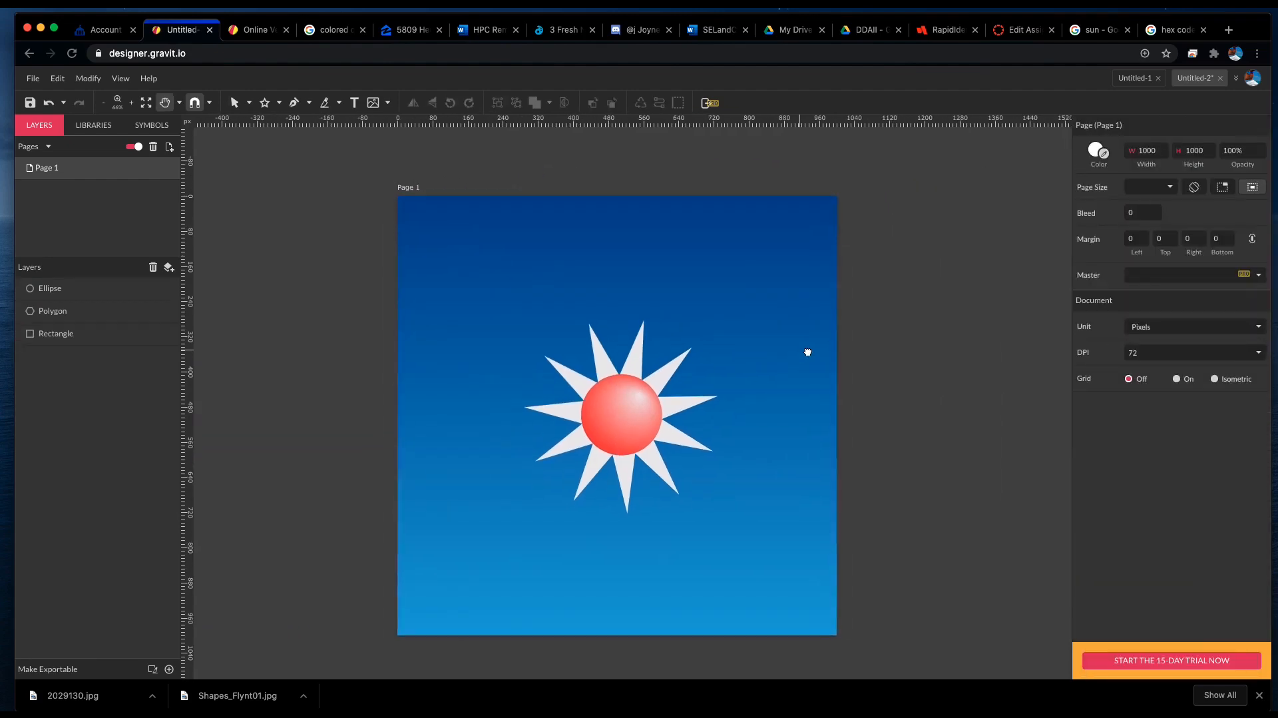
Save the orange sun photo from Google Images as thesun.jpg and return to the drawing.
left_click(1100, 29)
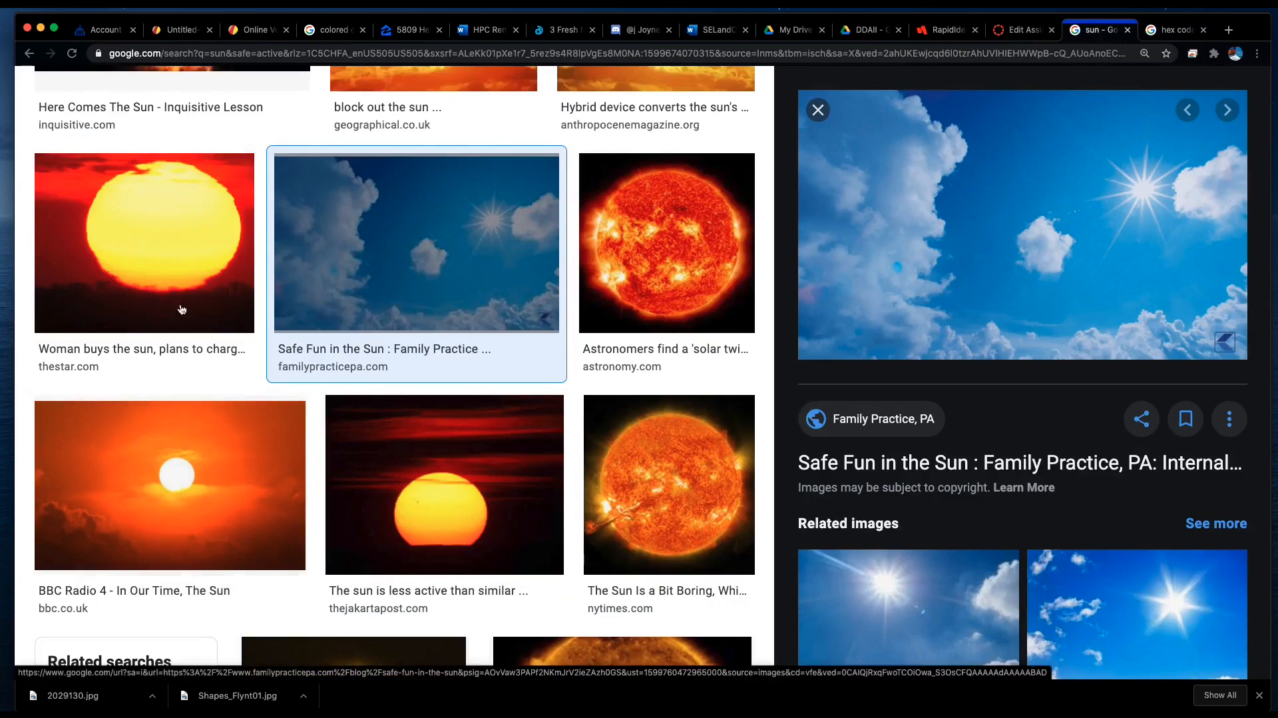
mouse_move(670, 241)
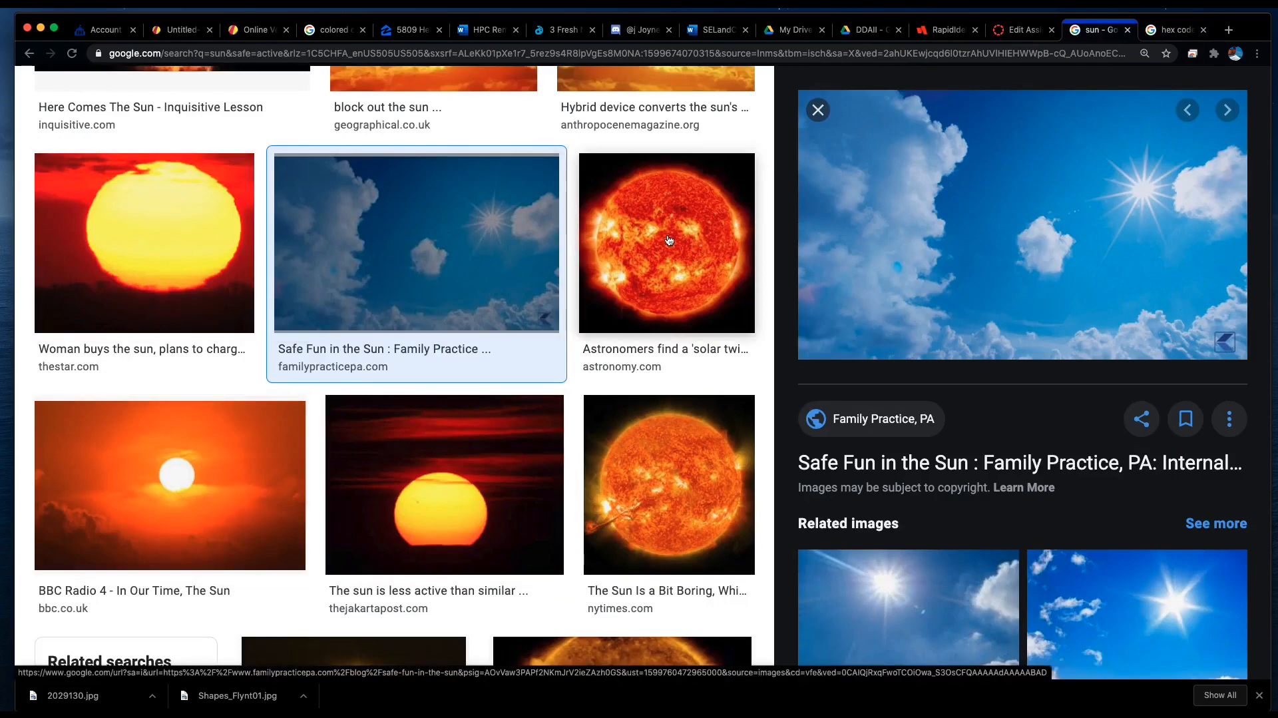
right_click(669, 241)
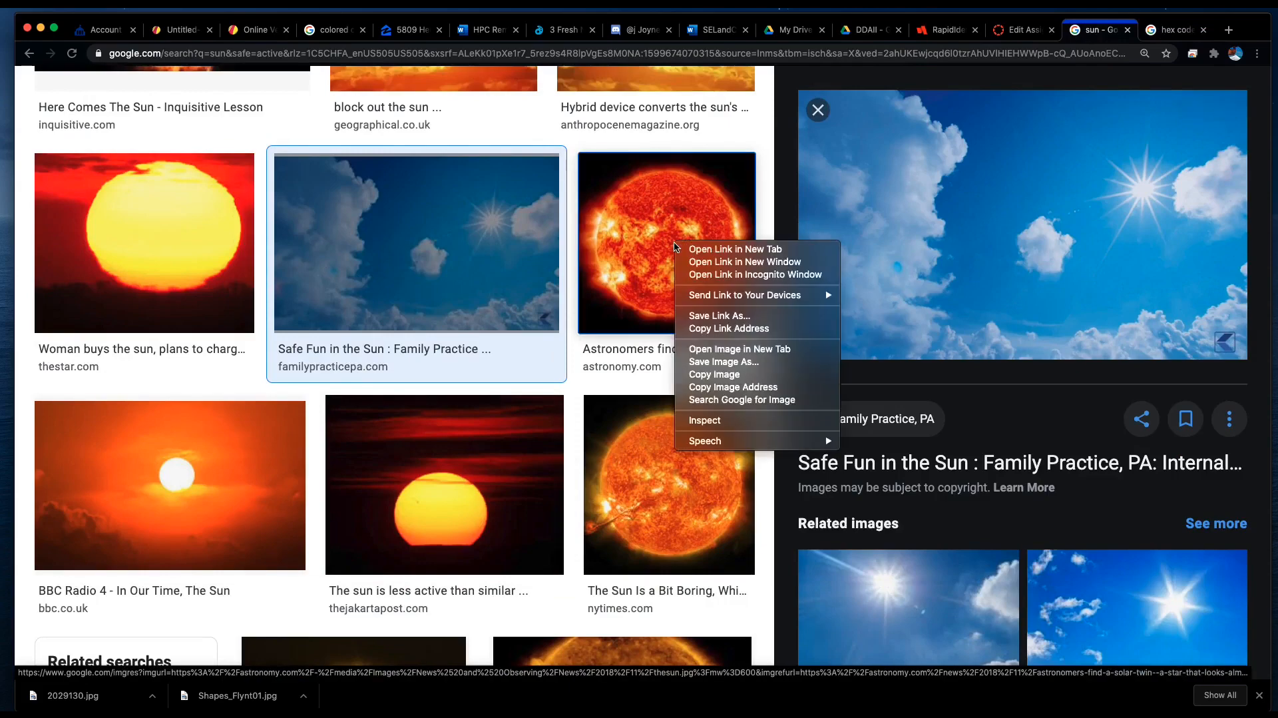
left_click(652, 241)
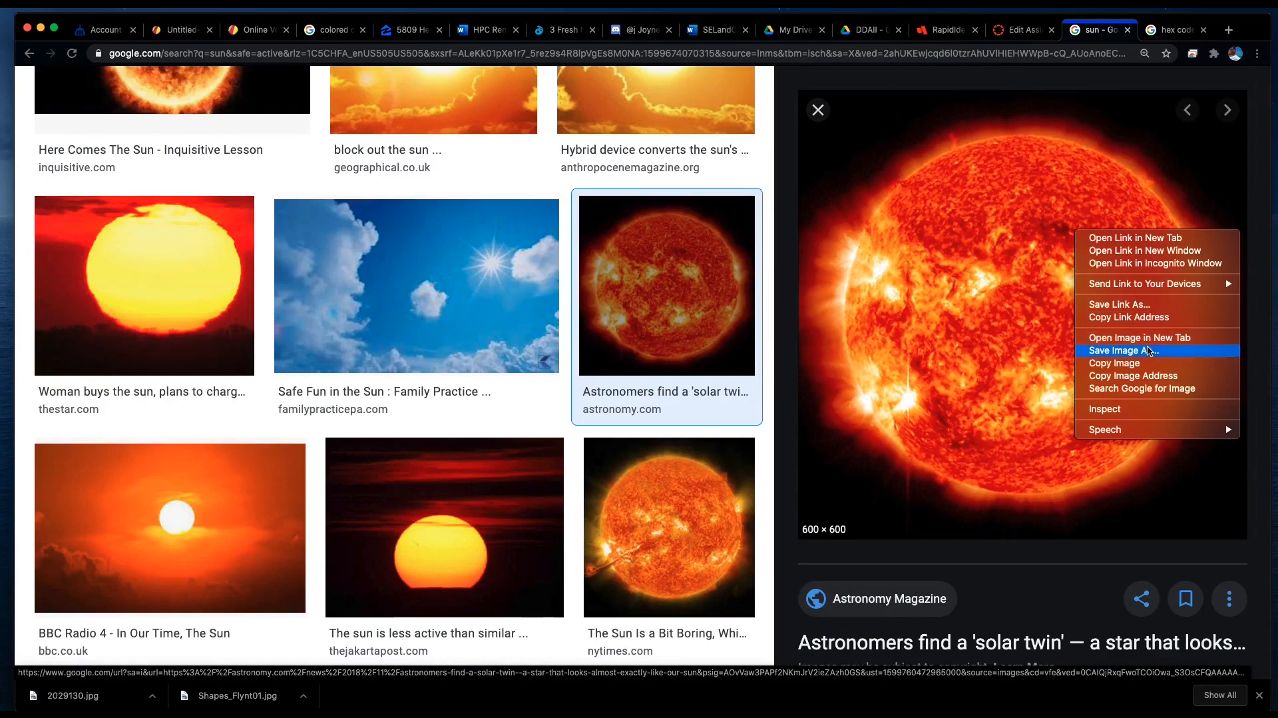
left_click(1125, 351)
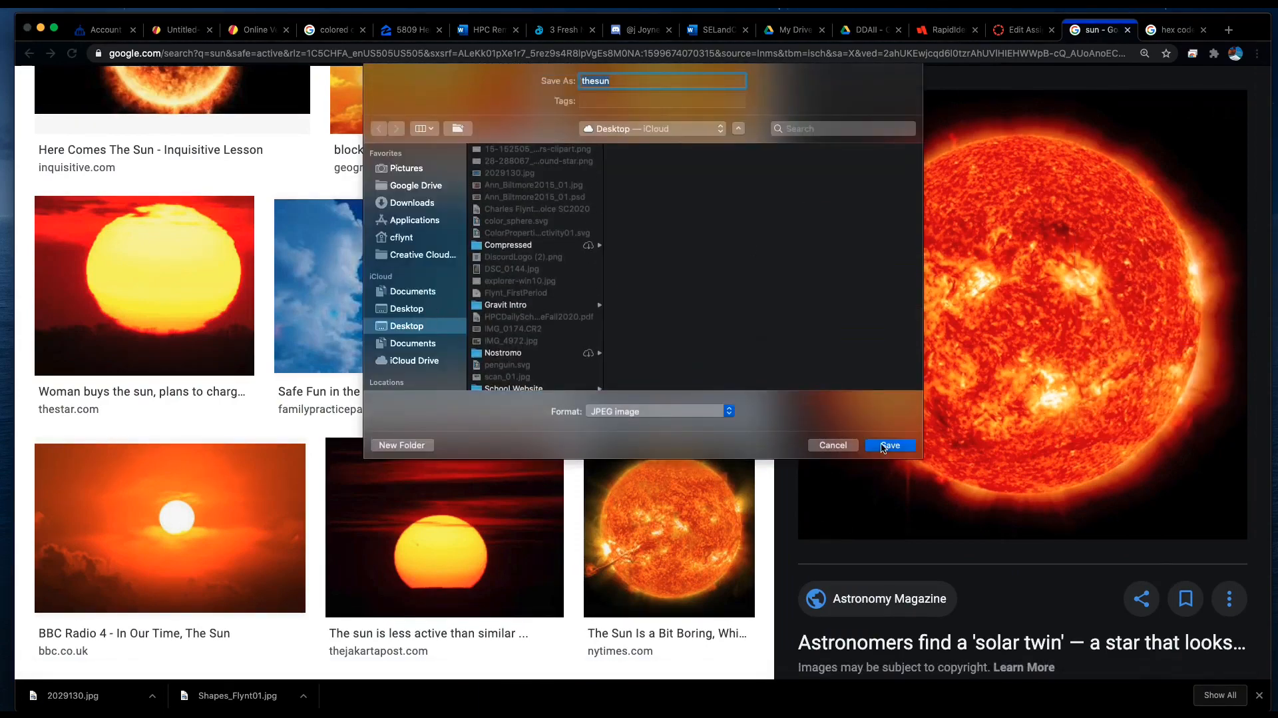
left_click(890, 445)
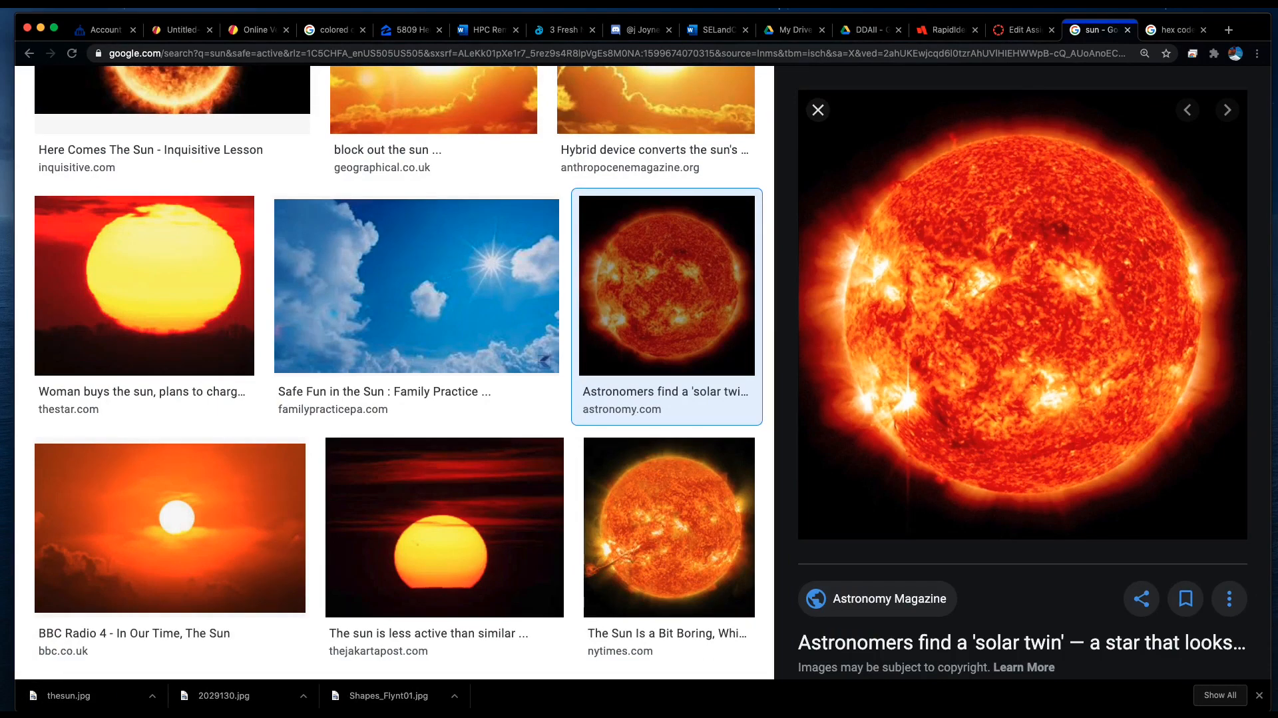
left_click(181, 31)
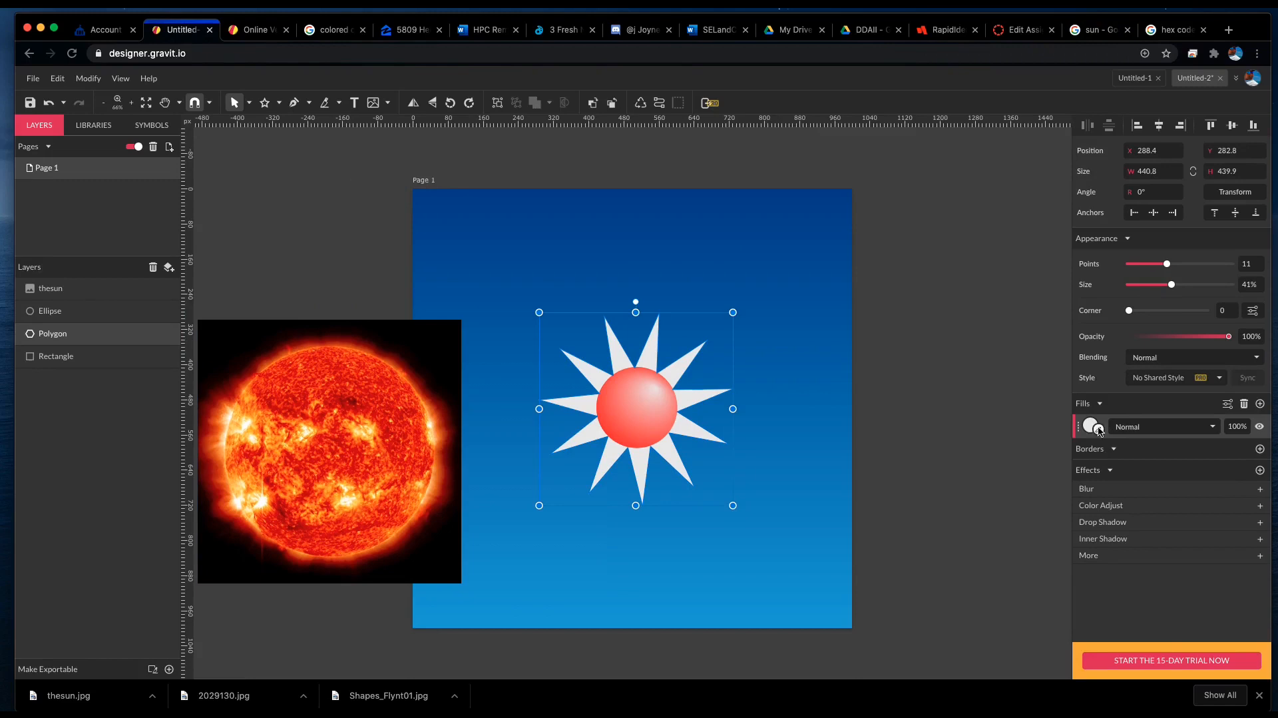
Sample a pale yellow #F8EAAF from the sun photo for the star rays' fill colour.
left_click(1091, 426)
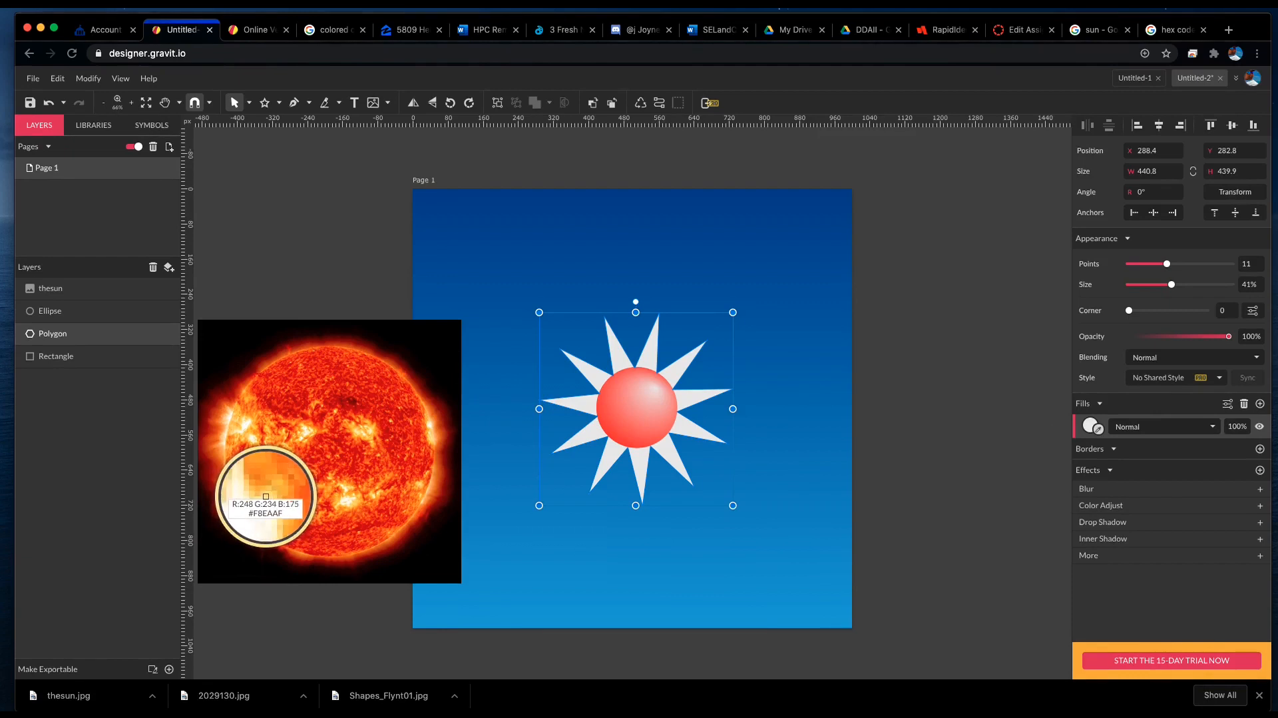
mouse_move(265, 492)
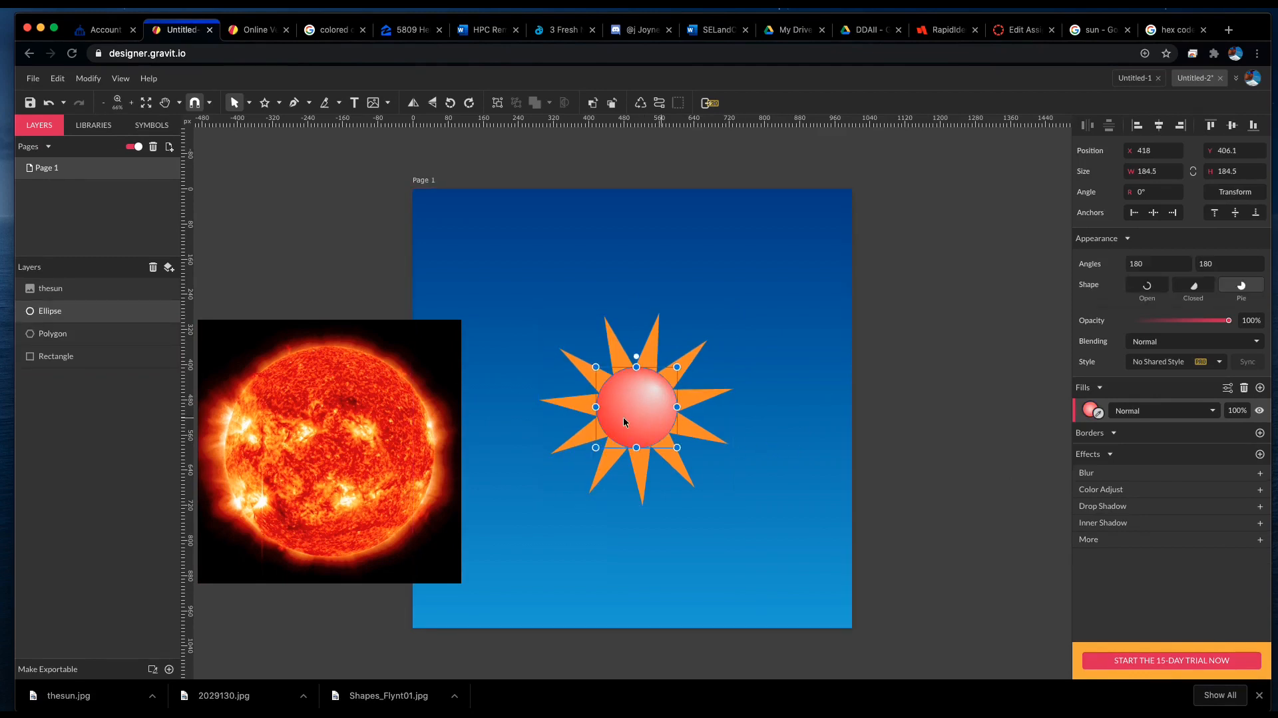
mouse_move(1107, 431)
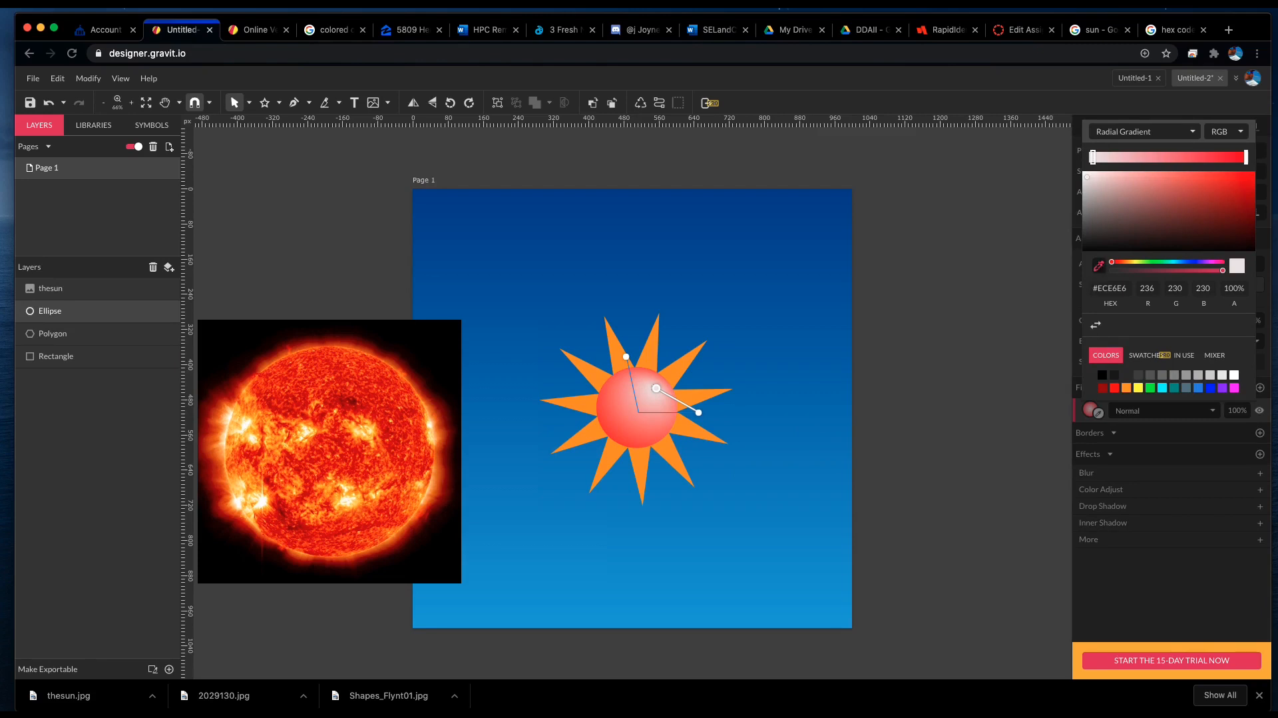
mouse_move(253, 420)
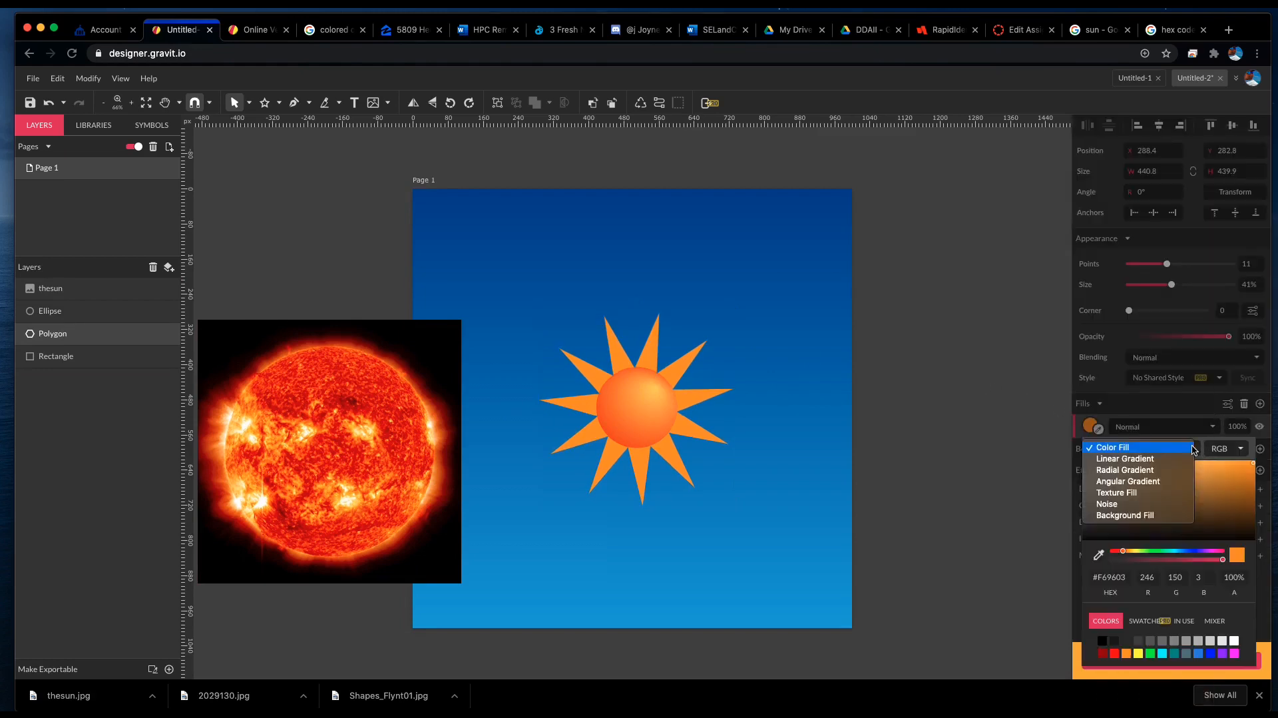
Fill the rays with a radial orange-to-golden gradient stretched out toward the tips.
left_click(1125, 470)
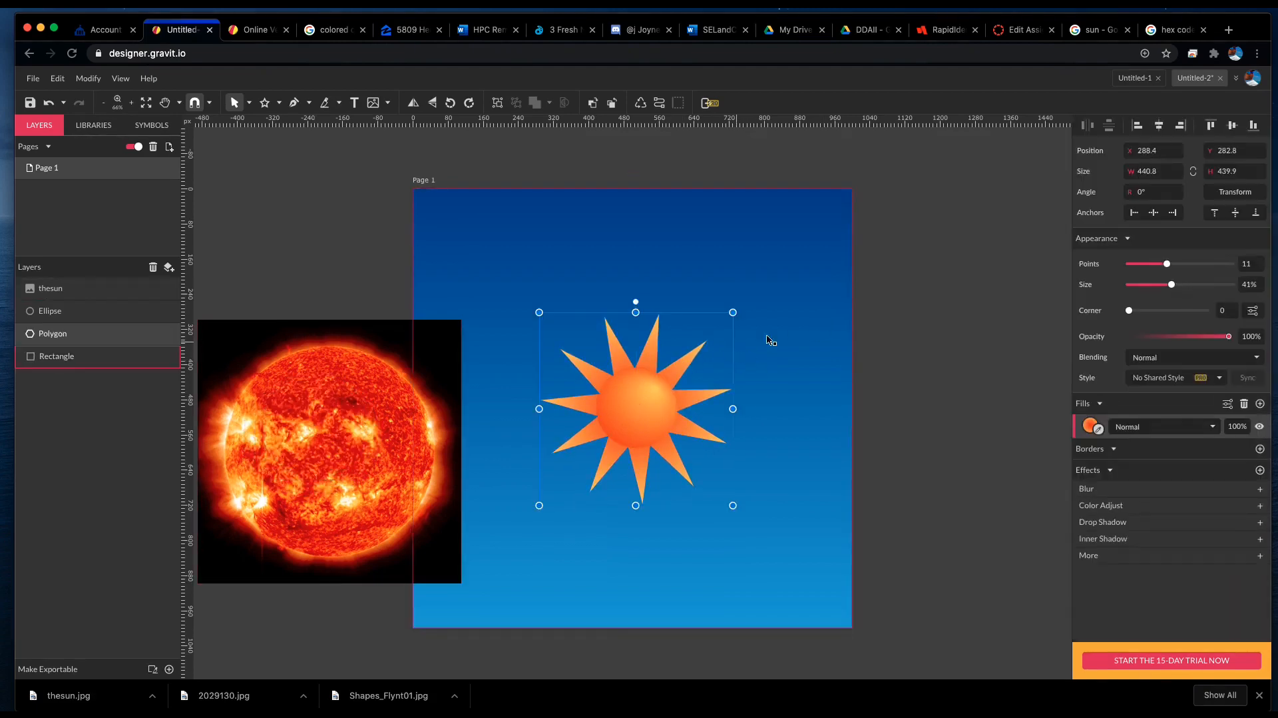
left_click(1091, 426)
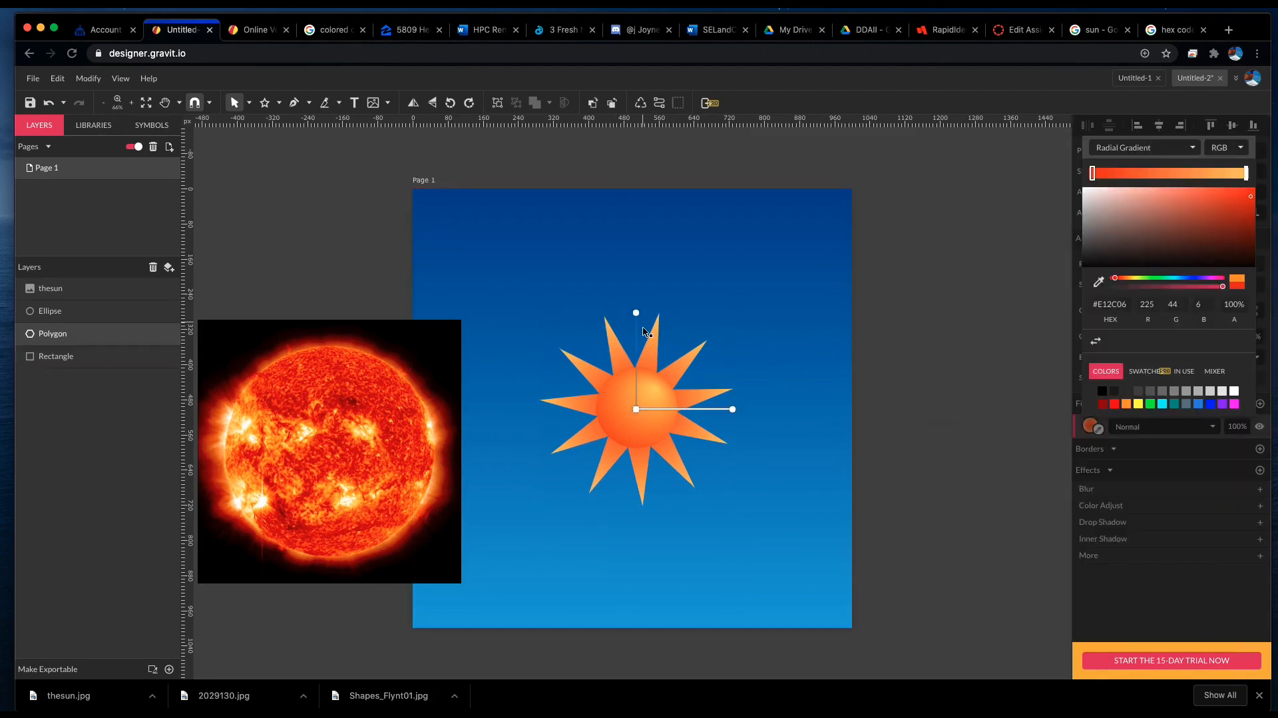
left_click_drag(636, 313, 636, 300)
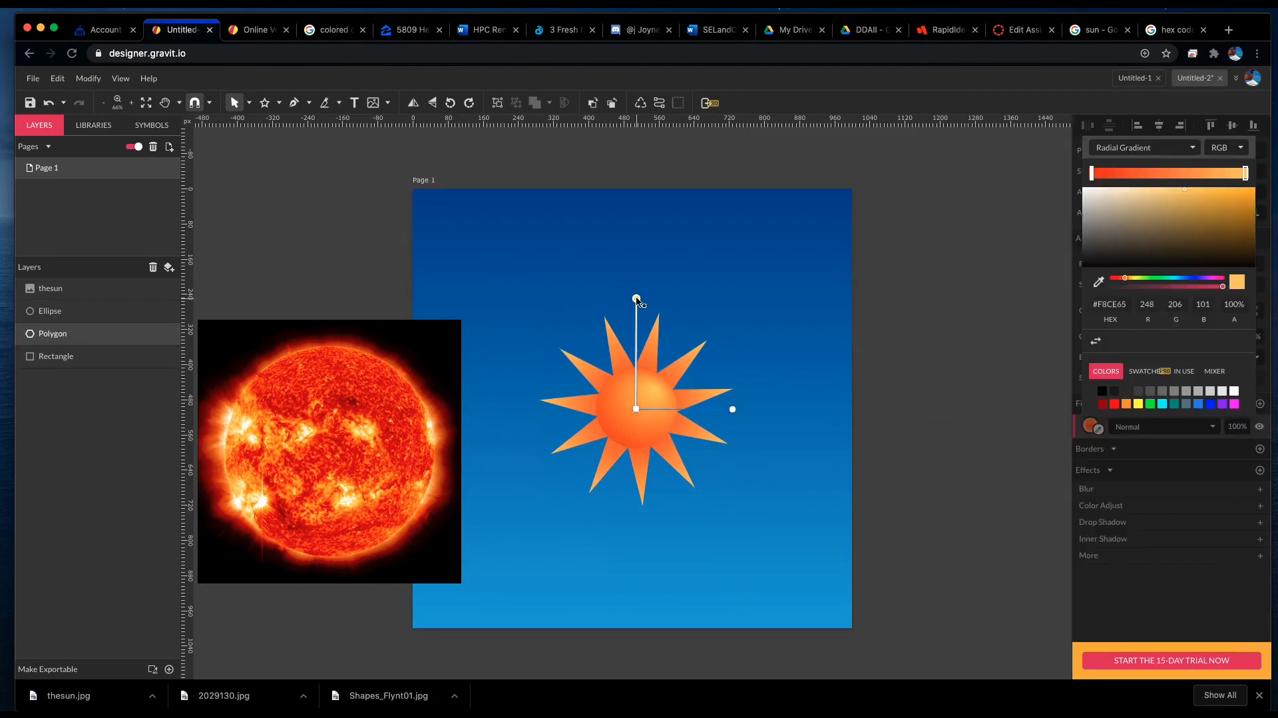
left_click_drag(637, 300, 636, 356)
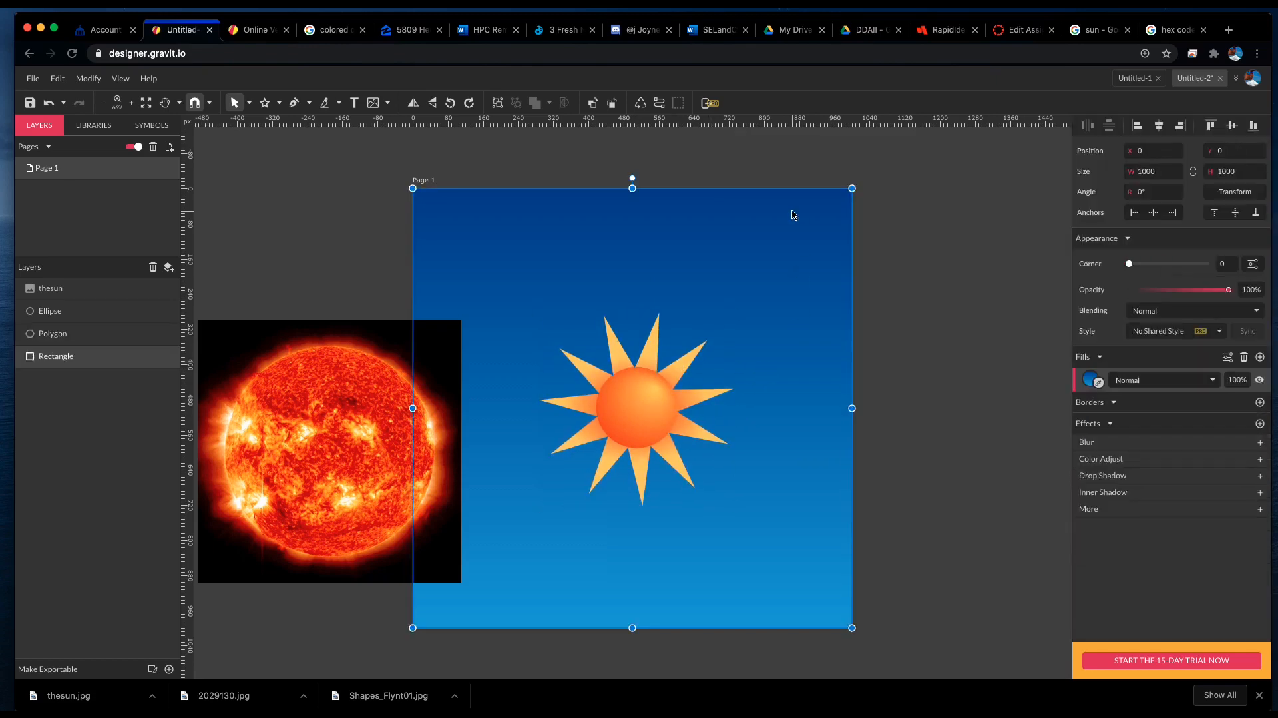
left_click(53, 333)
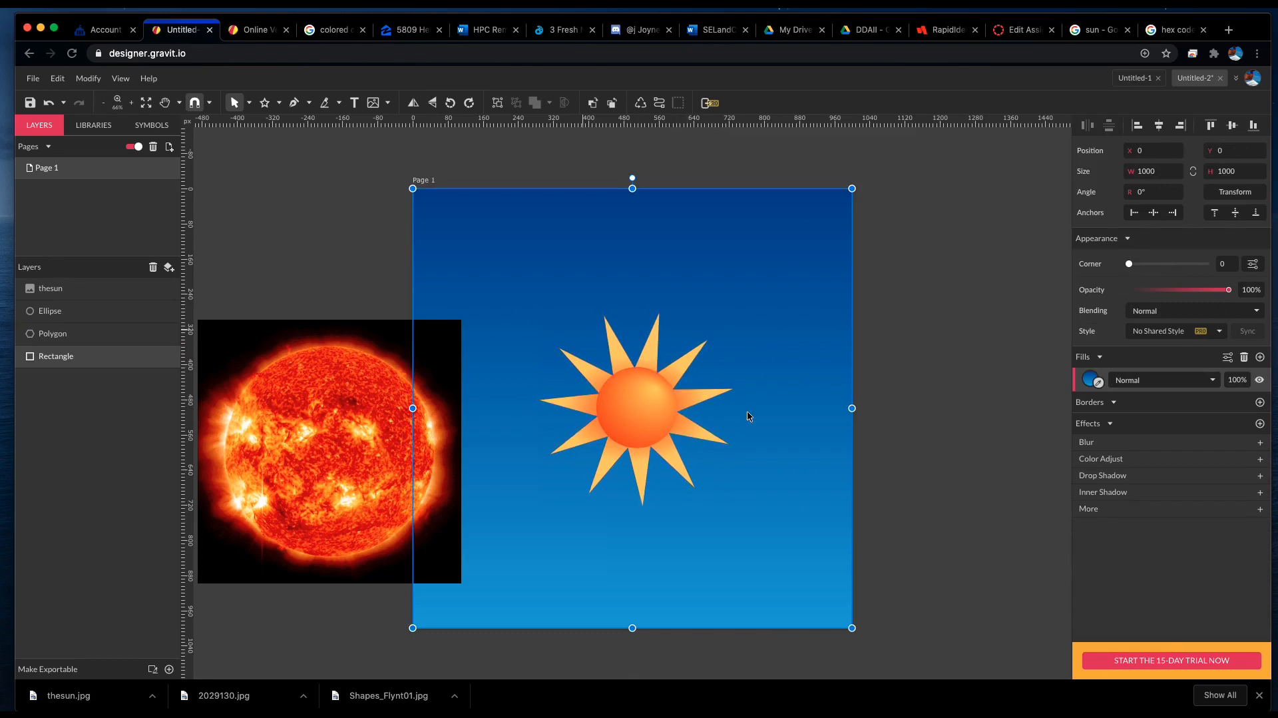
mouse_move(712, 366)
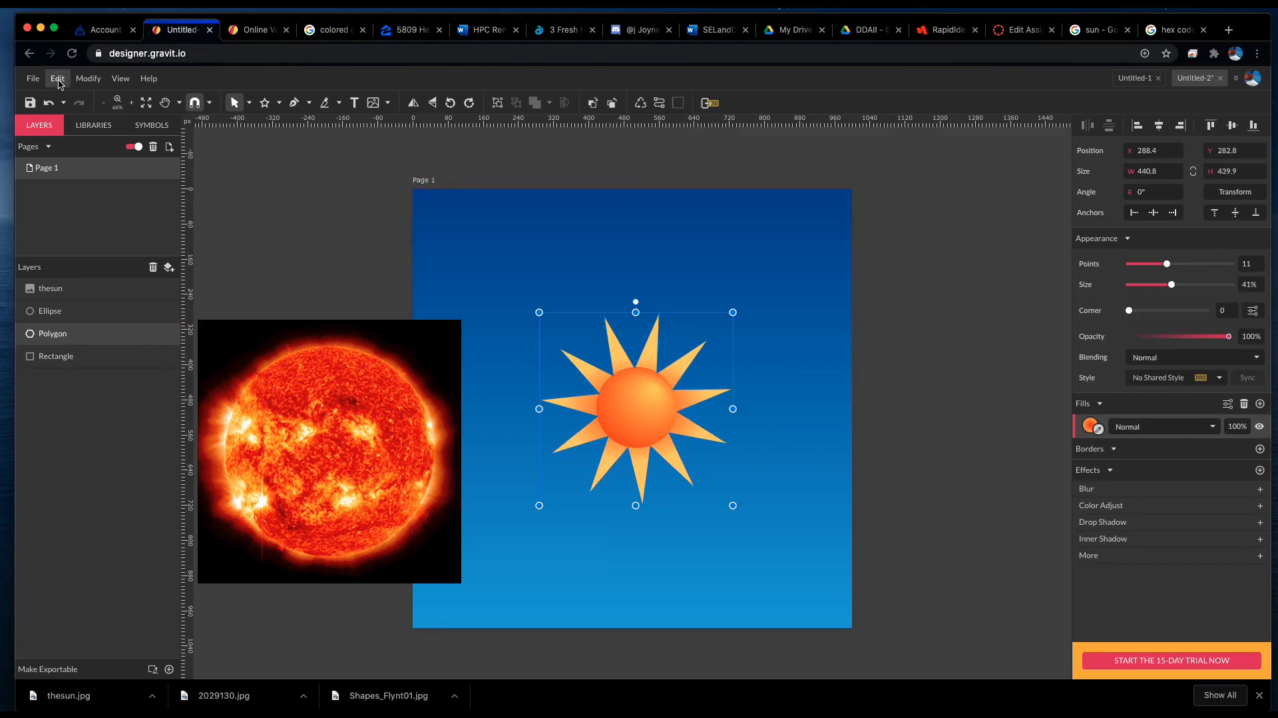
Paste a copy of the rays in place and blur it to a radius of about 49 for a glow.
left_click(88, 79)
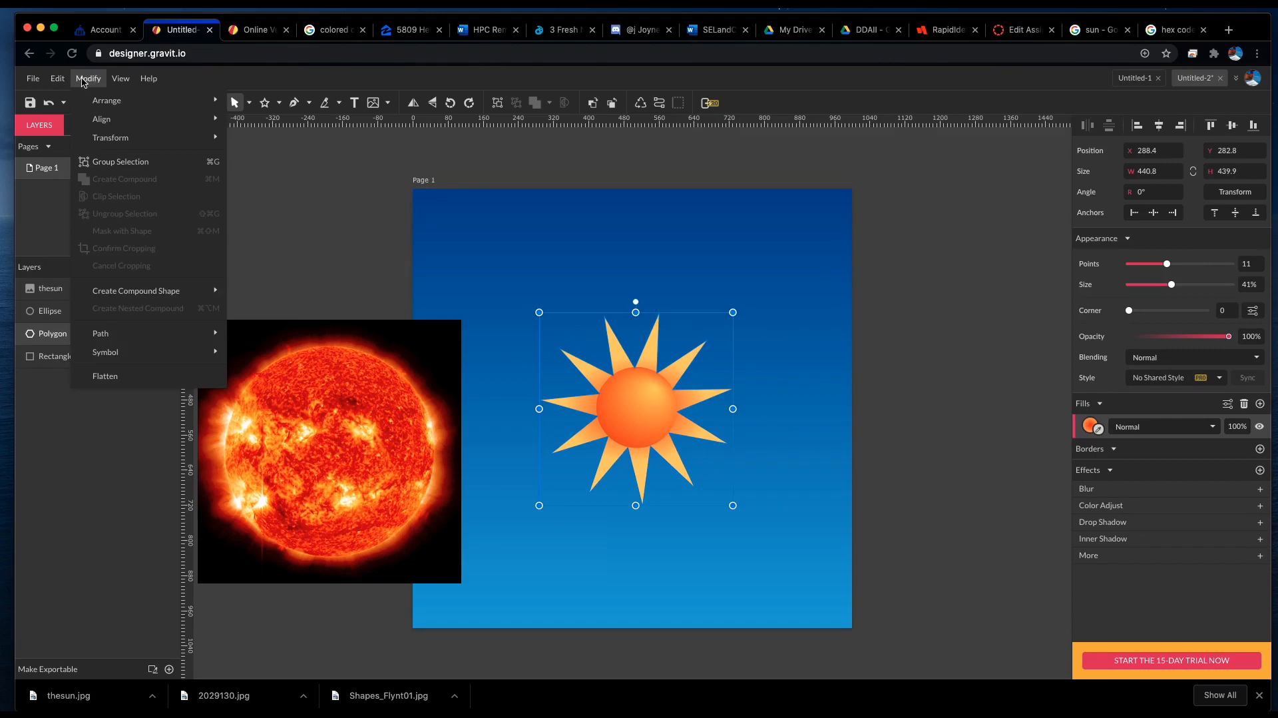
left_click(57, 78)
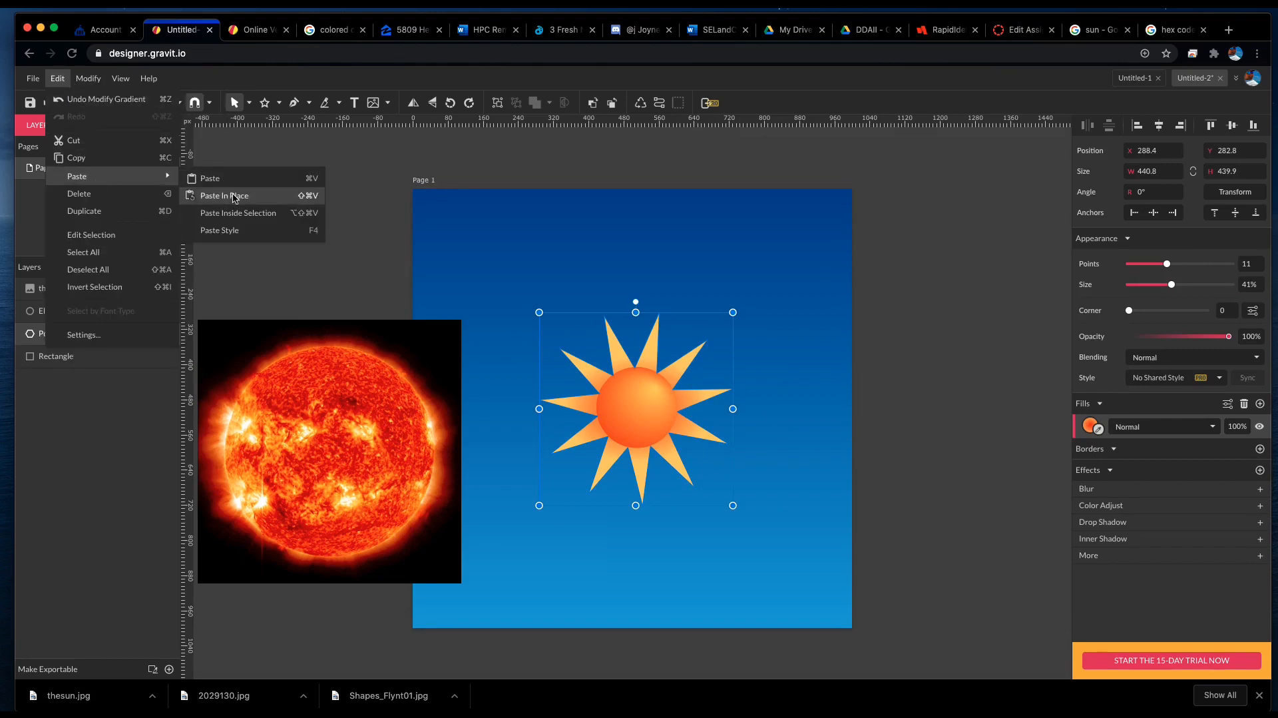
left_click(224, 196)
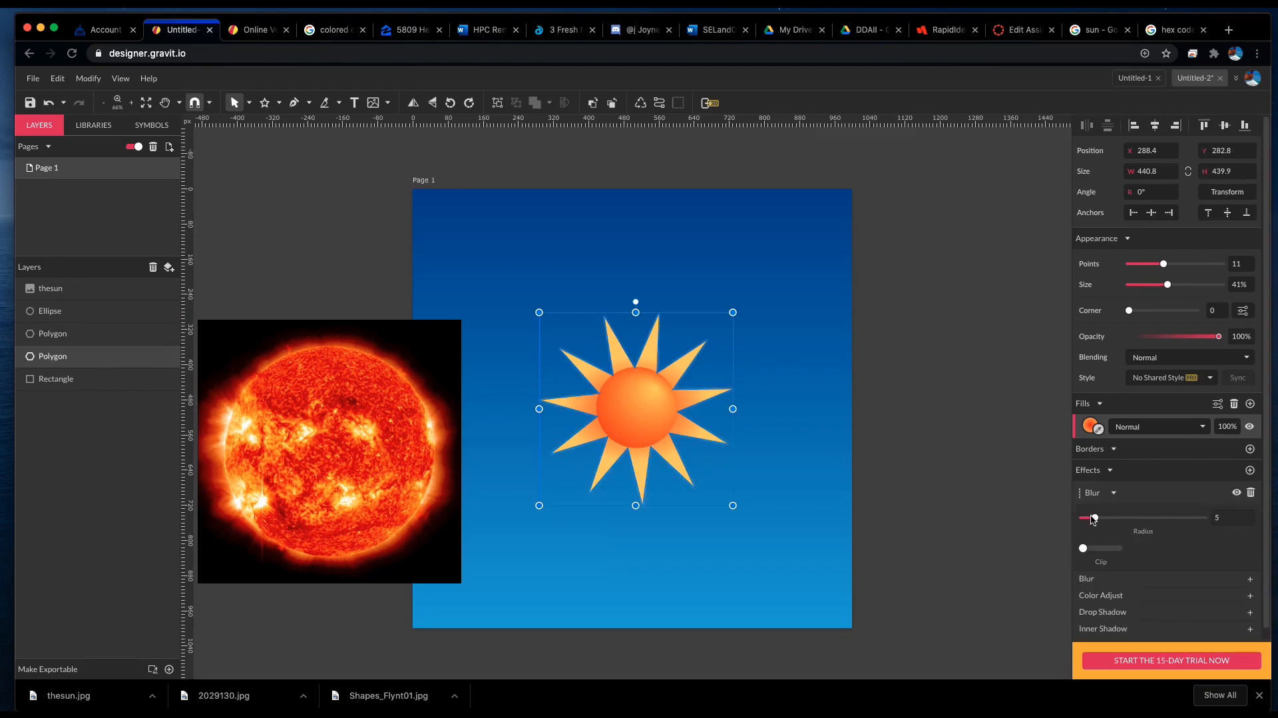
left_click_drag(1095, 517, 1164, 517)
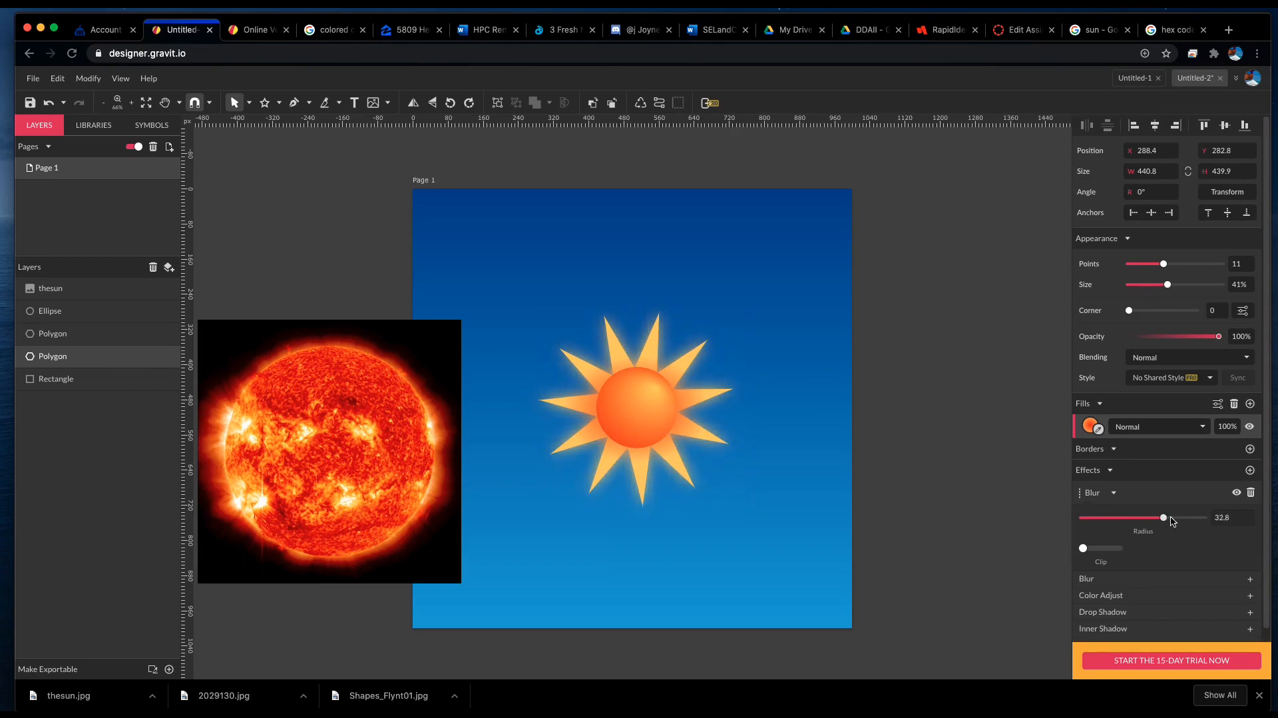
left_click_drag(1164, 516, 1199, 517)
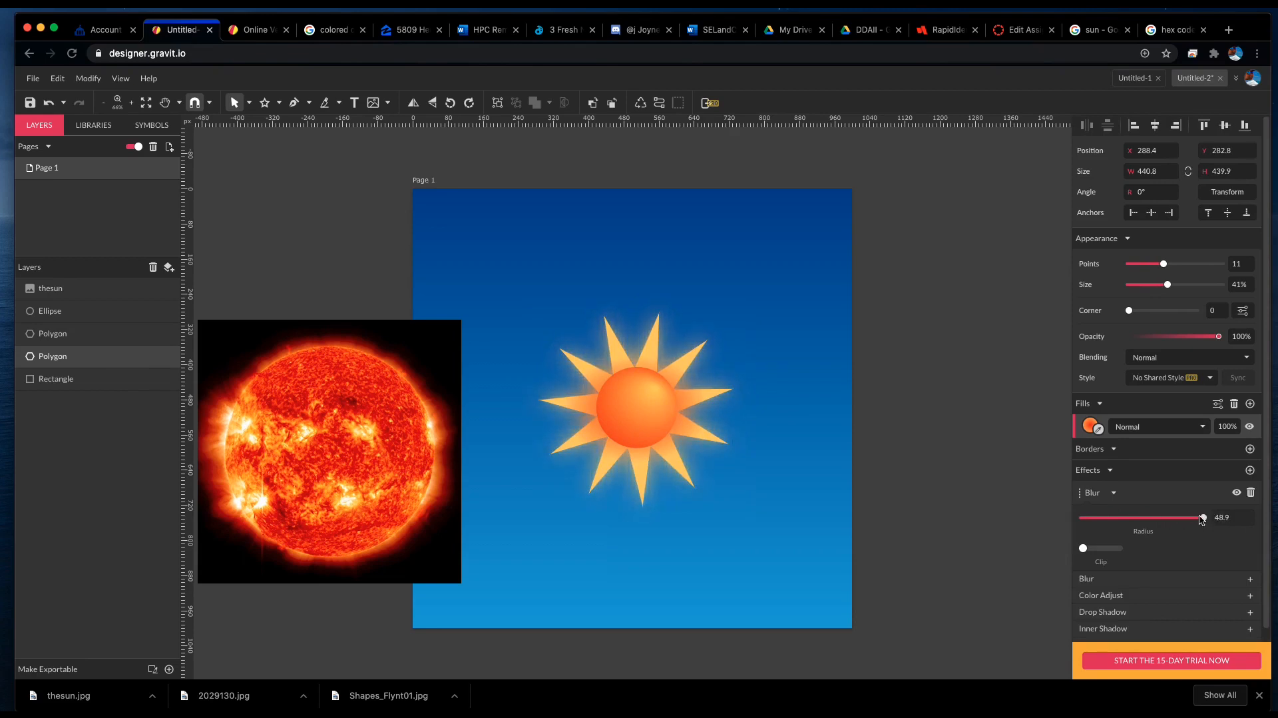